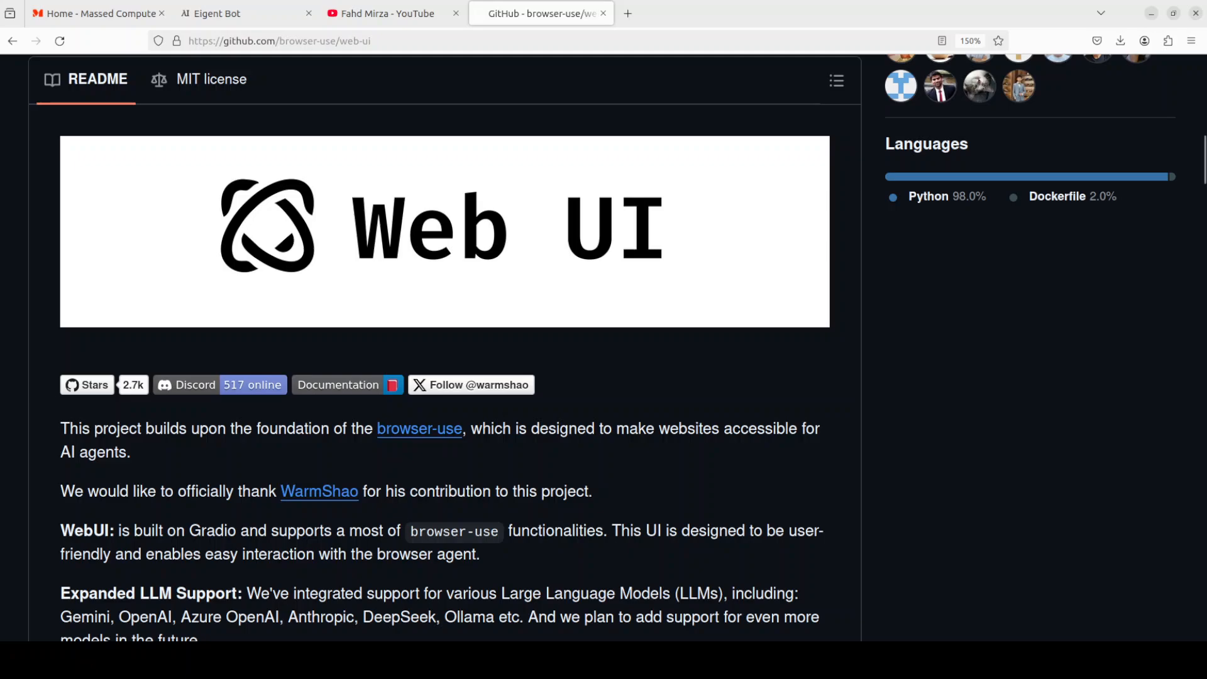
# Browse between the YouTube channel videos, the Eigent Bot site and the web-ui repository page.
pyautogui.click(389, 12)
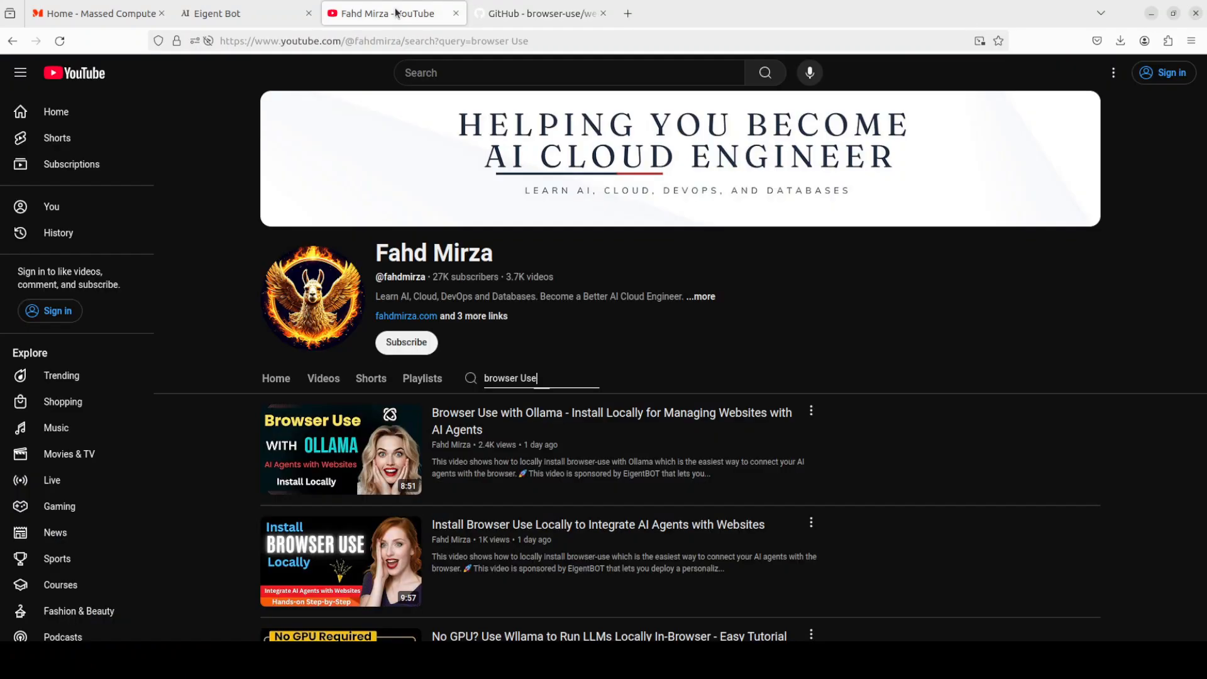
pyautogui.moveTo(787, 343)
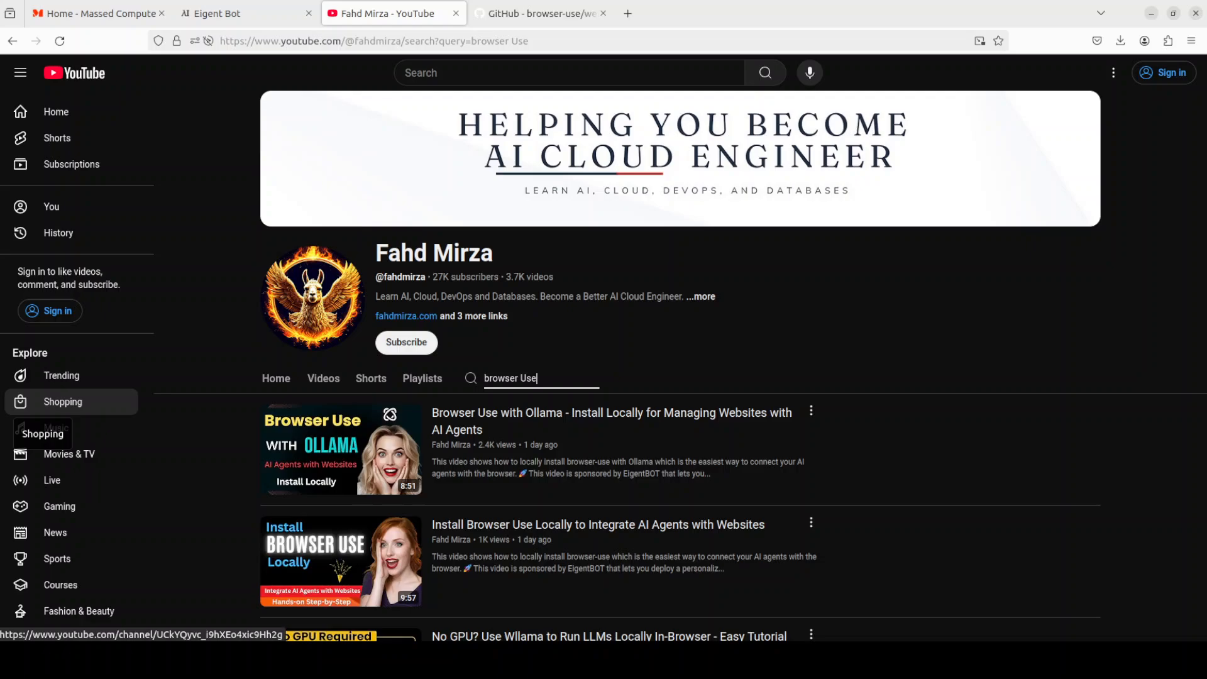
pyautogui.moveTo(524, 25)
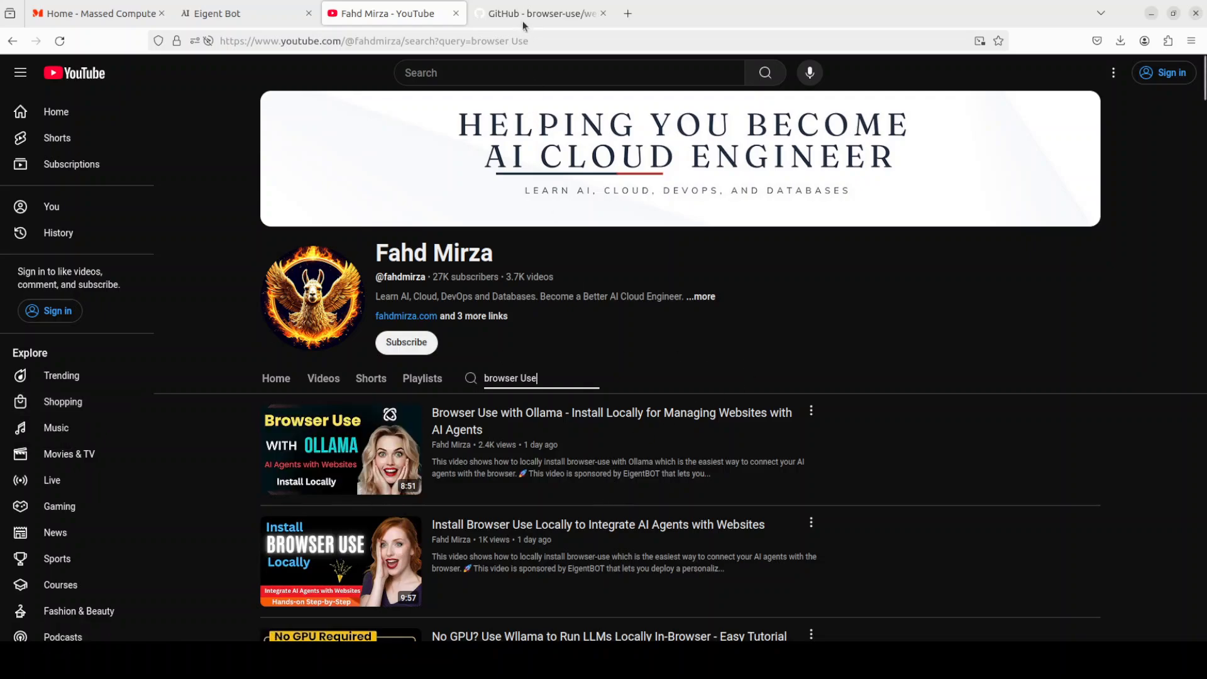
pyautogui.click(539, 13)
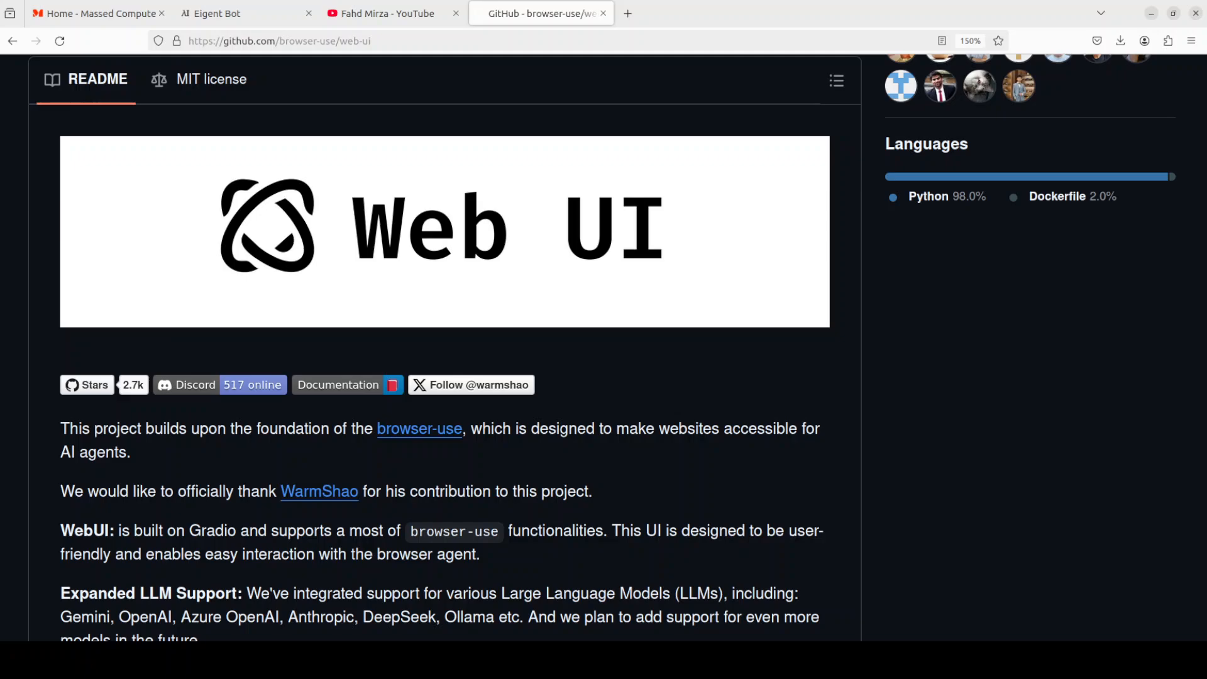
pyautogui.moveTo(444, 232)
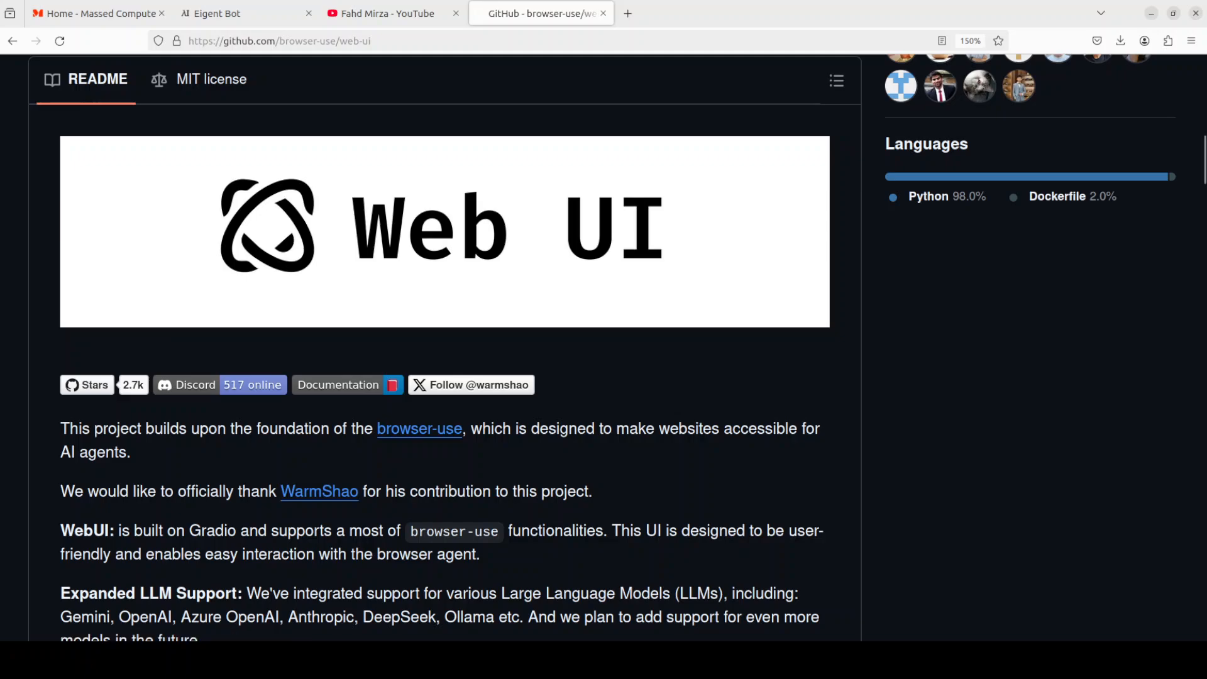
pyautogui.click(382, 12)
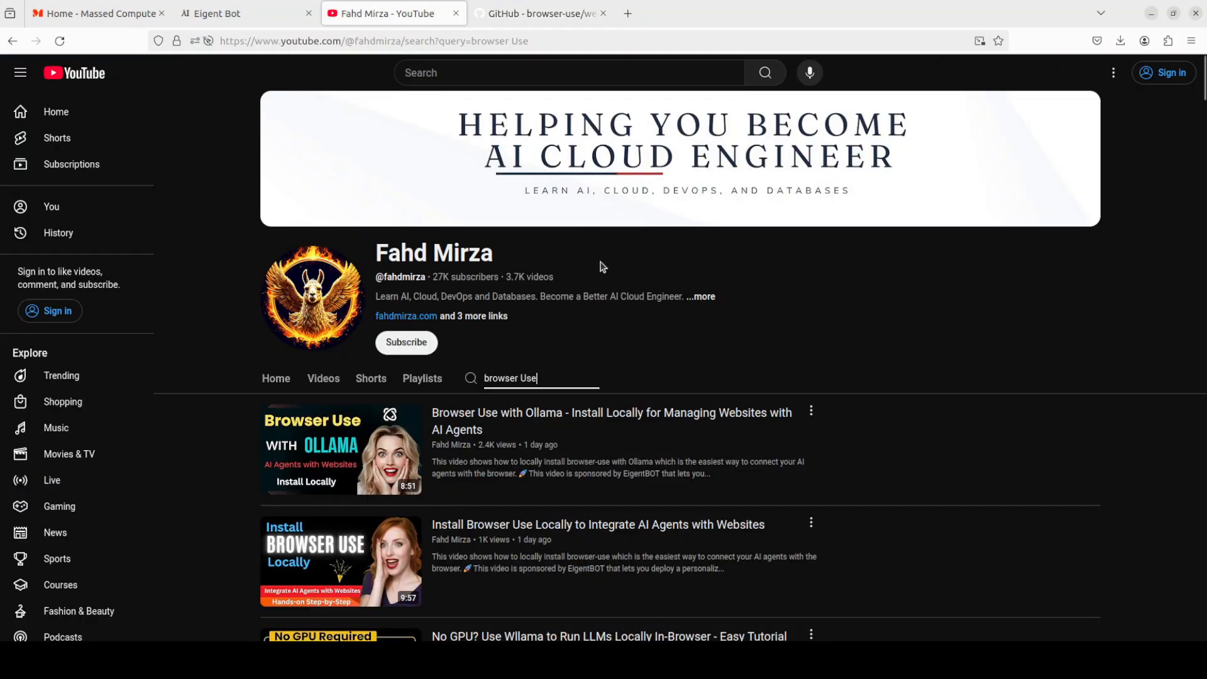
pyautogui.moveTo(553, 393)
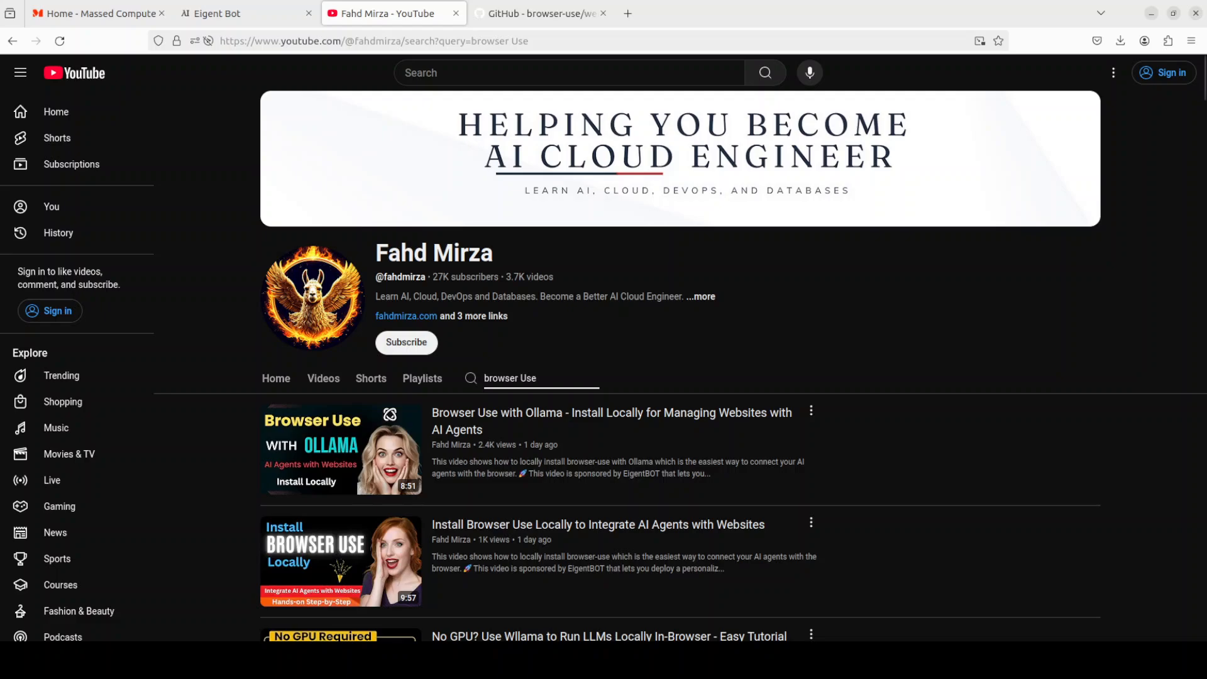
pyautogui.click(541, 13)
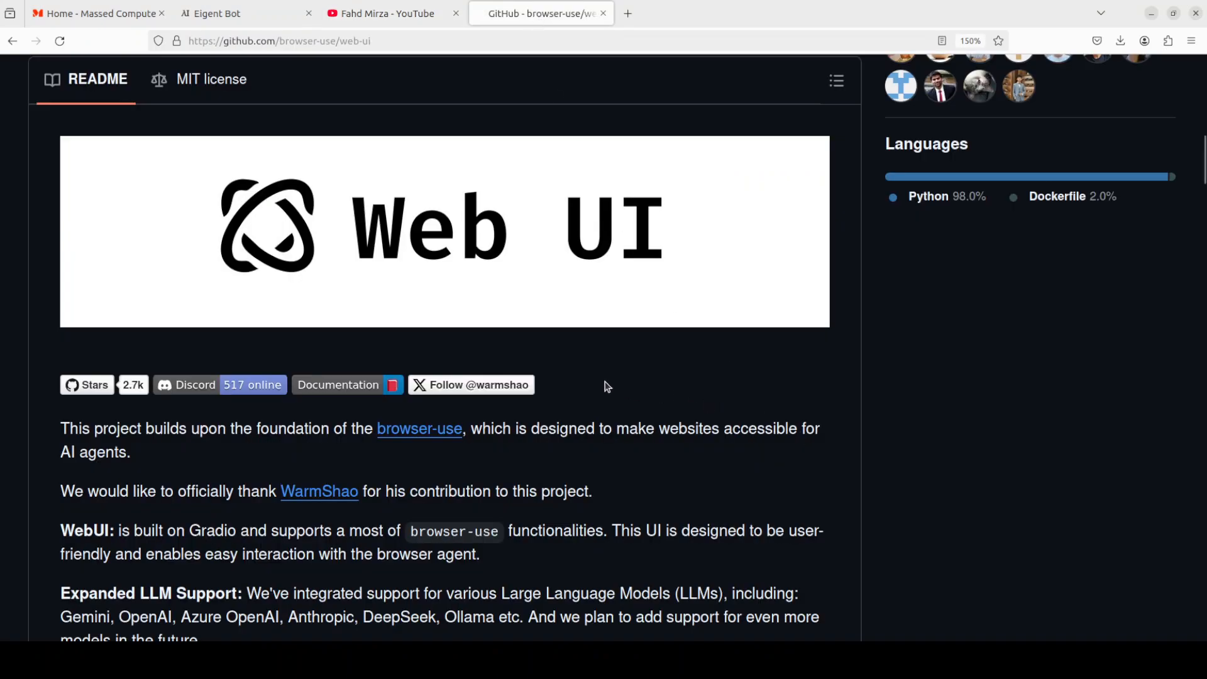
pyautogui.moveTo(684, 301)
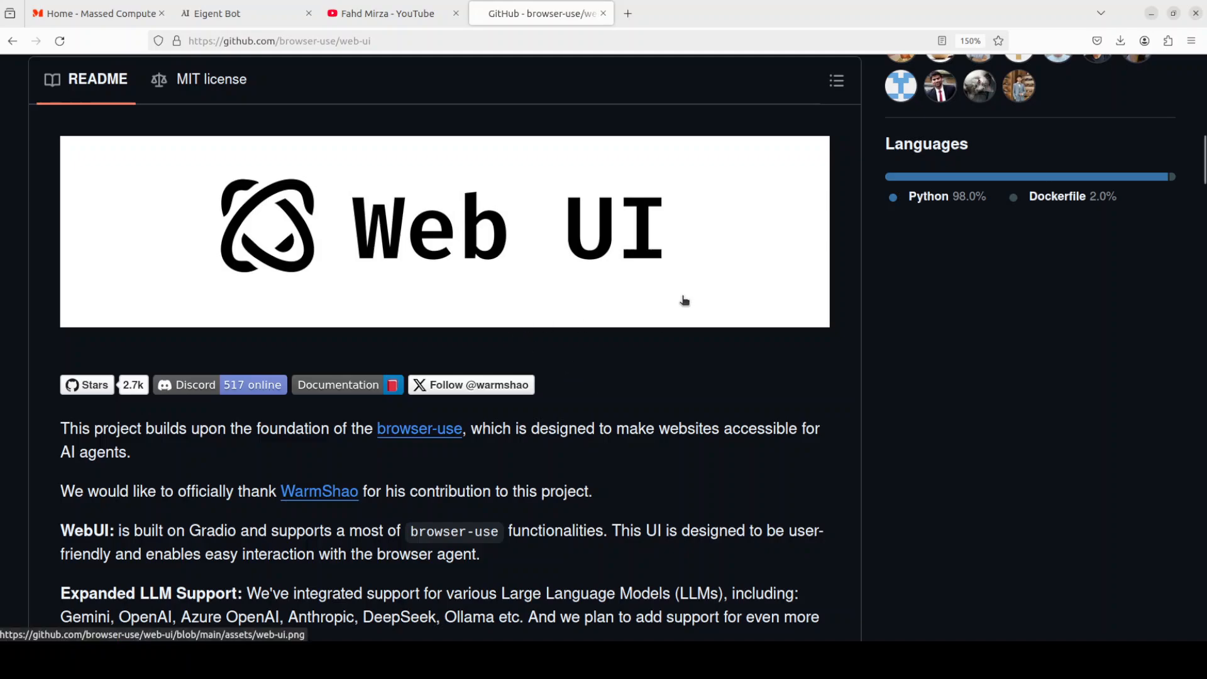
pyautogui.moveTo(539, 293)
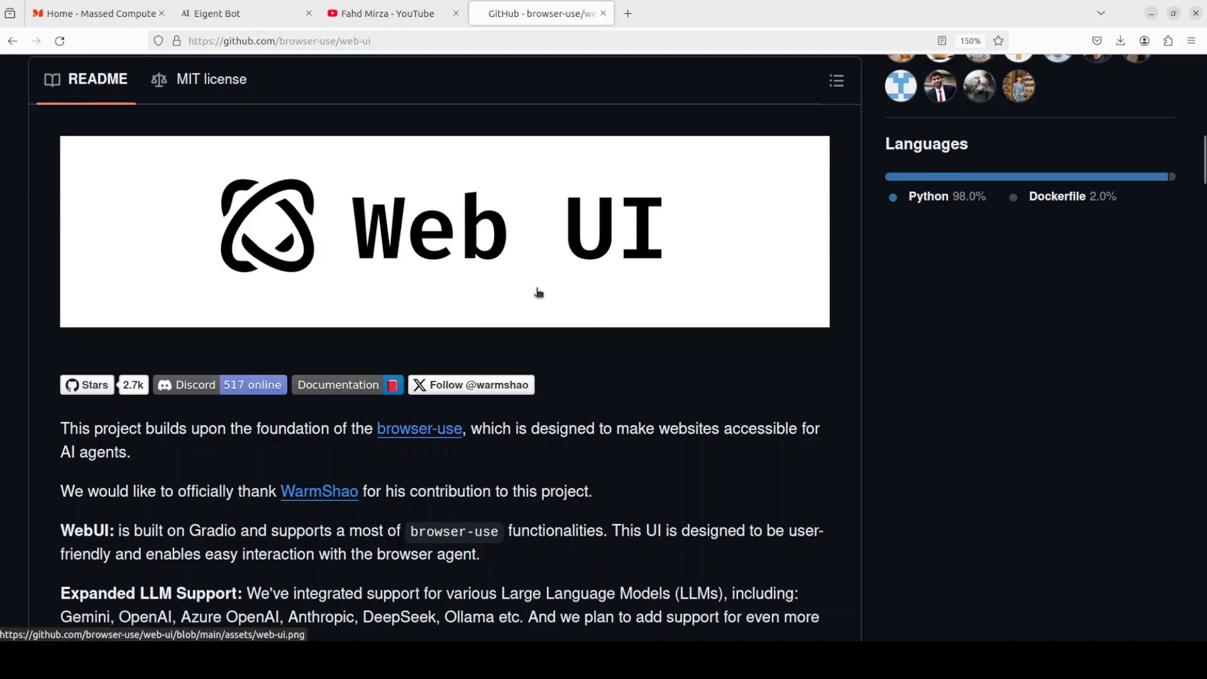
pyautogui.moveTo(663, 305)
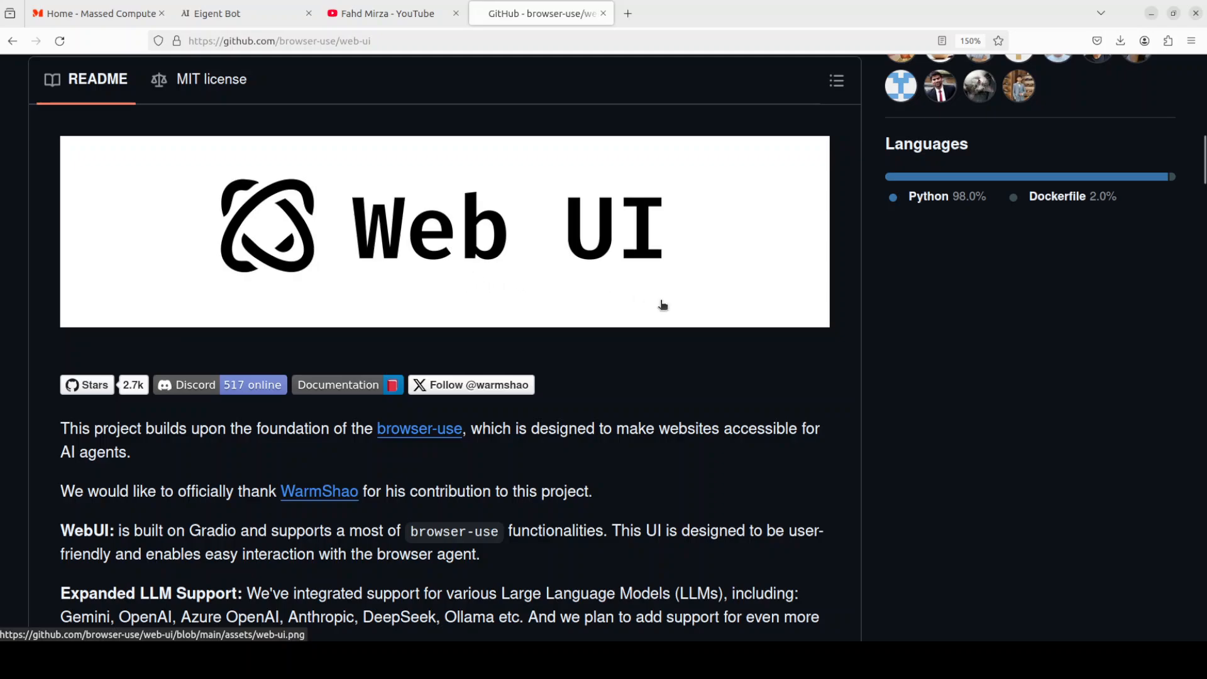
pyautogui.moveTo(688, 268)
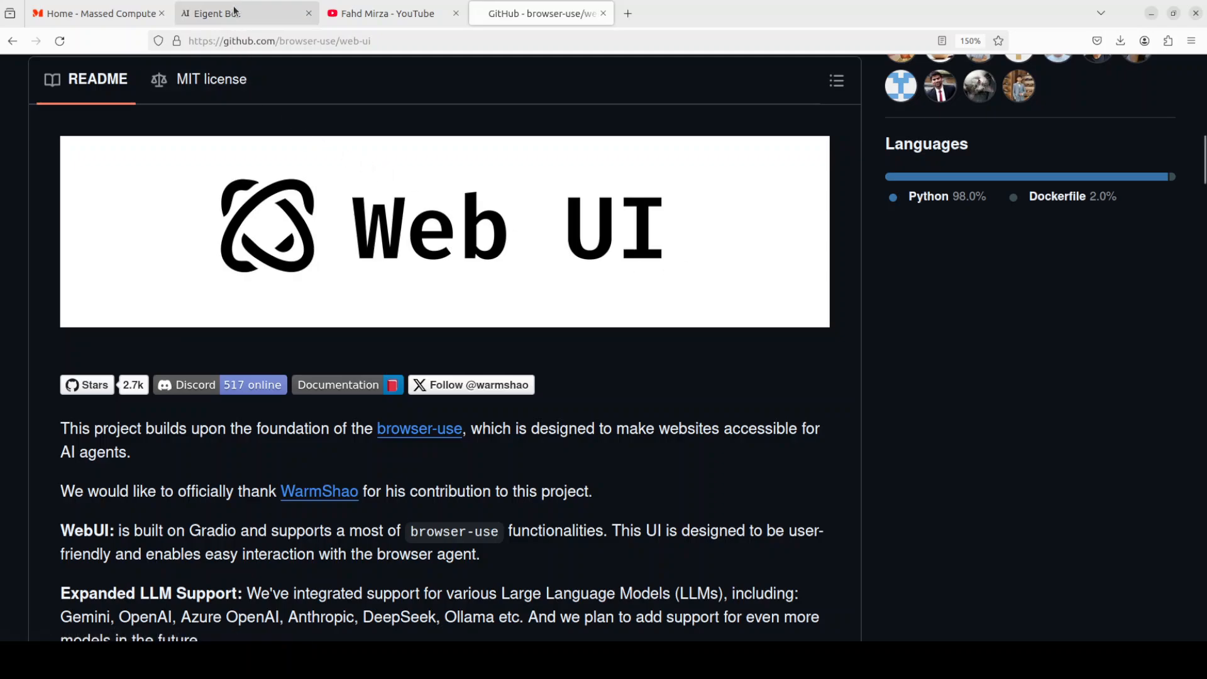
pyautogui.click(231, 13)
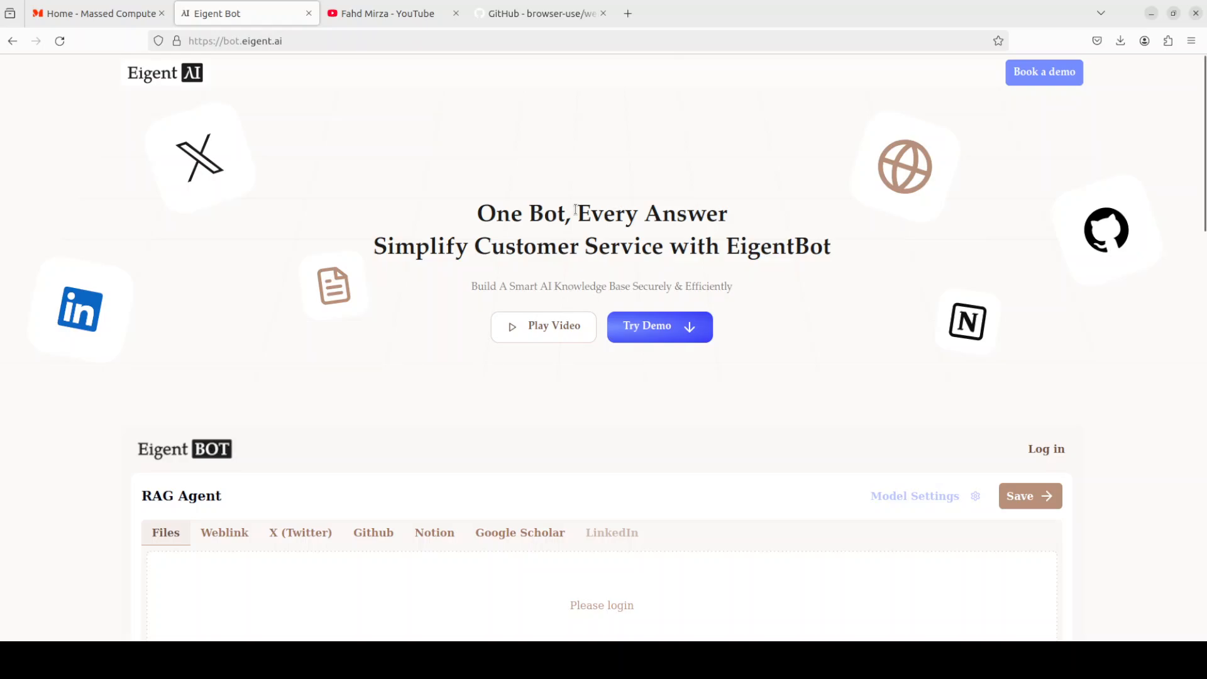
pyautogui.moveTo(568, 54)
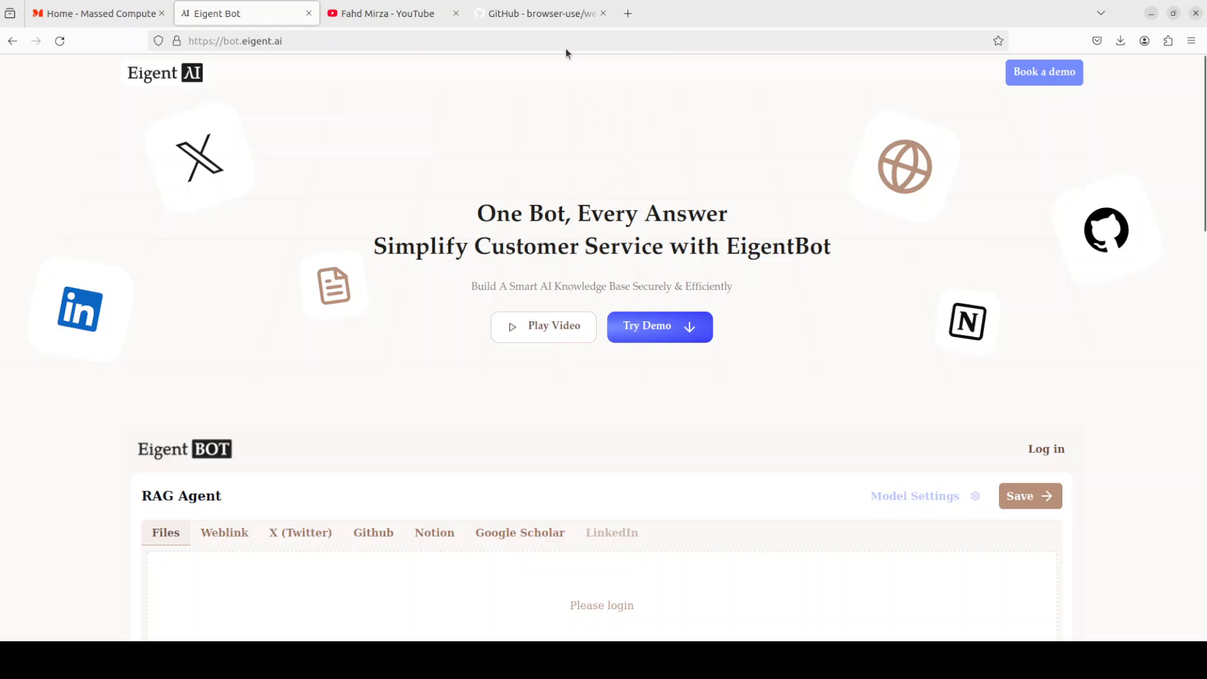
pyautogui.click(539, 13)
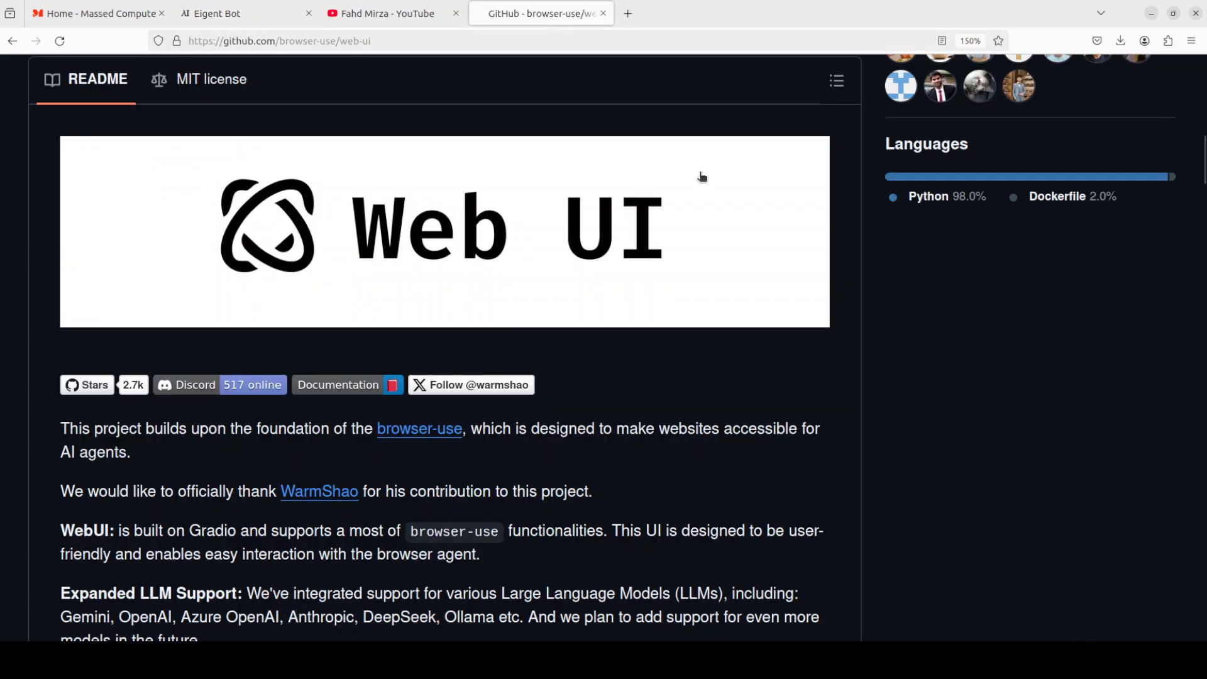
pyautogui.moveTo(450, 294)
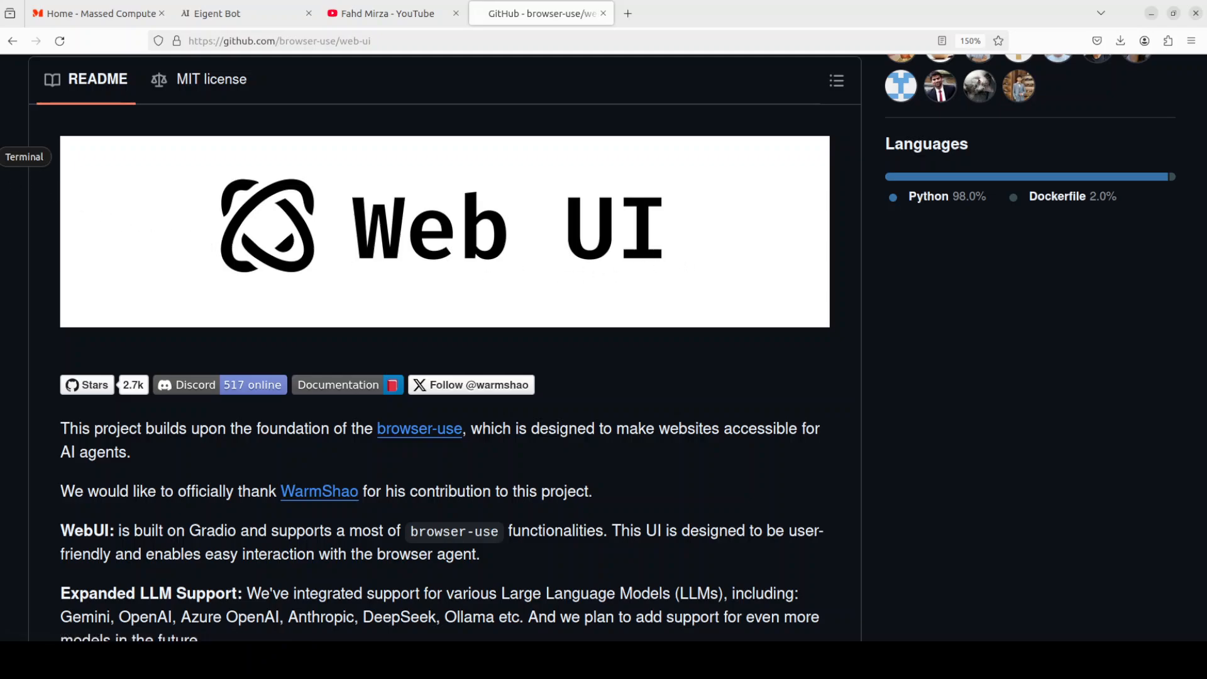
# In a terminal, run nvidia-smi to confirm the RTX A6000 GPU, then start clearing the screen.
pyautogui.click(24, 157)
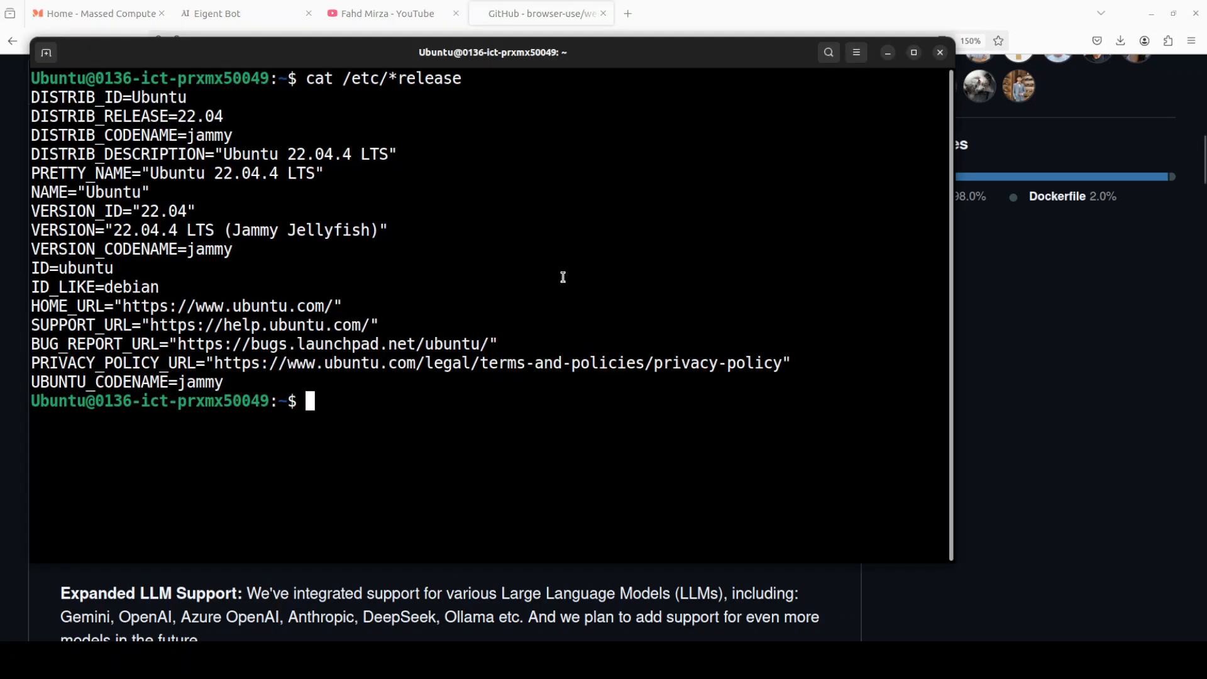
pyautogui.write('nvidia-smi')
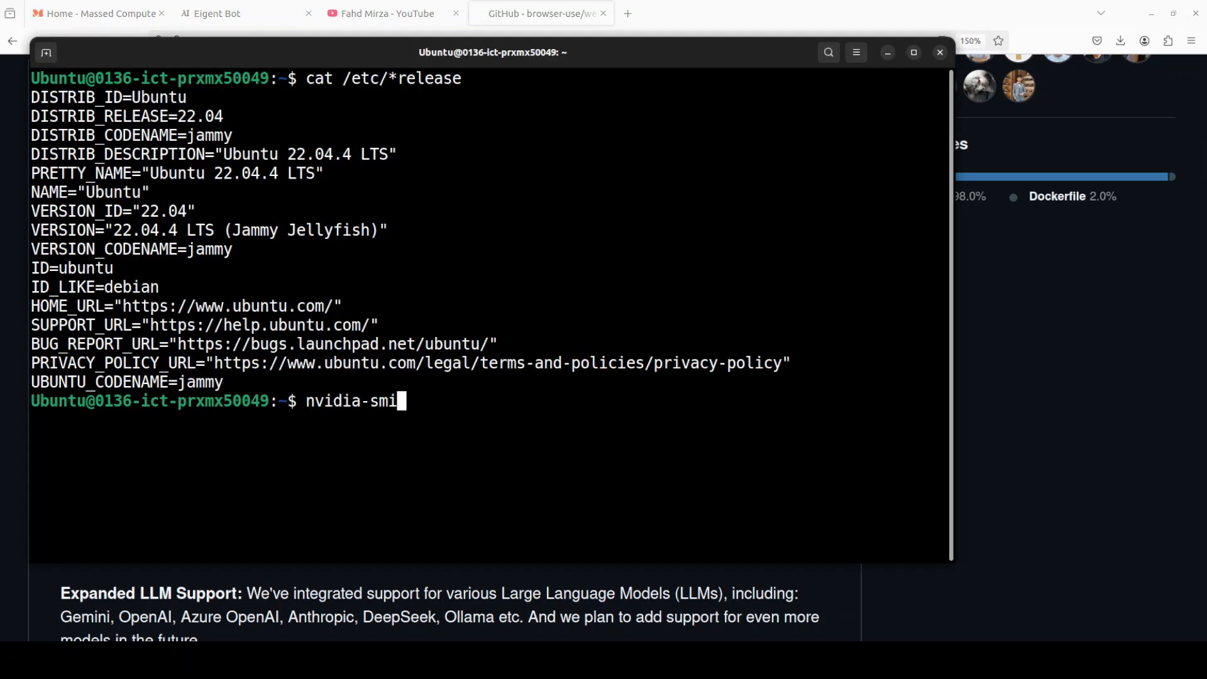
pyautogui.press('Return')
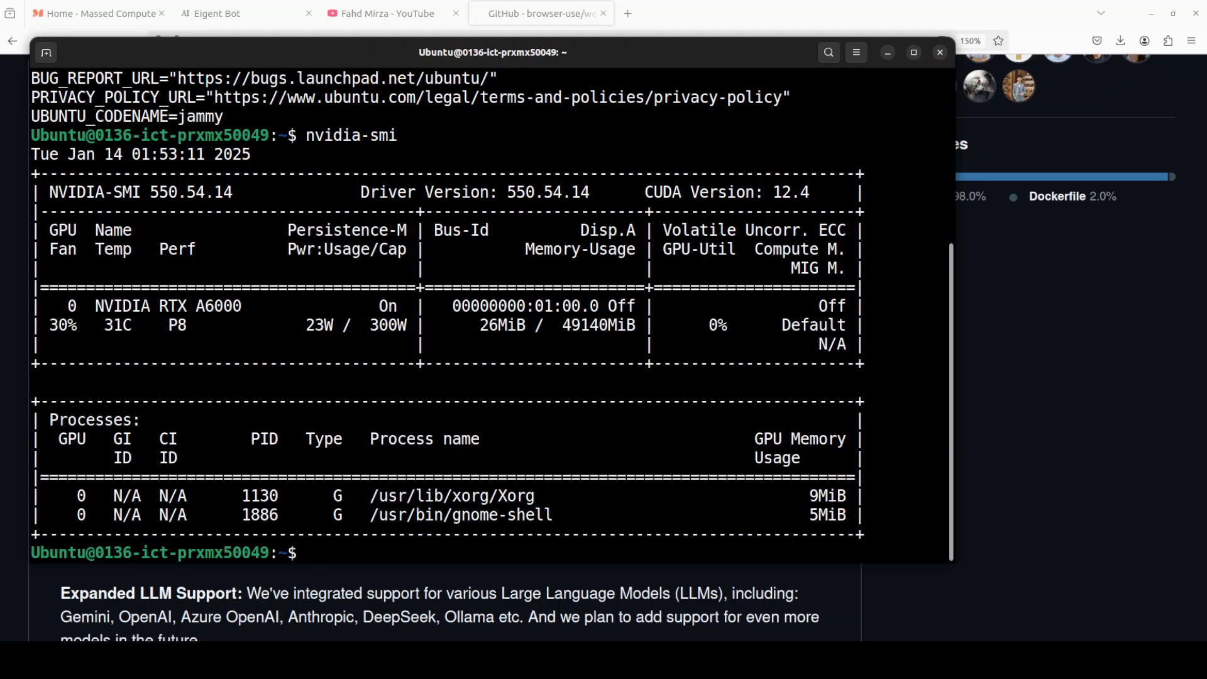
pyautogui.write('clea')
pyautogui.write('docker --version')
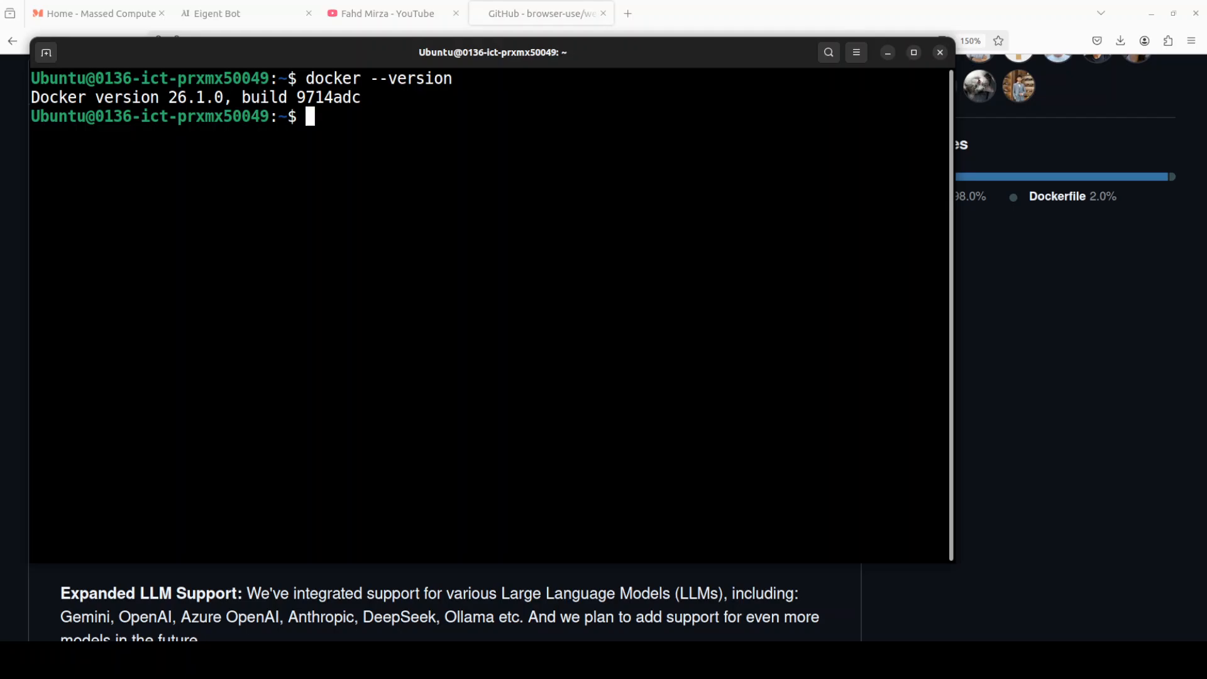
# Clone the web-ui repository, enter its folder, and copy .env.example to .env.
pyautogui.rightClick(380, 151)
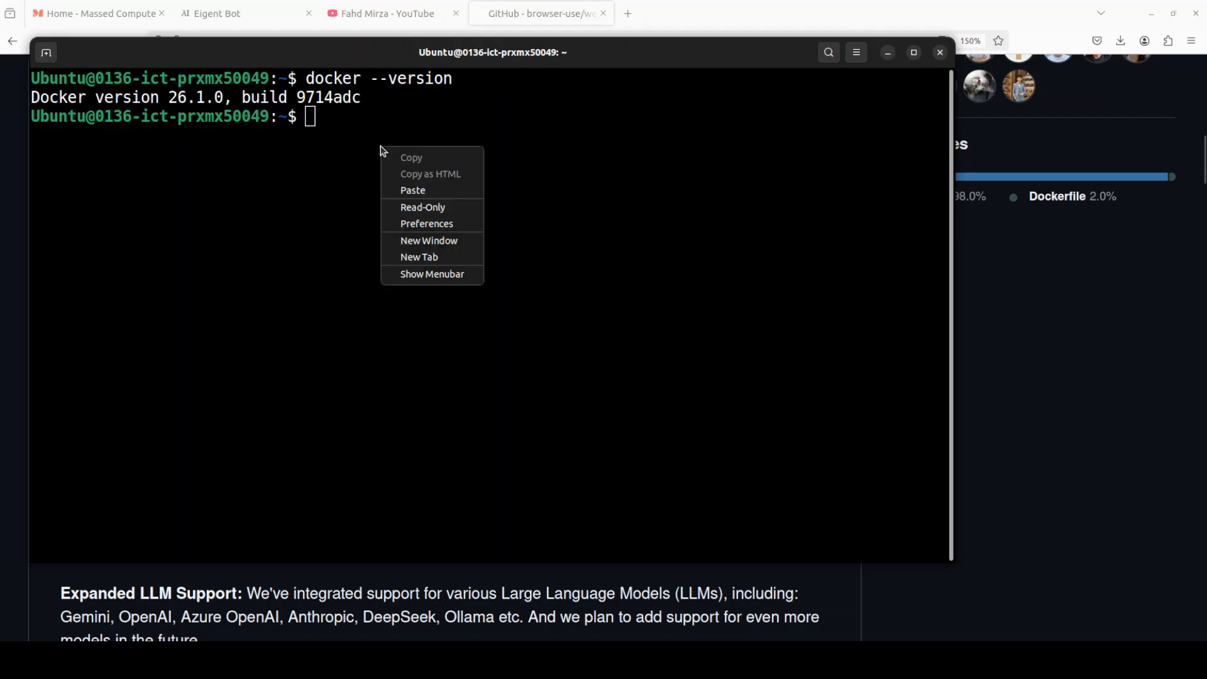
pyautogui.click(413, 190)
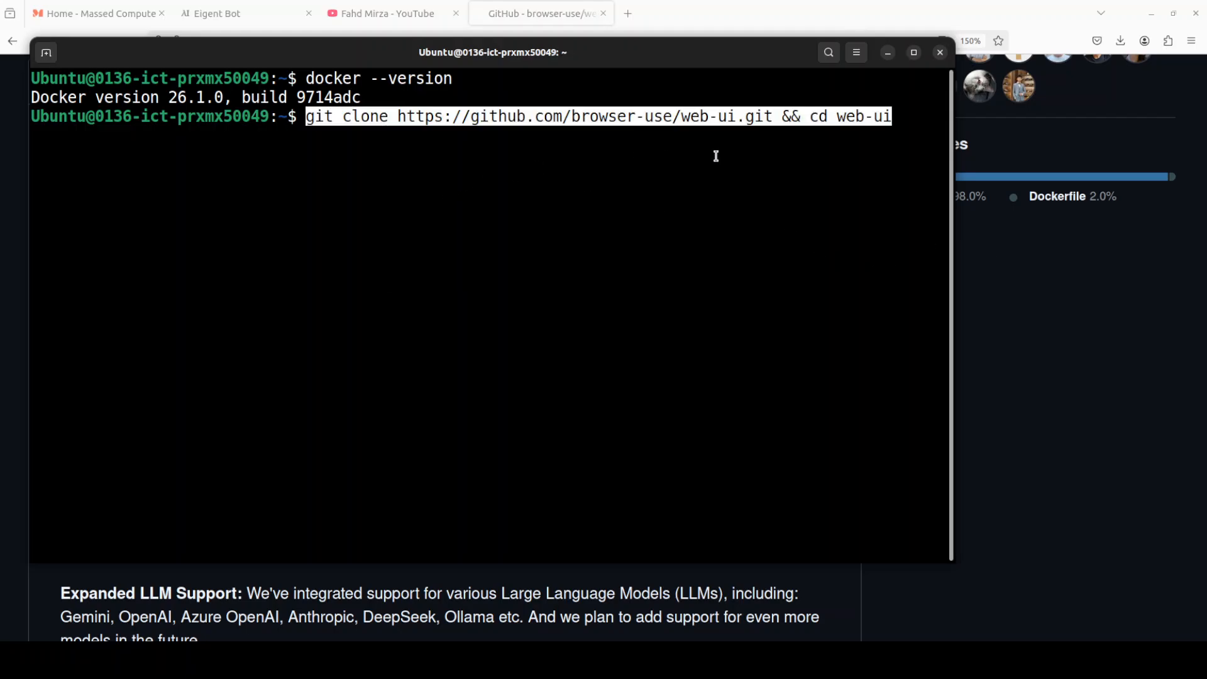
pyautogui.press('Return')
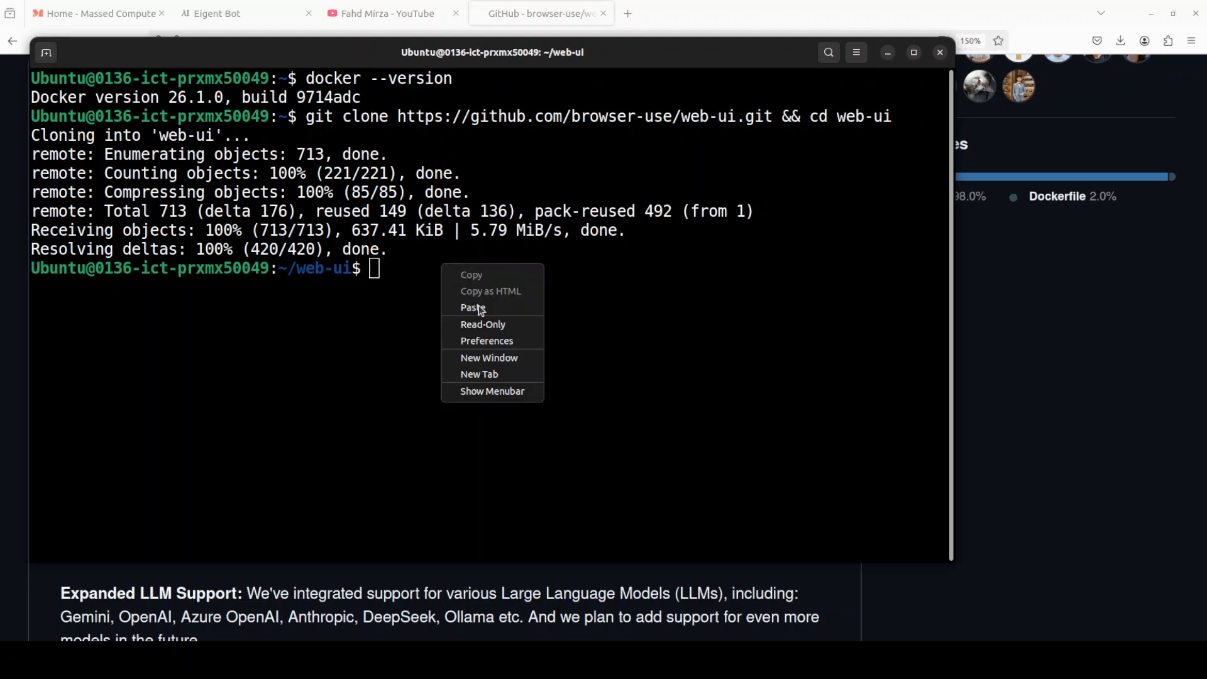
pyautogui.click(471, 306)
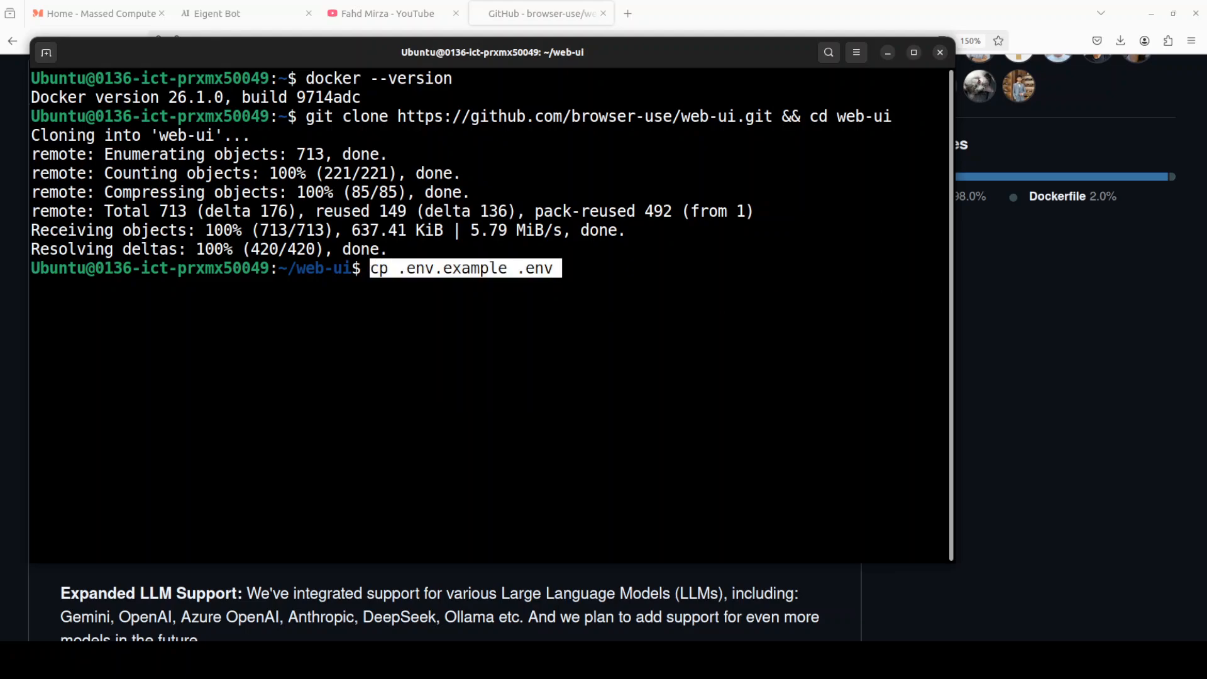
pyautogui.press('Return')
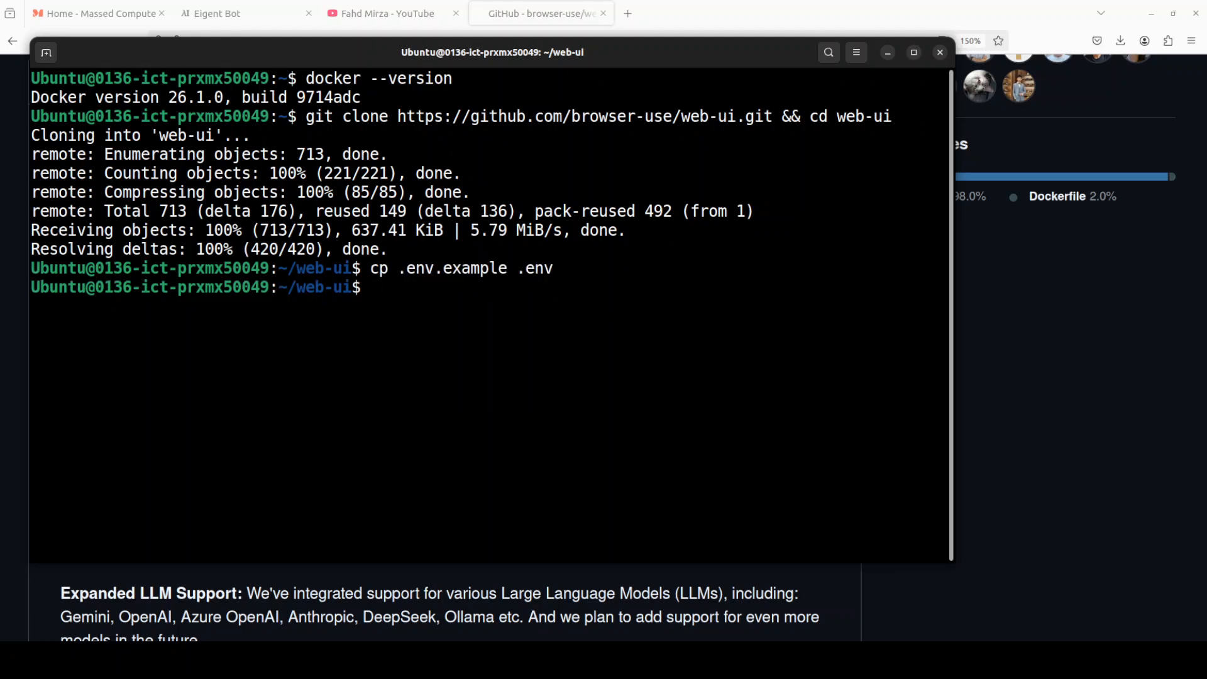
# View the .env file in vi to review the API key and Chrome settings.
pyautogui.write('vi .env')
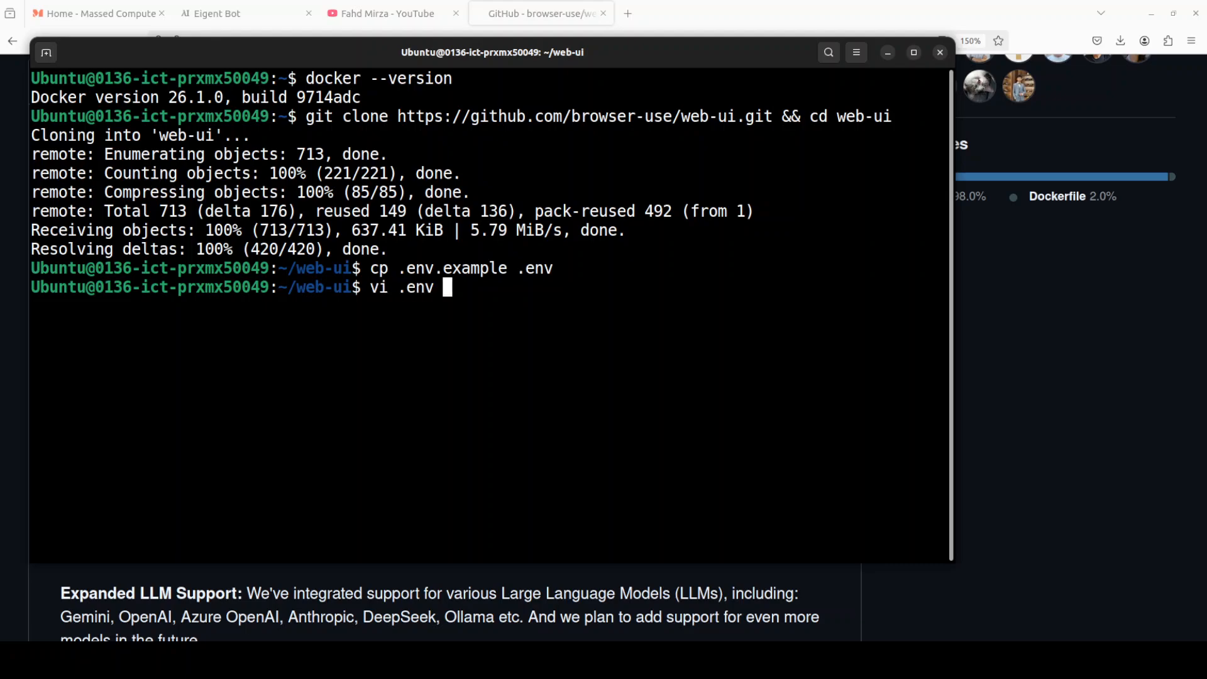
pyautogui.press('Return')
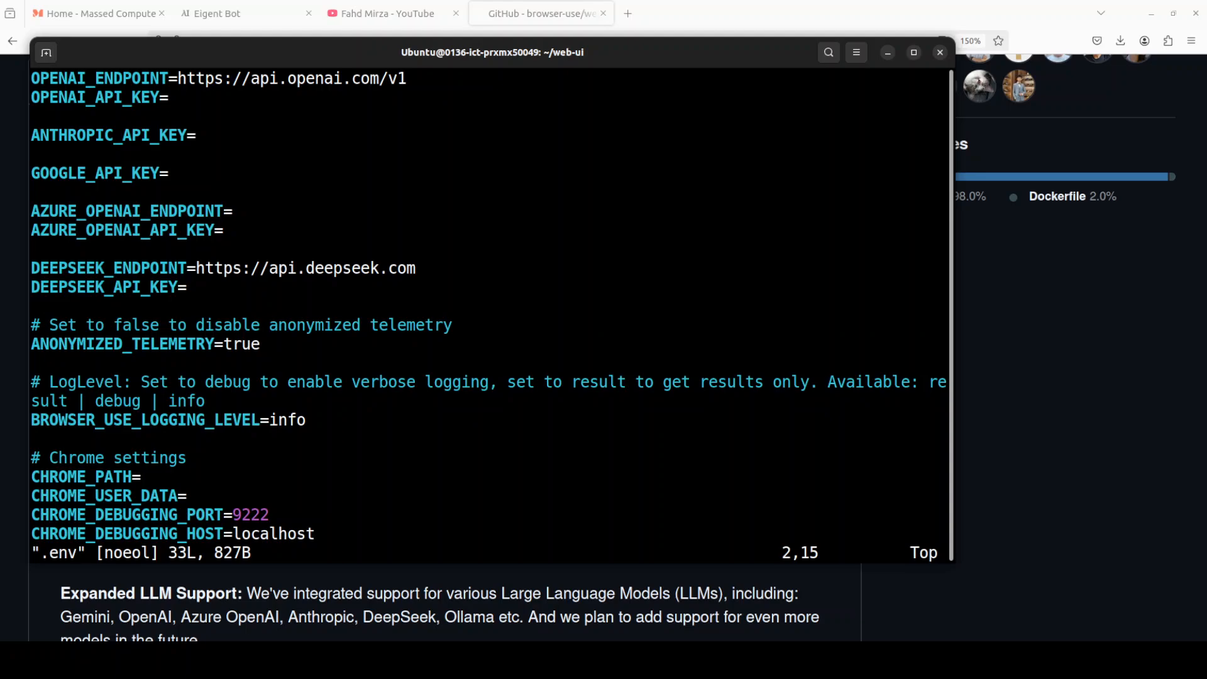
pyautogui.press('i')
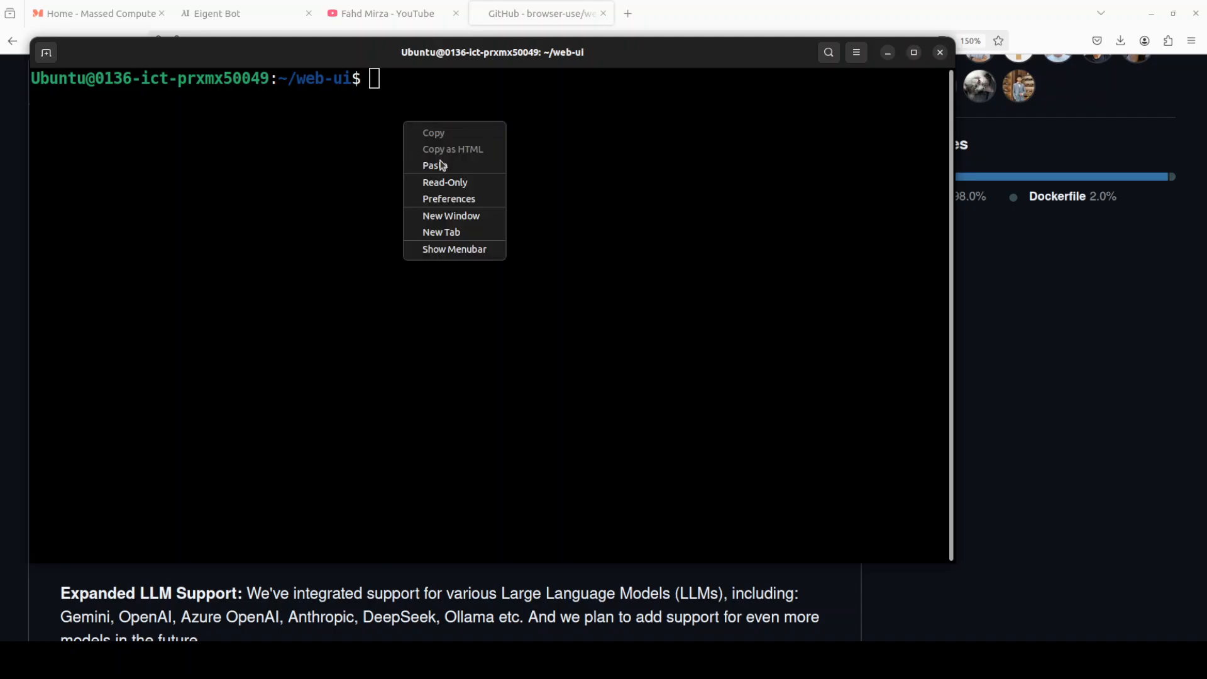
# Run docker compose up --build to start the web-ui at 127.0.0.1:7788.
pyautogui.click(434, 164)
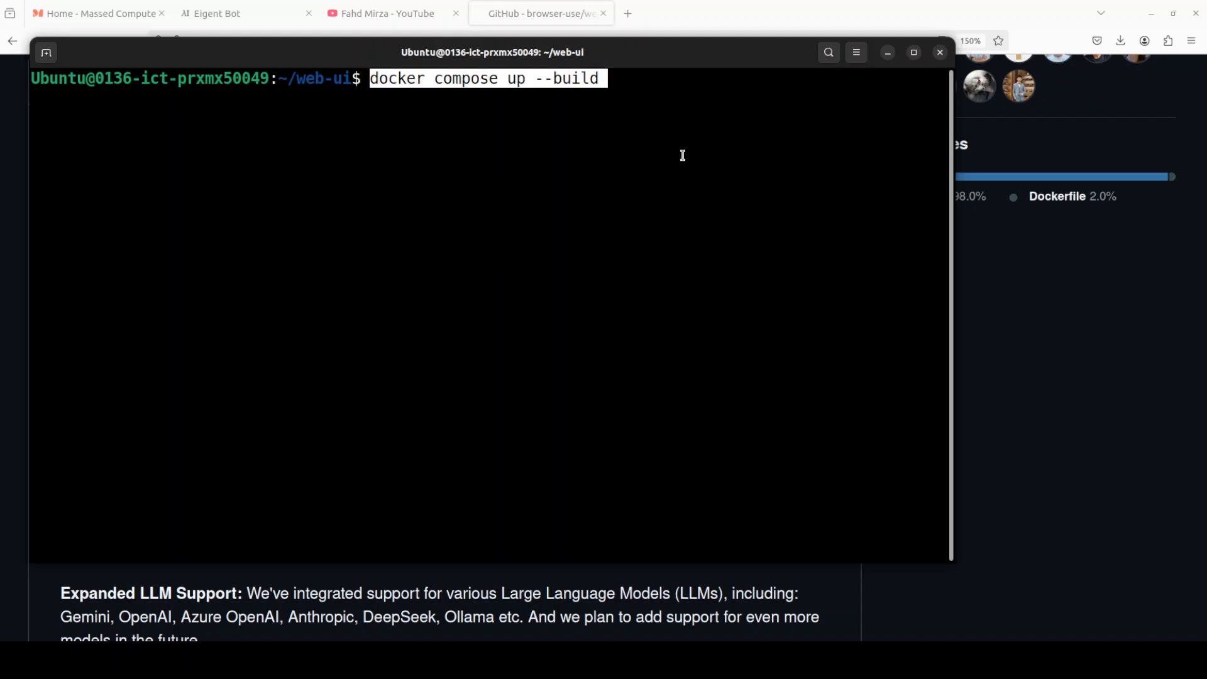
pyautogui.press('Return')
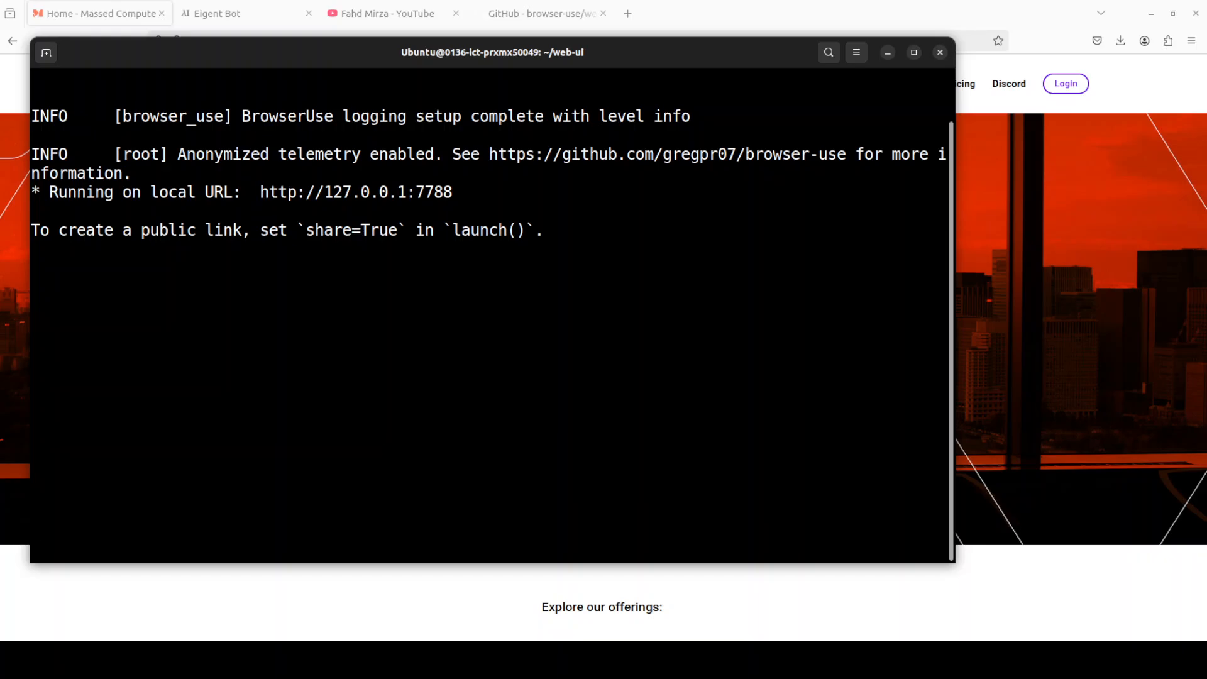
pyautogui.click(775, 13)
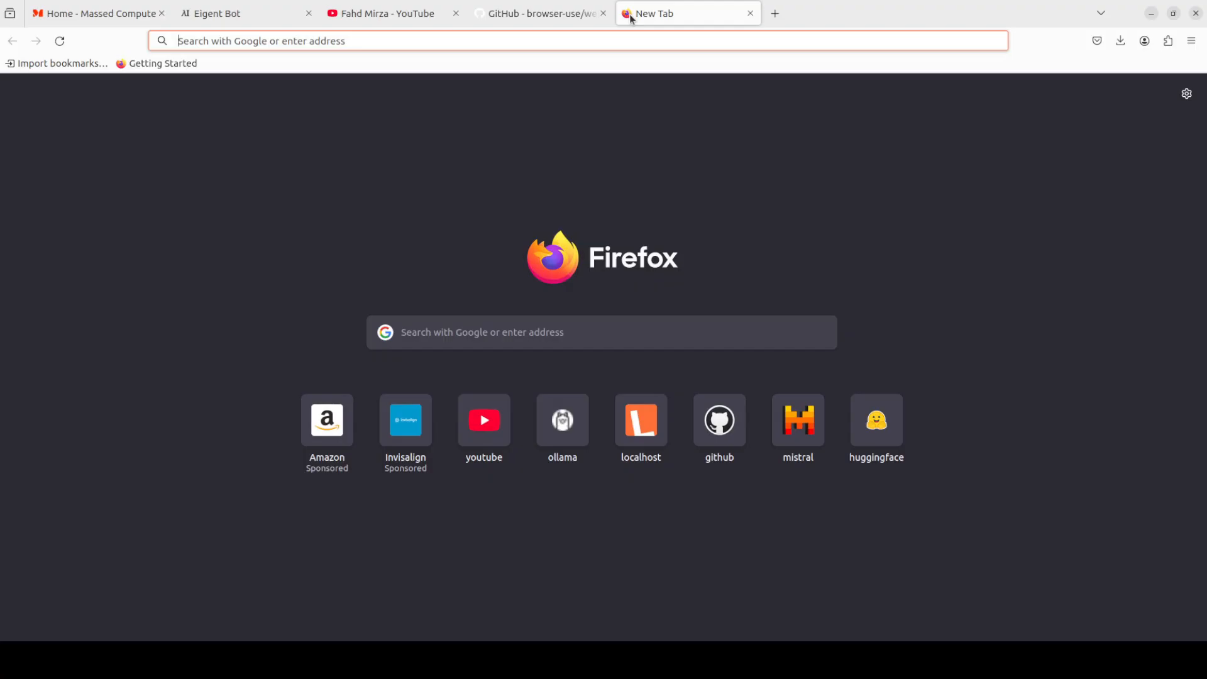
pyautogui.write('http://localhost:7788')
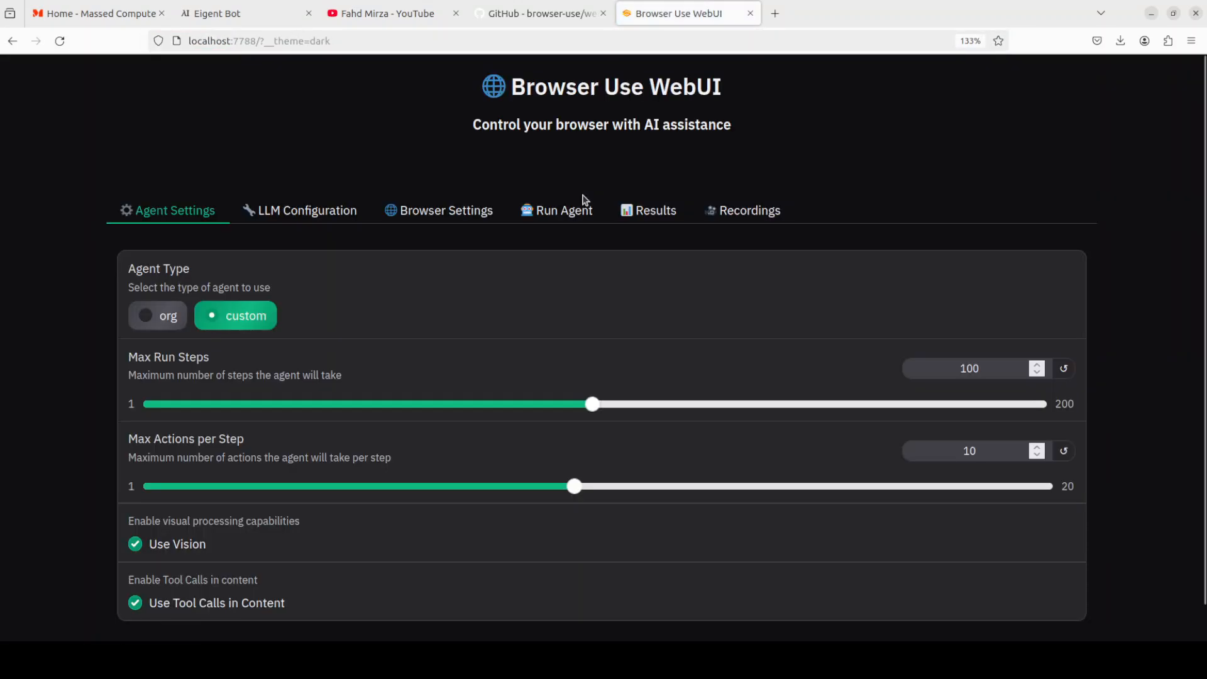
pyautogui.moveTo(1009, 273)
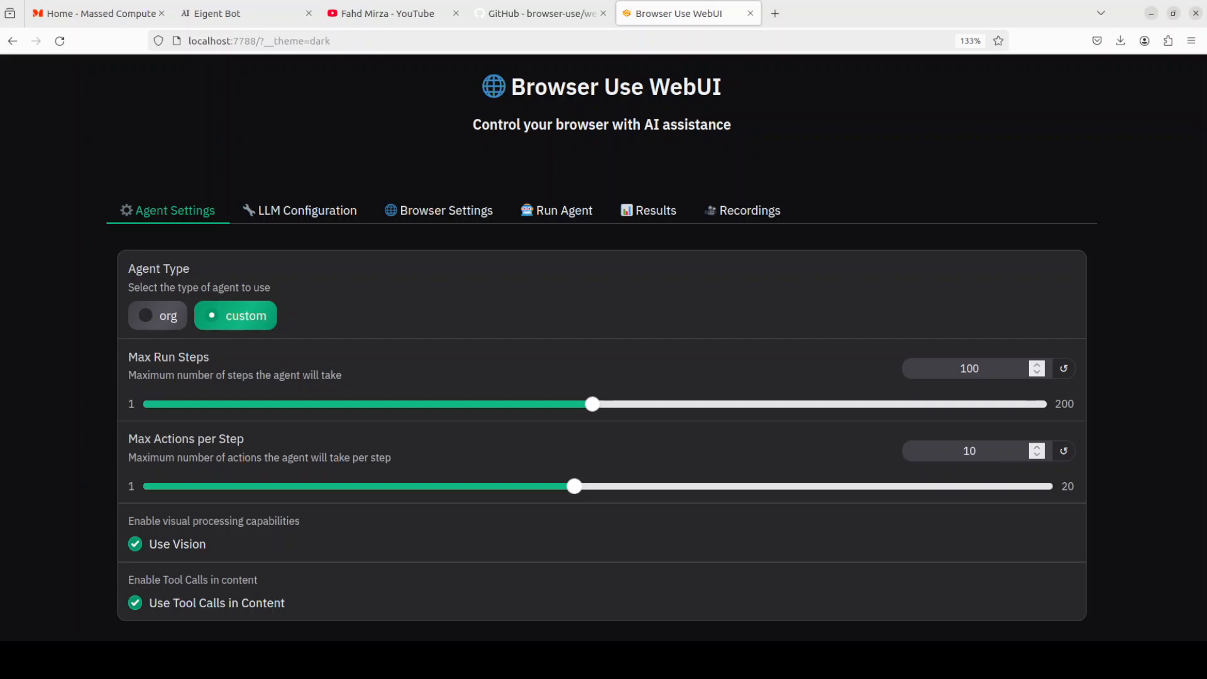
pyautogui.moveTo(307, 210)
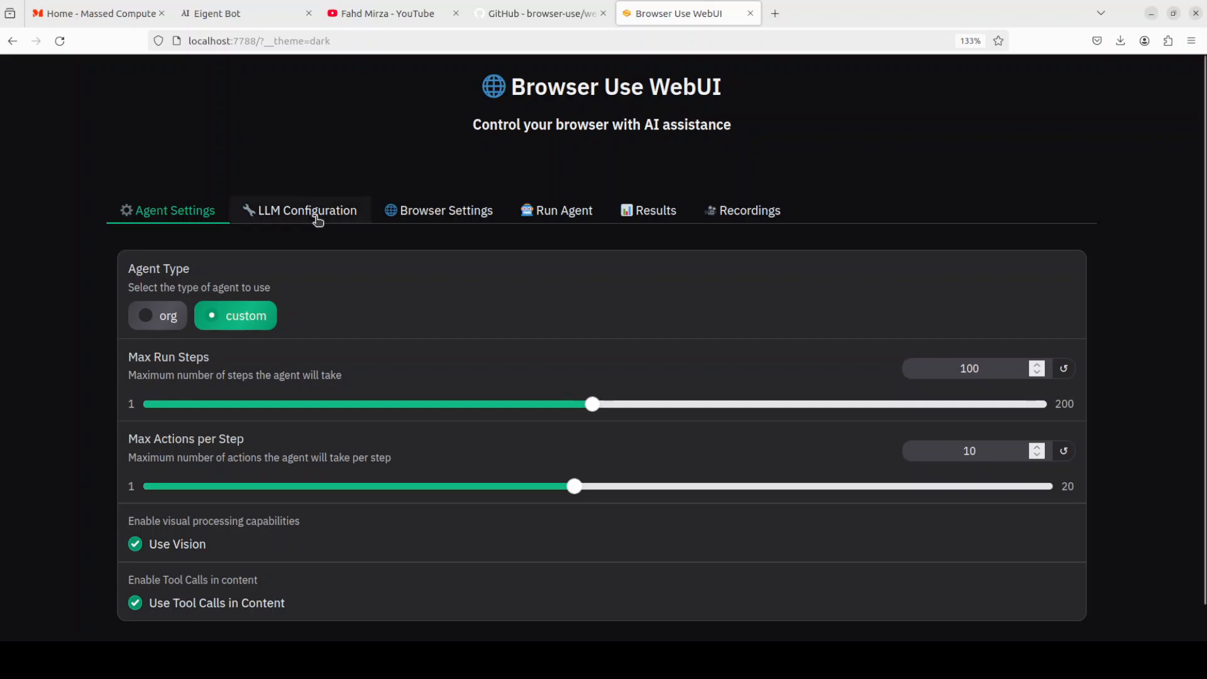
# Review the LLM Configuration (openai, gpt-4o) and move to Browser Settings.
pyautogui.click(306, 210)
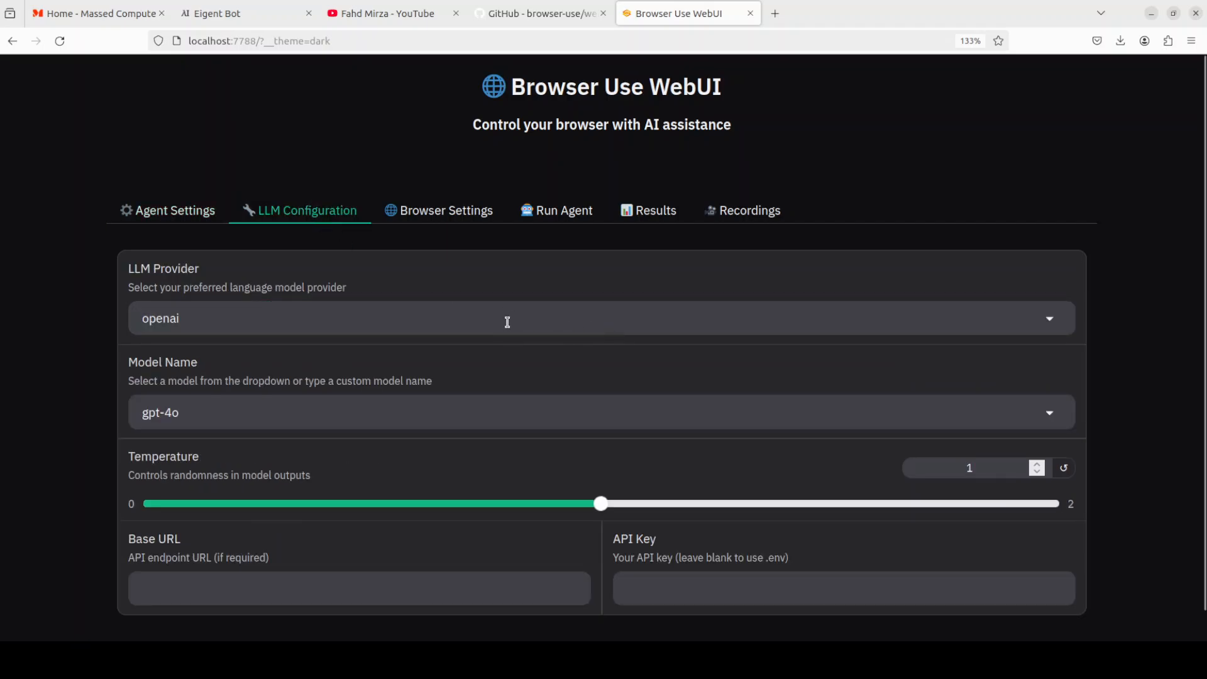
pyautogui.moveTo(486, 332)
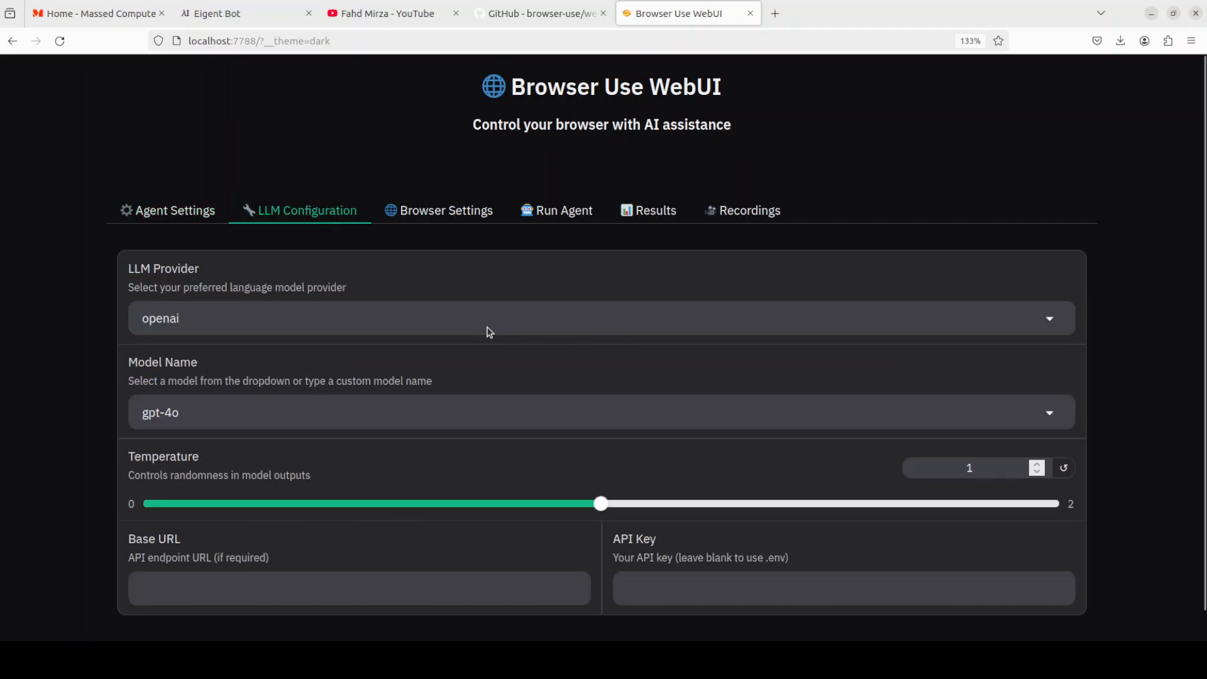
pyautogui.moveTo(34, 342)
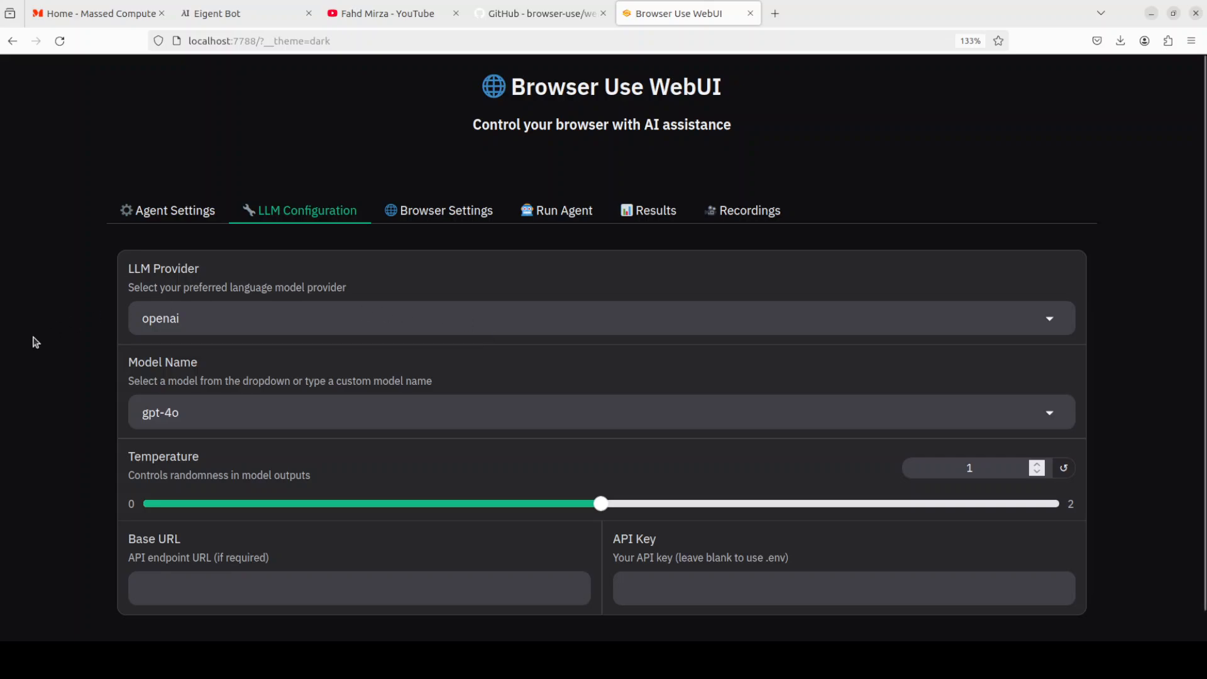
pyautogui.moveTo(719, 620)
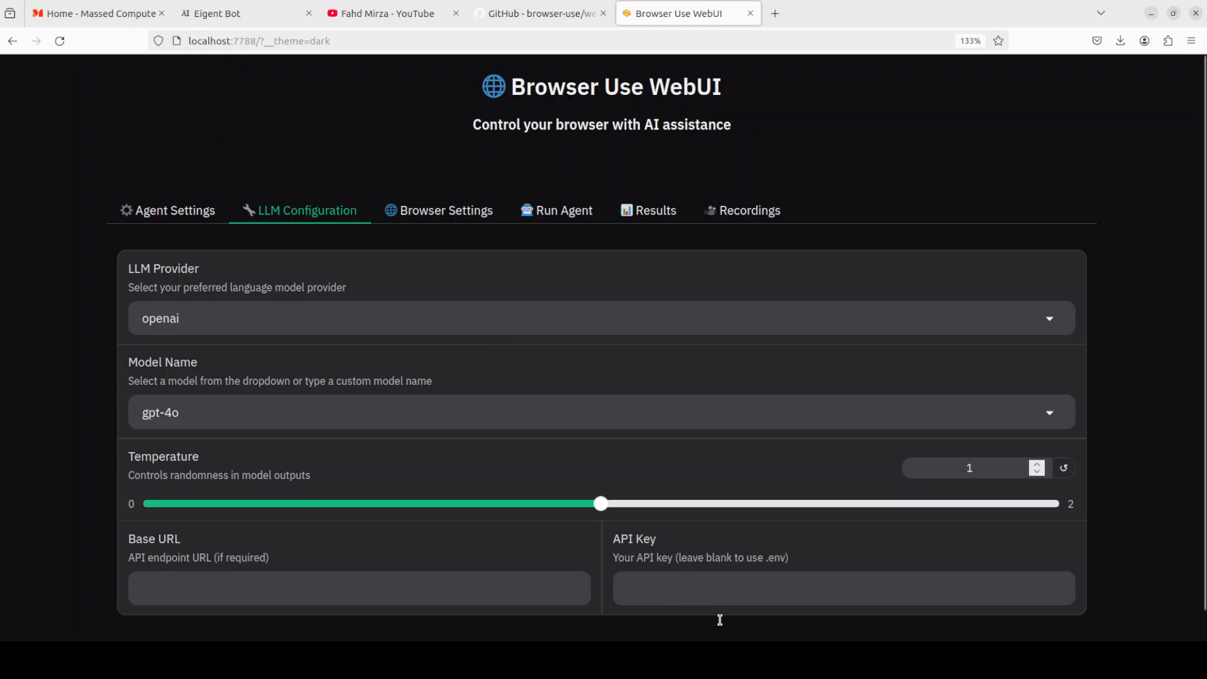
pyautogui.moveTo(381, 329)
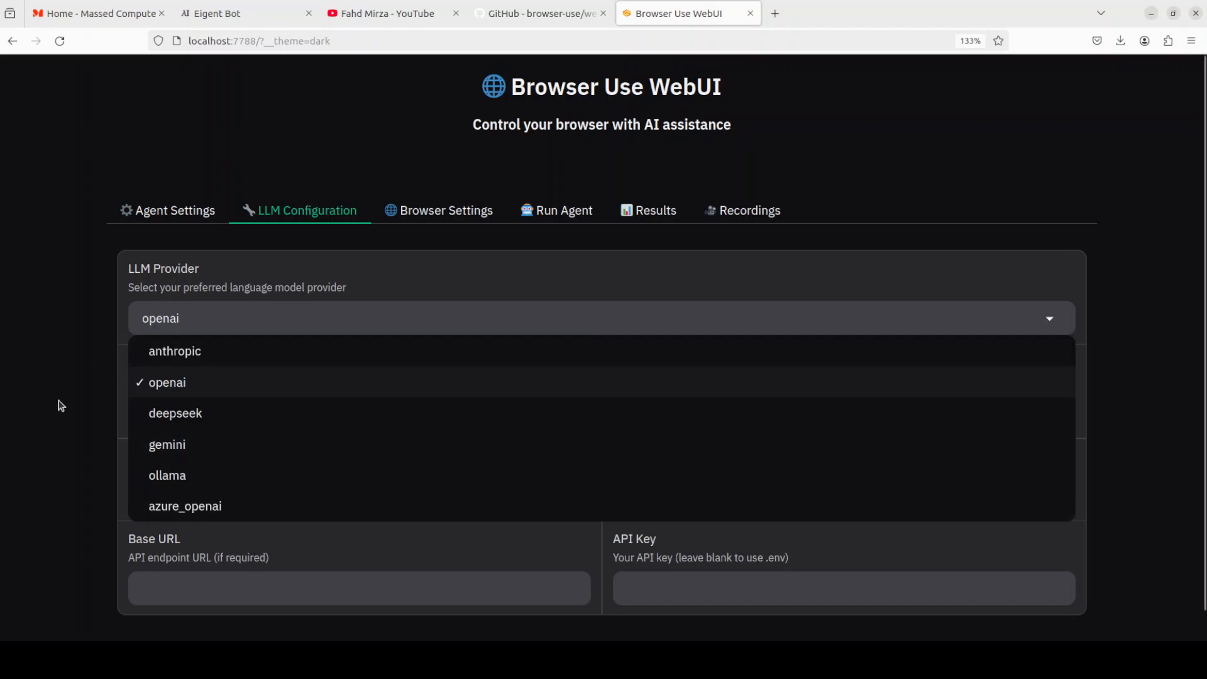
pyautogui.click(445, 210)
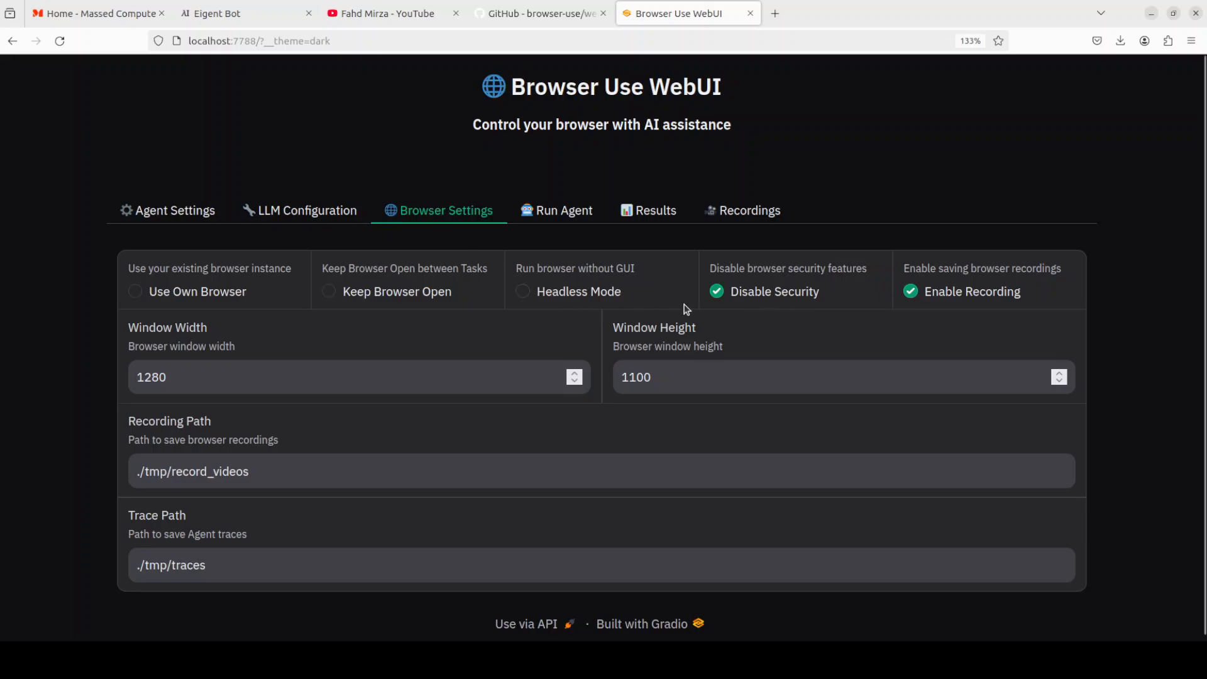
# Enable Use Own Browser, then view the empty Recordings panel.
pyautogui.click(134, 291)
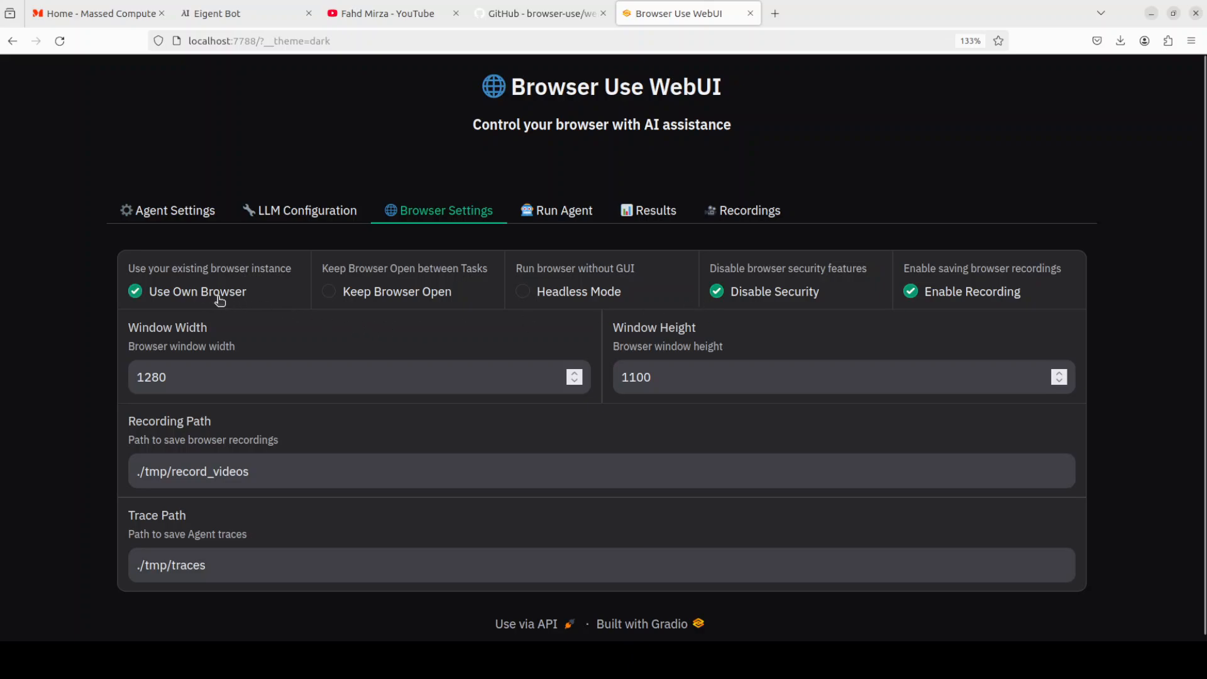
pyautogui.moveTo(422, 304)
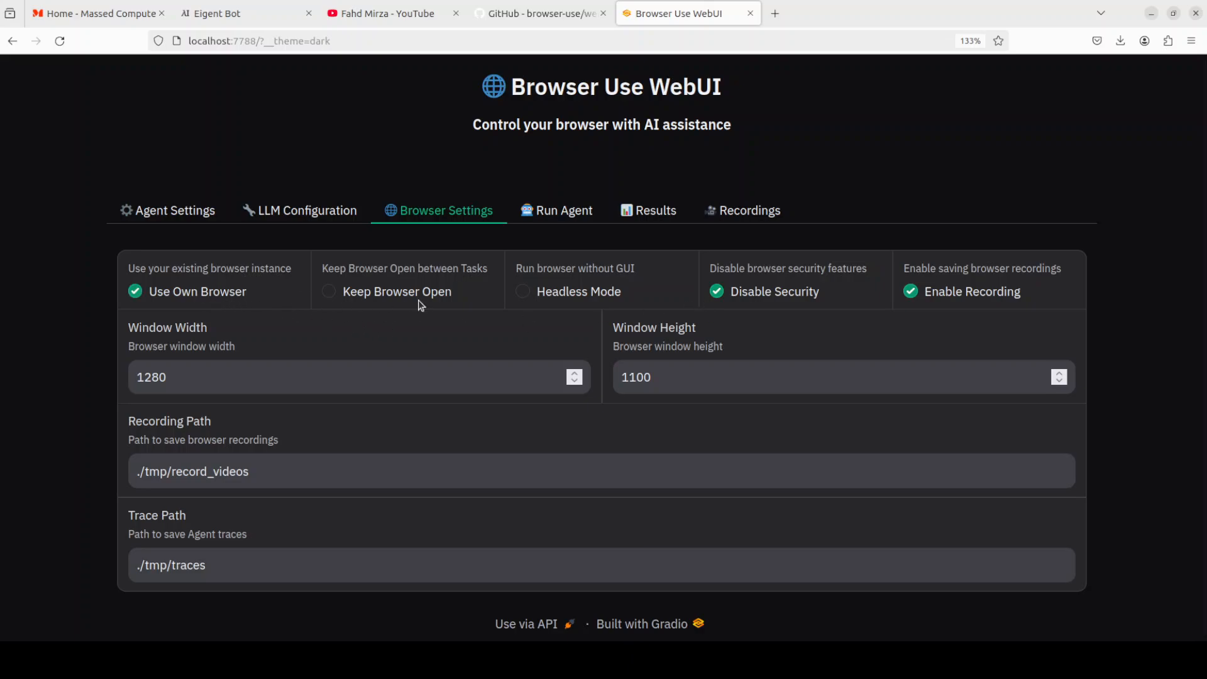
pyautogui.moveTo(938, 336)
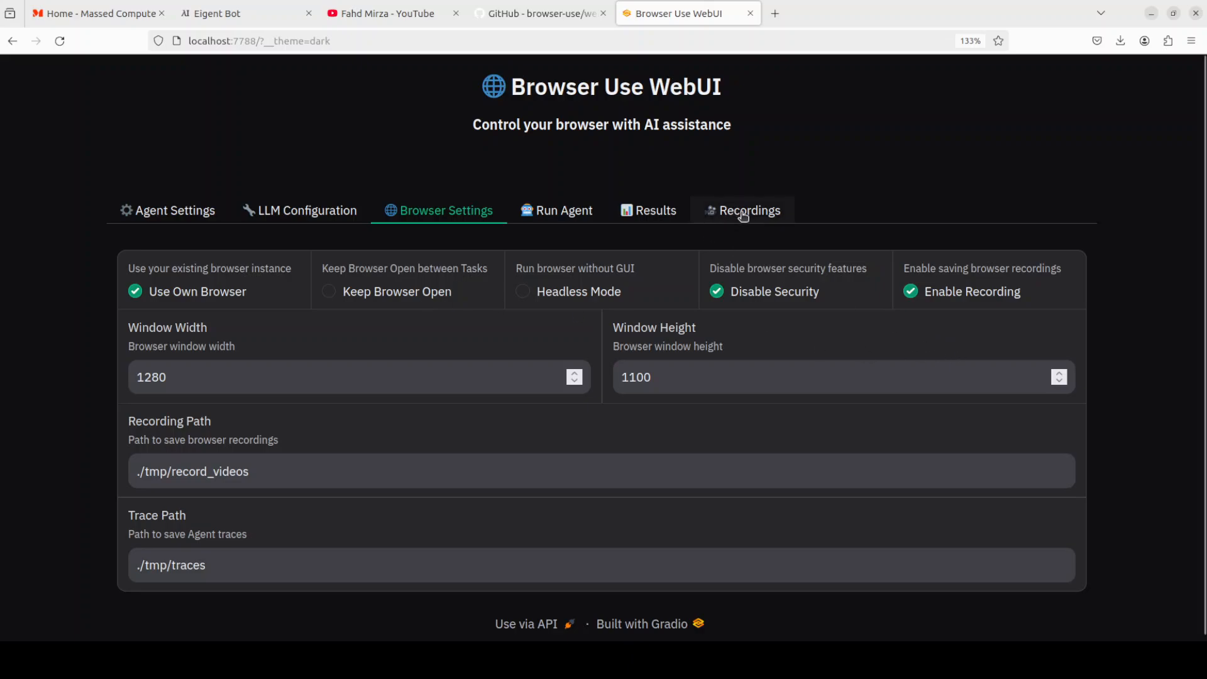
pyautogui.click(749, 210)
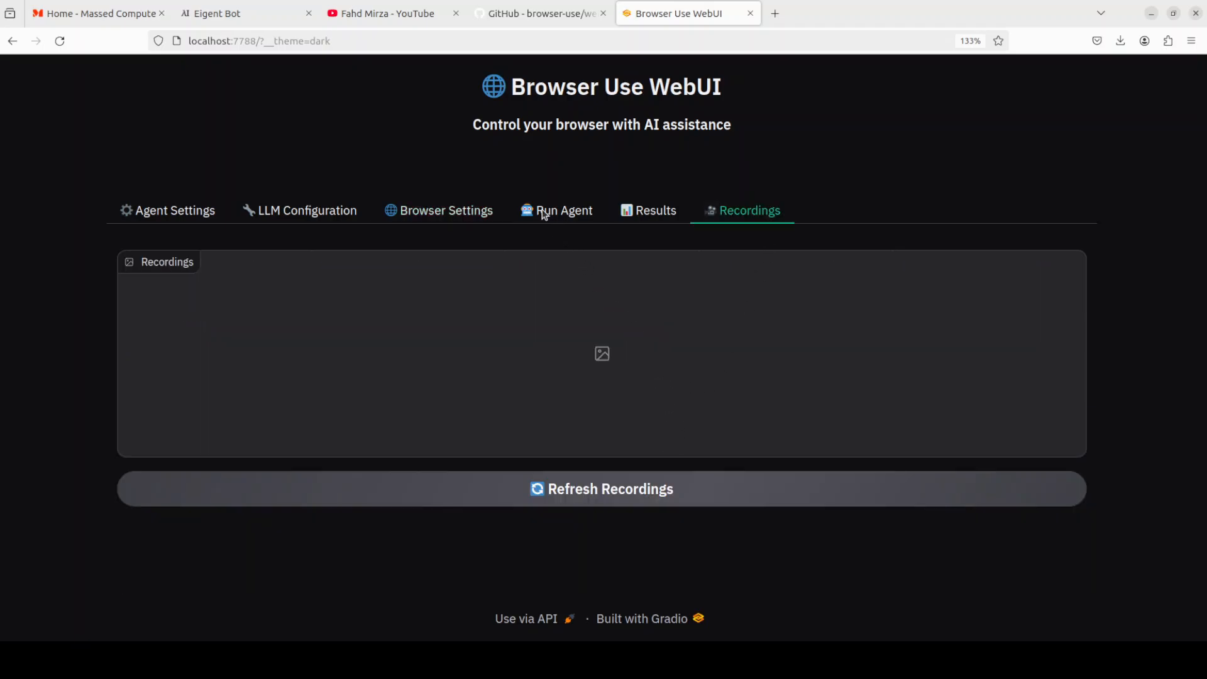
# Check the 'search Google for OpenAI' task description and run the agent on it.
pyautogui.click(564, 210)
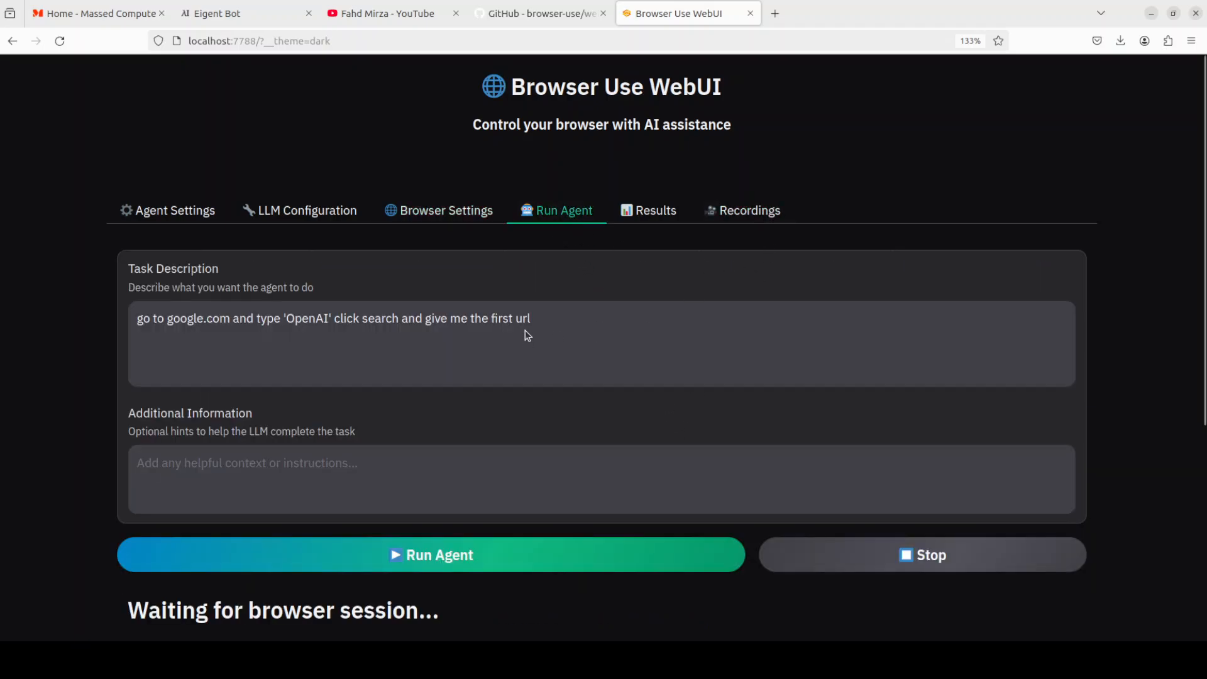
pyautogui.tripleClick(331, 318)
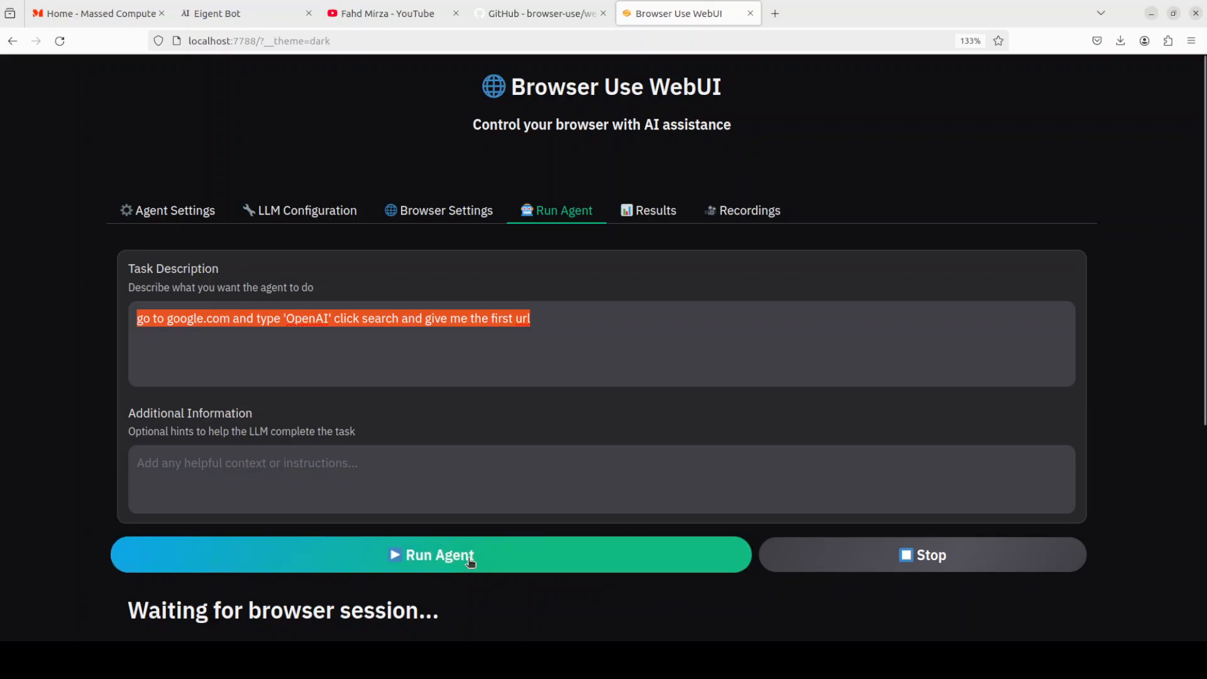
pyautogui.click(430, 555)
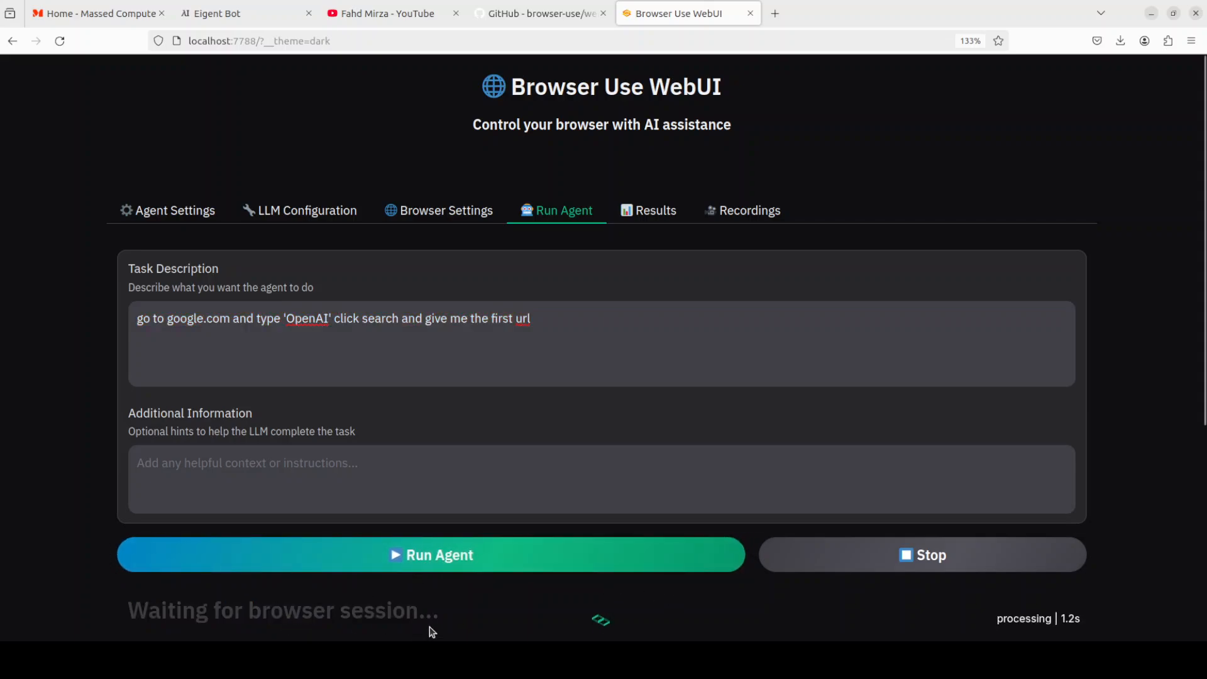
# Dismiss the keyring prompt and watch the agent search Google for OpenAI, then return to the WebUI.
pyautogui.click(430, 555)
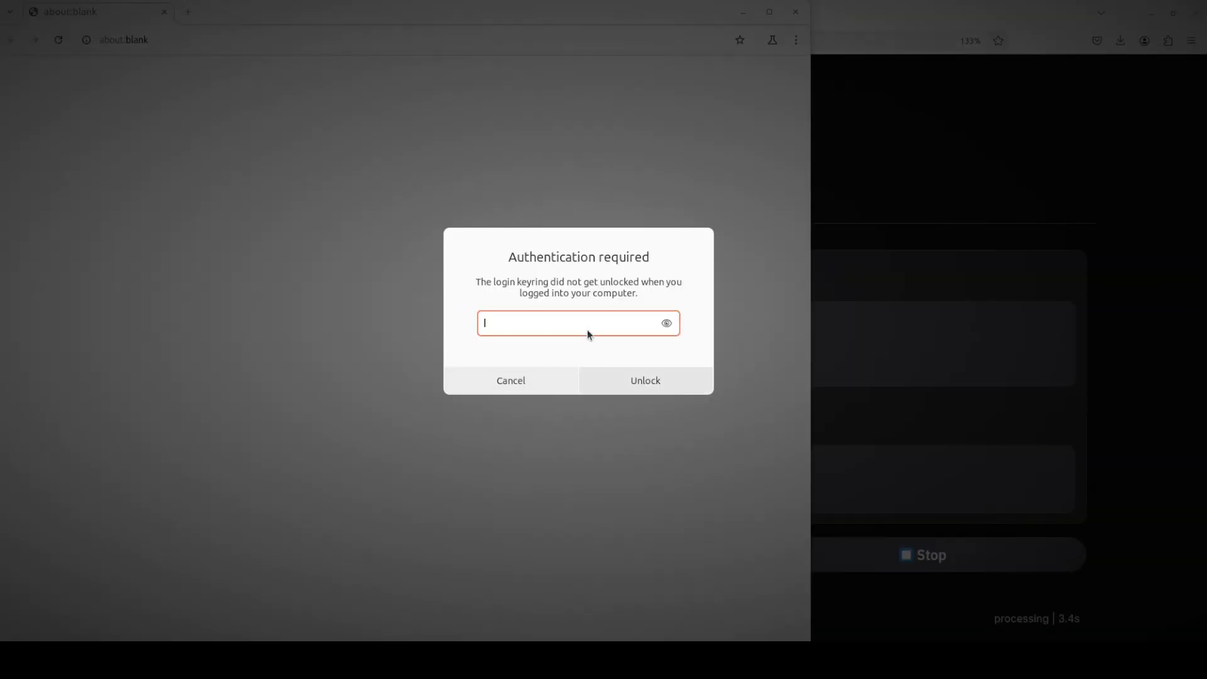
pyautogui.click(509, 379)
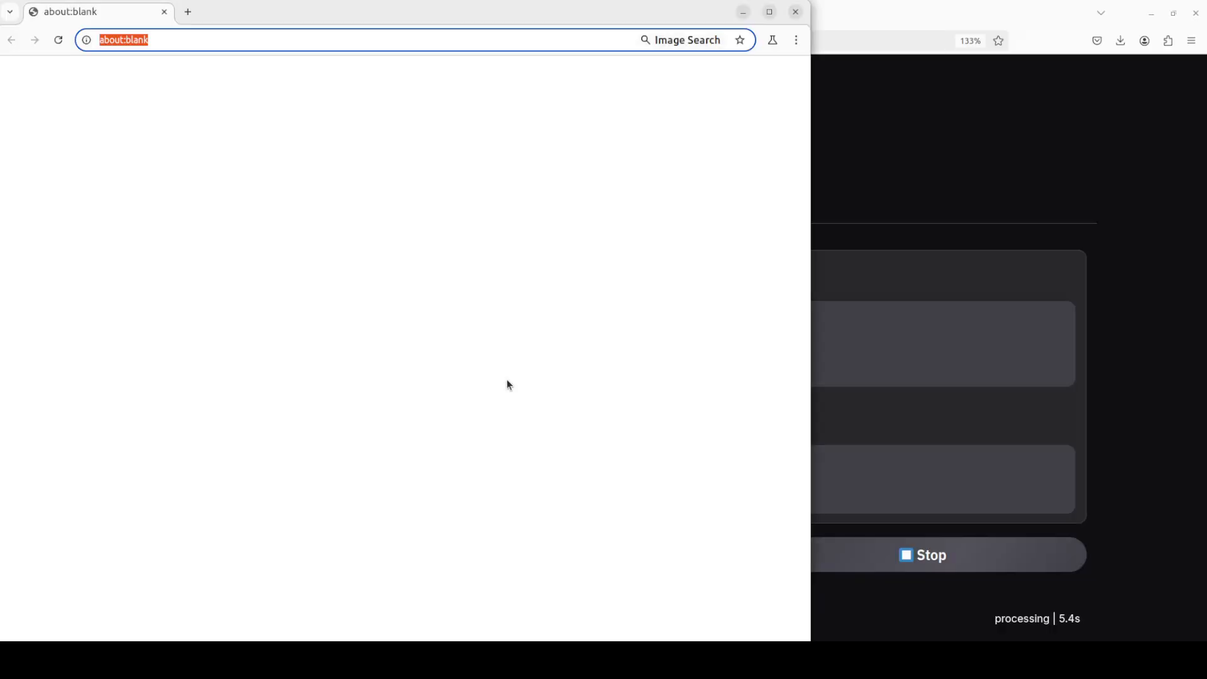
pyautogui.moveTo(1165, 243)
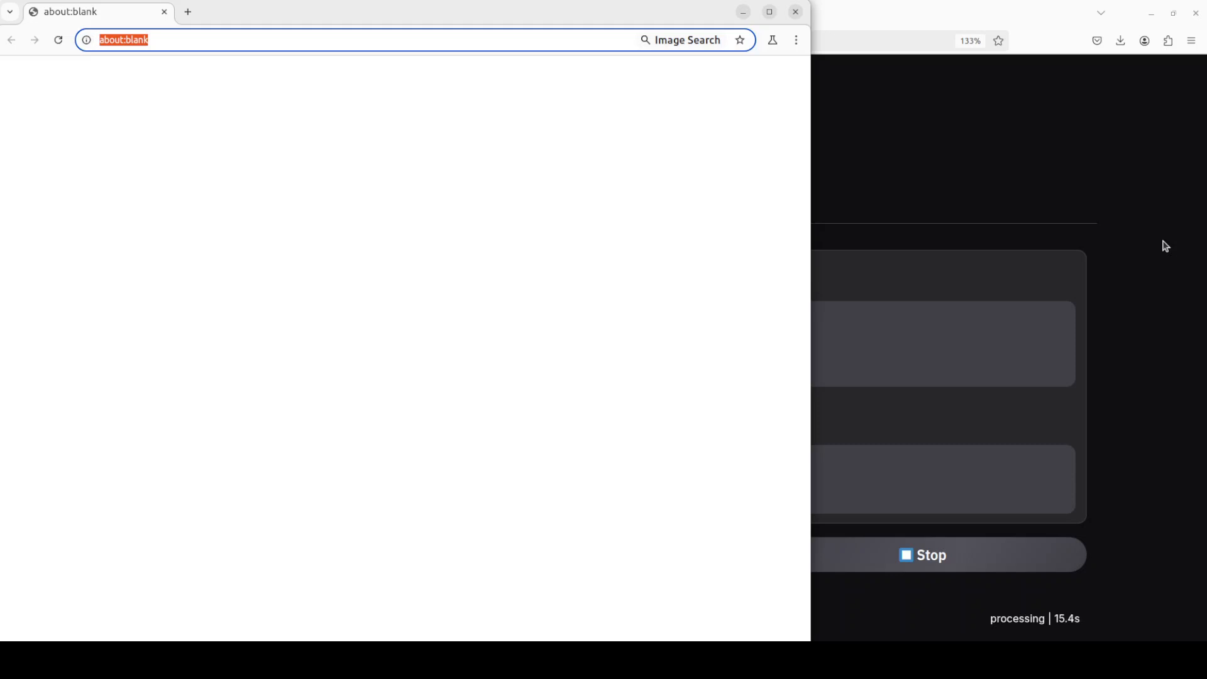
pyautogui.write('google.com')
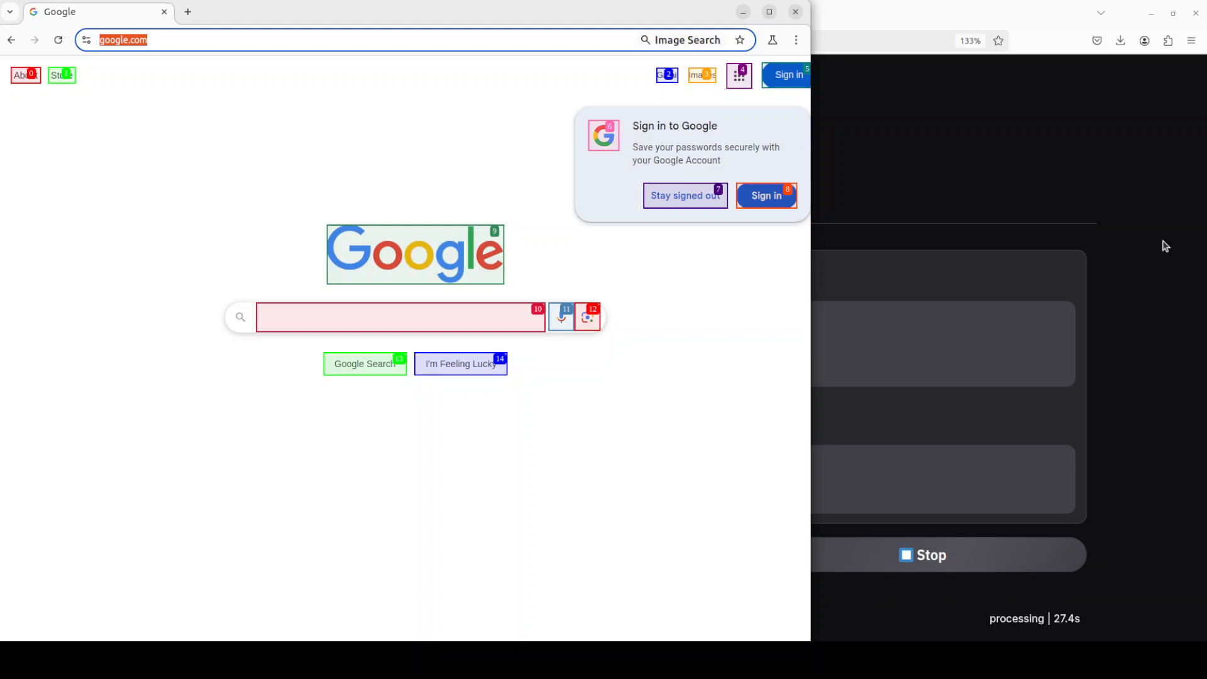
pyautogui.write('OpenAI')
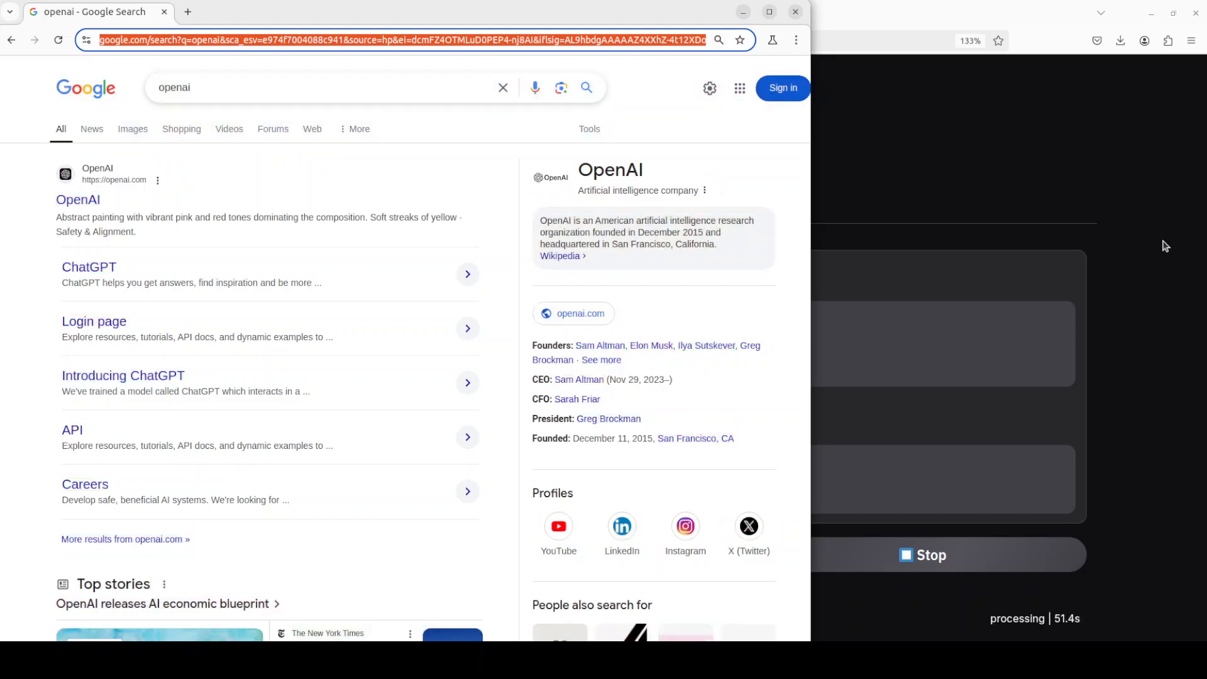
pyautogui.click(684, 13)
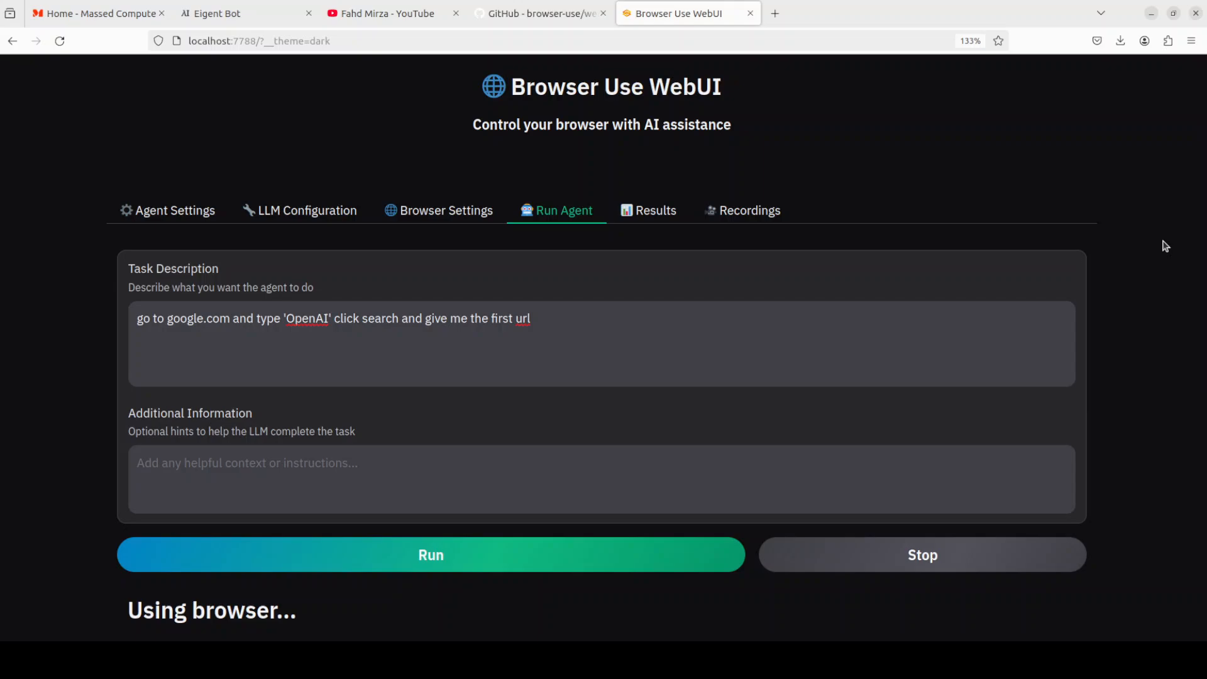
pyautogui.moveTo(1025, 350)
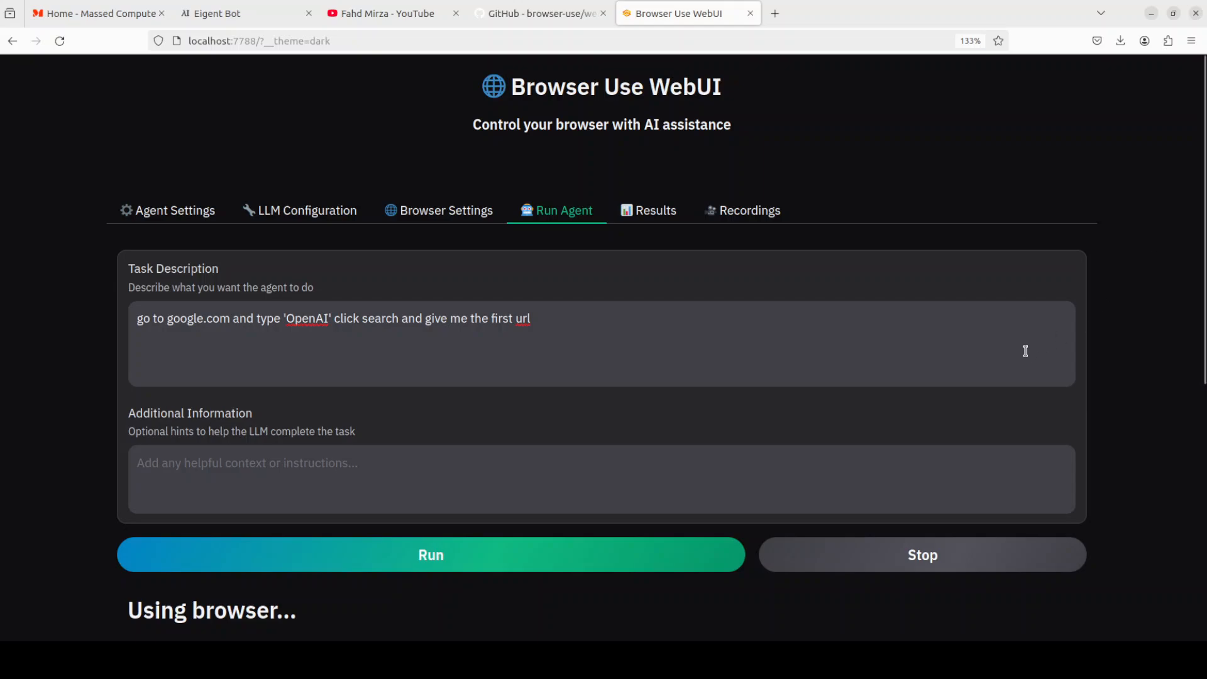
pyautogui.moveTo(847, 386)
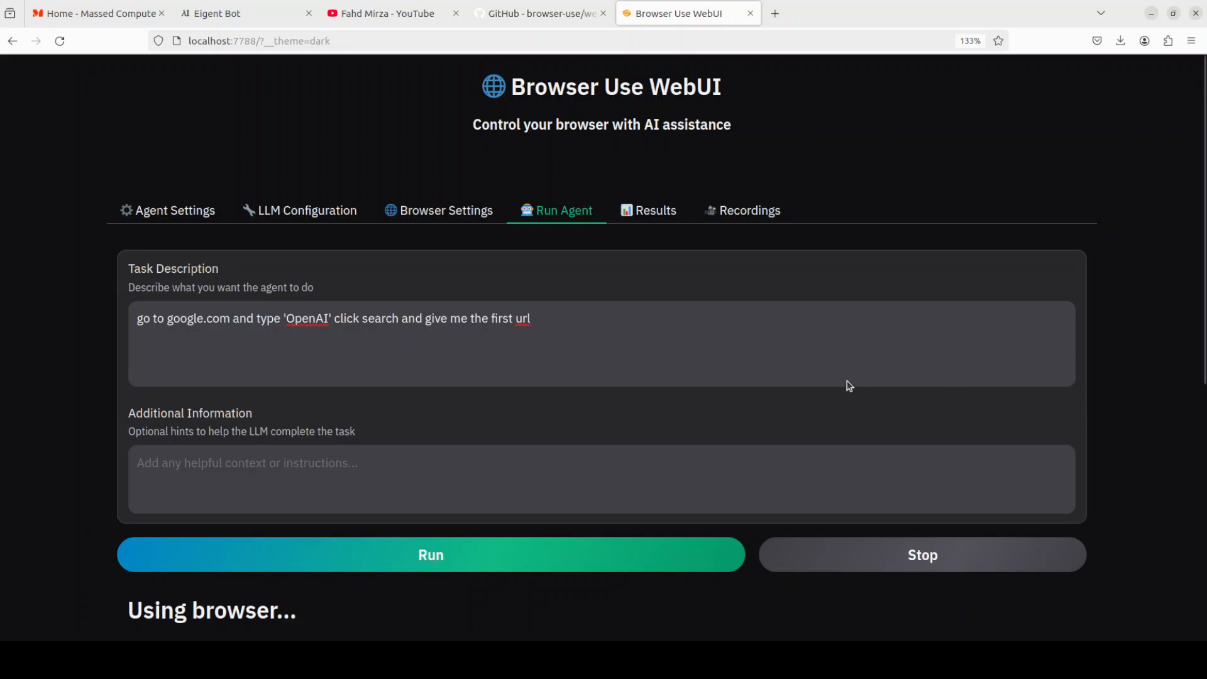
# Refresh the Recordings list to show the saved agent session webm.
pyautogui.click(749, 210)
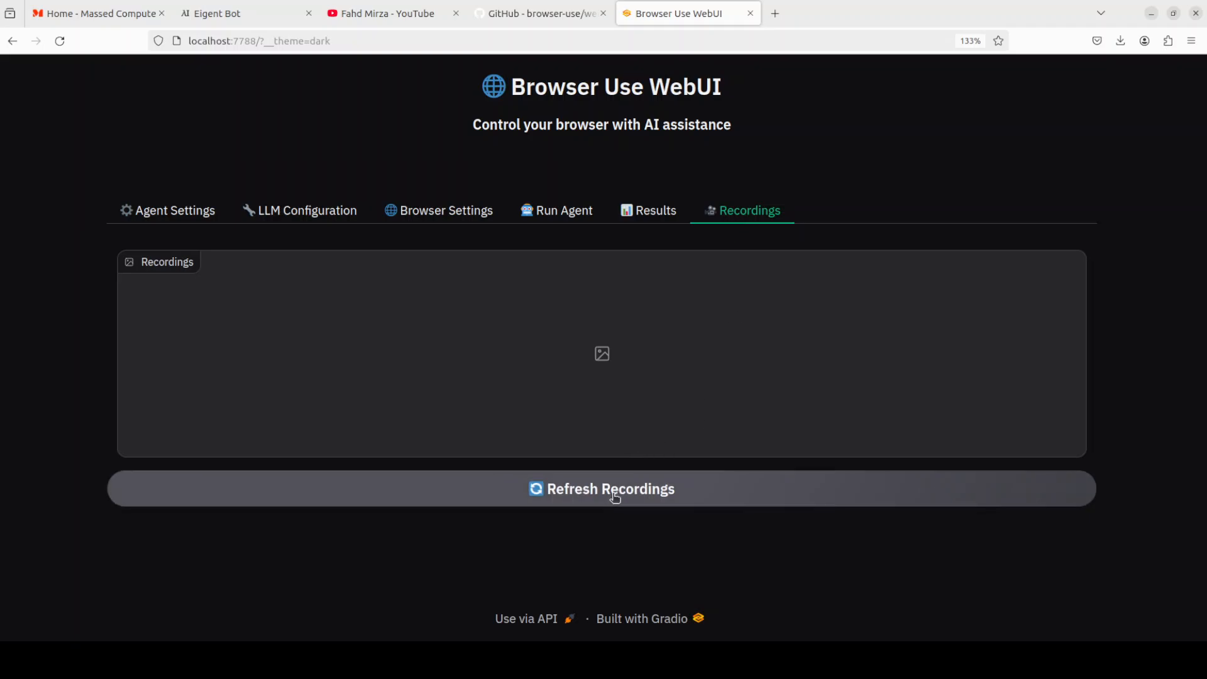
pyautogui.click(602, 489)
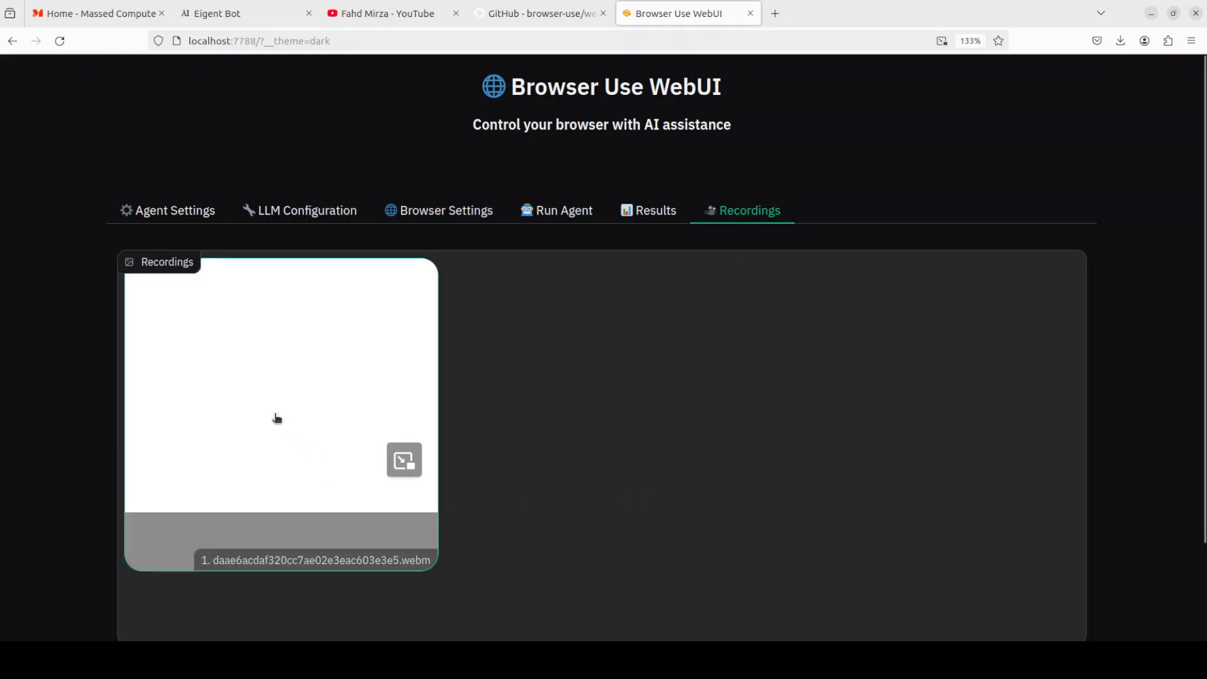
pyautogui.moveTo(422, 394)
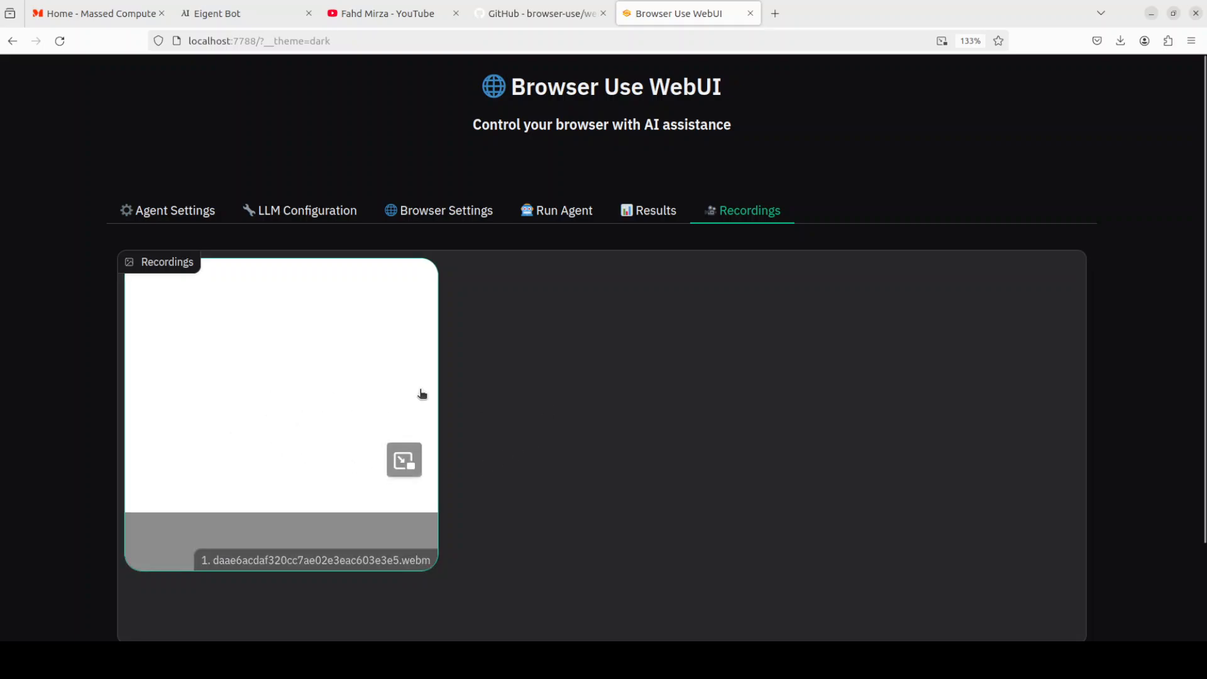
pyautogui.moveTo(563, 210)
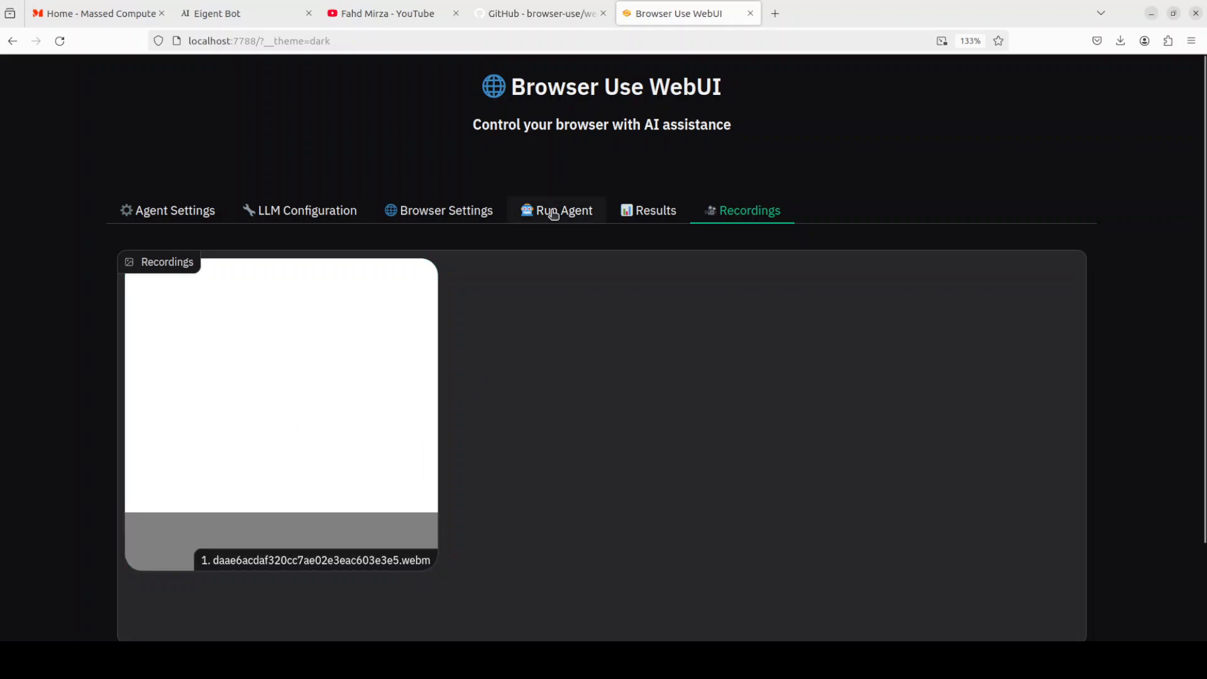
# Replace the task with 'go to fahdmirza.com and give me the title of the website'.
pyautogui.click(562, 210)
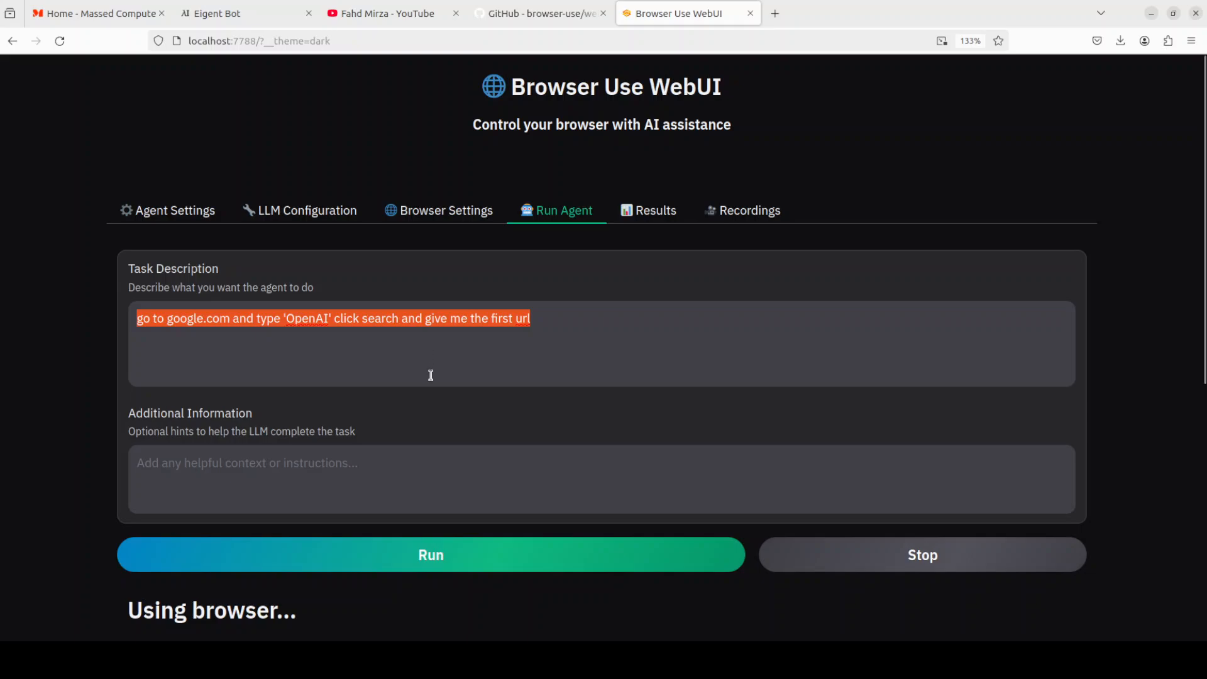
pyautogui.moveTo(499, 365)
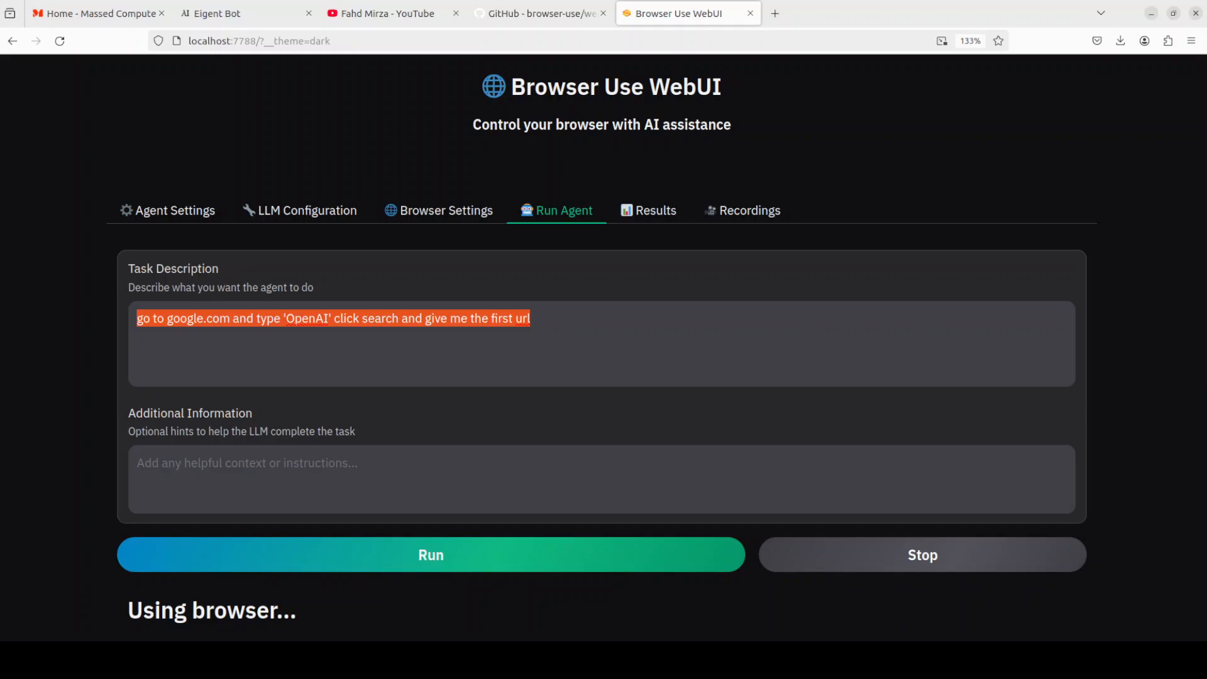
pyautogui.click(465, 318)
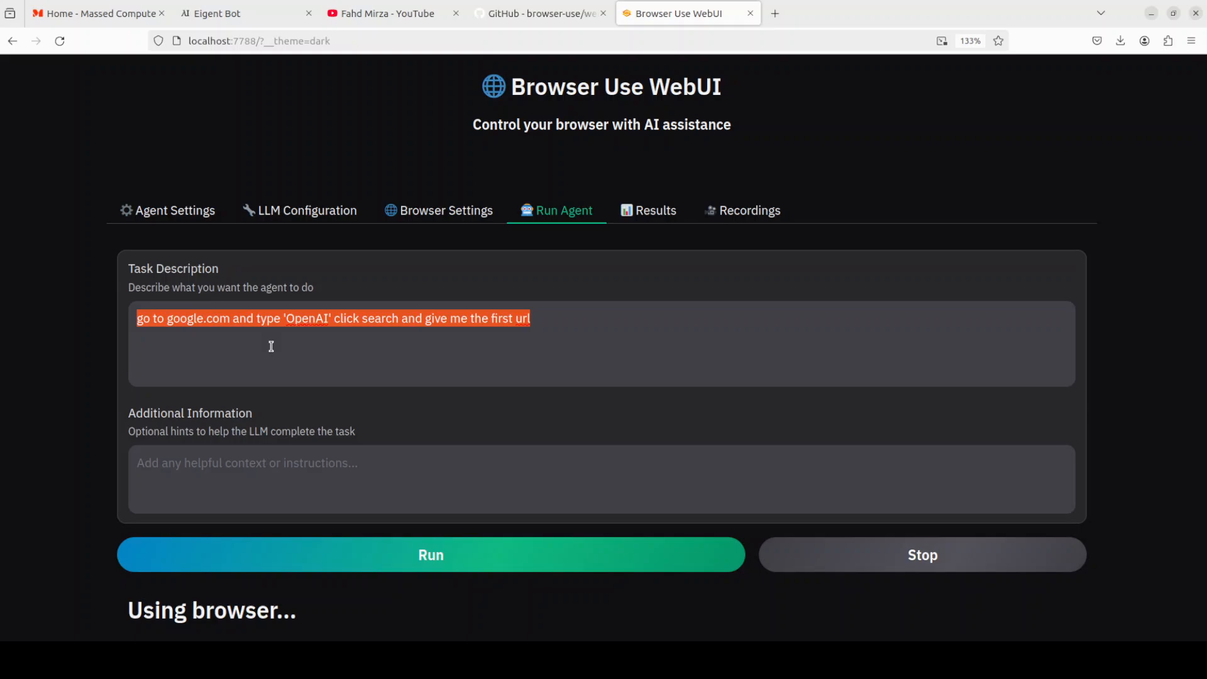
pyautogui.write('go')
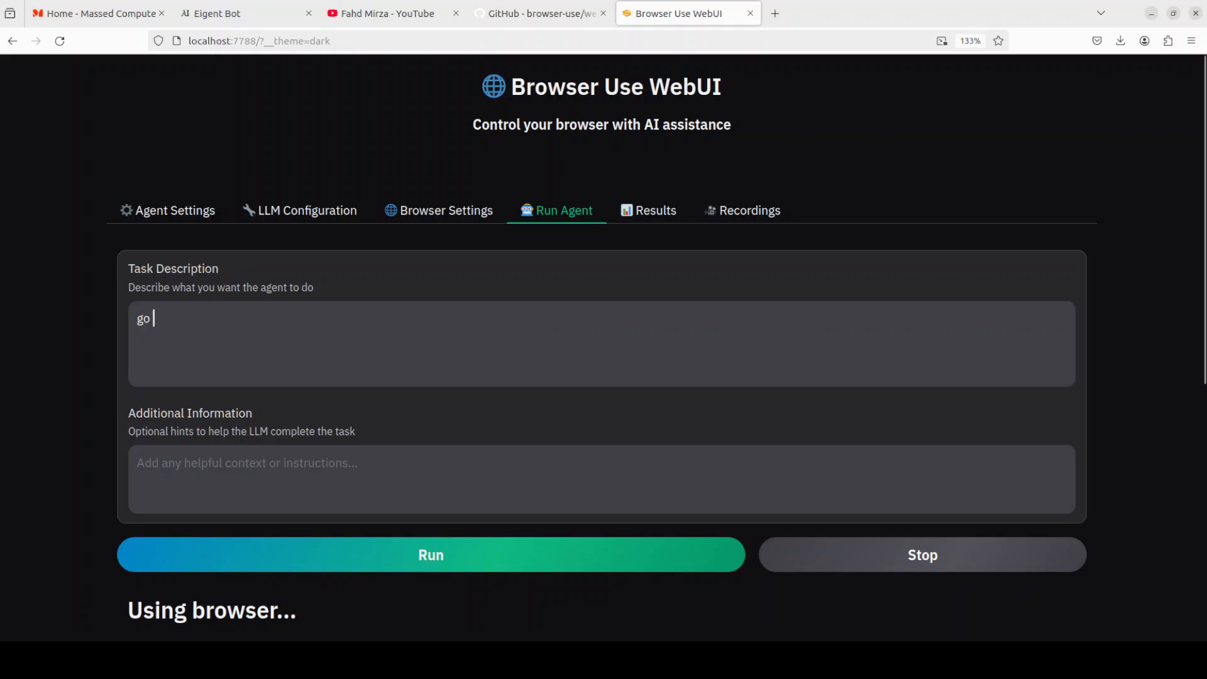
pyautogui.write('to fahd')
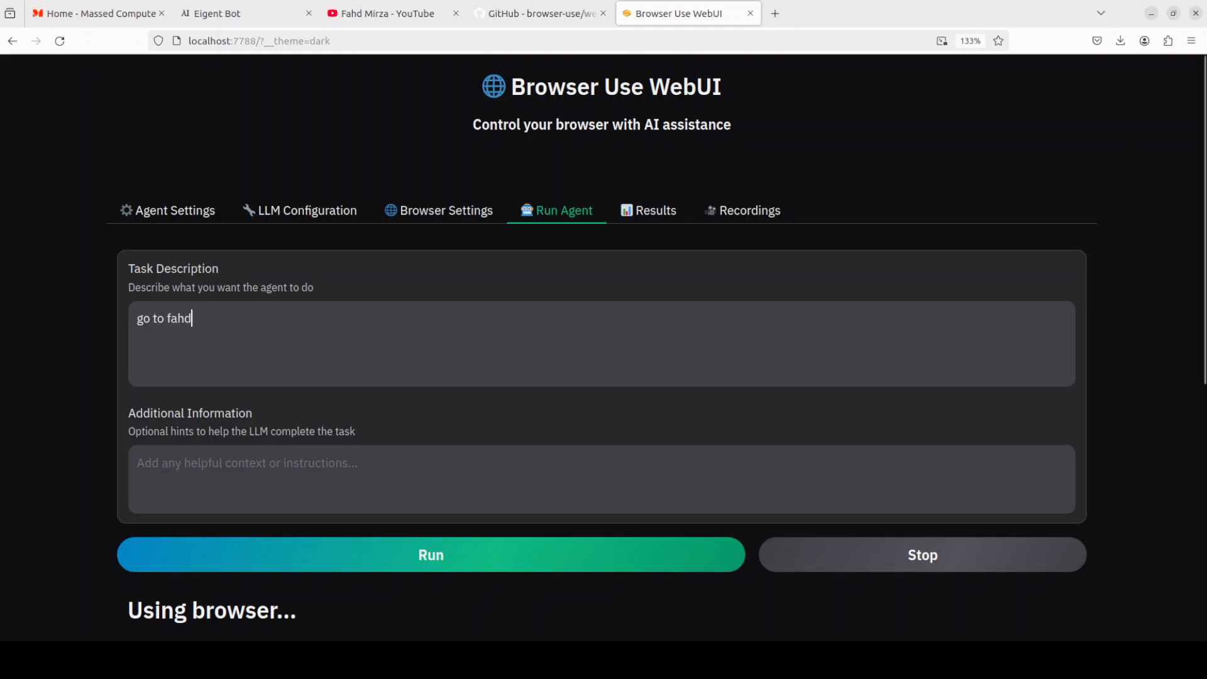
pyautogui.write('mirza.com and')
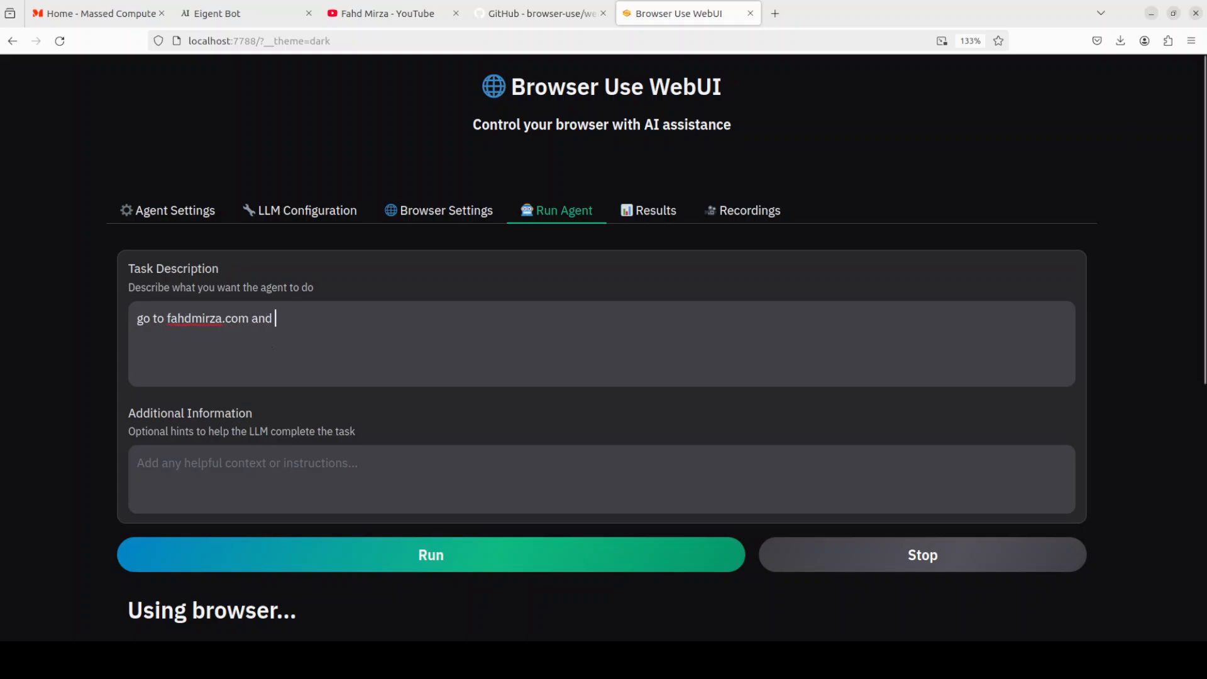
pyautogui.write('give me the')
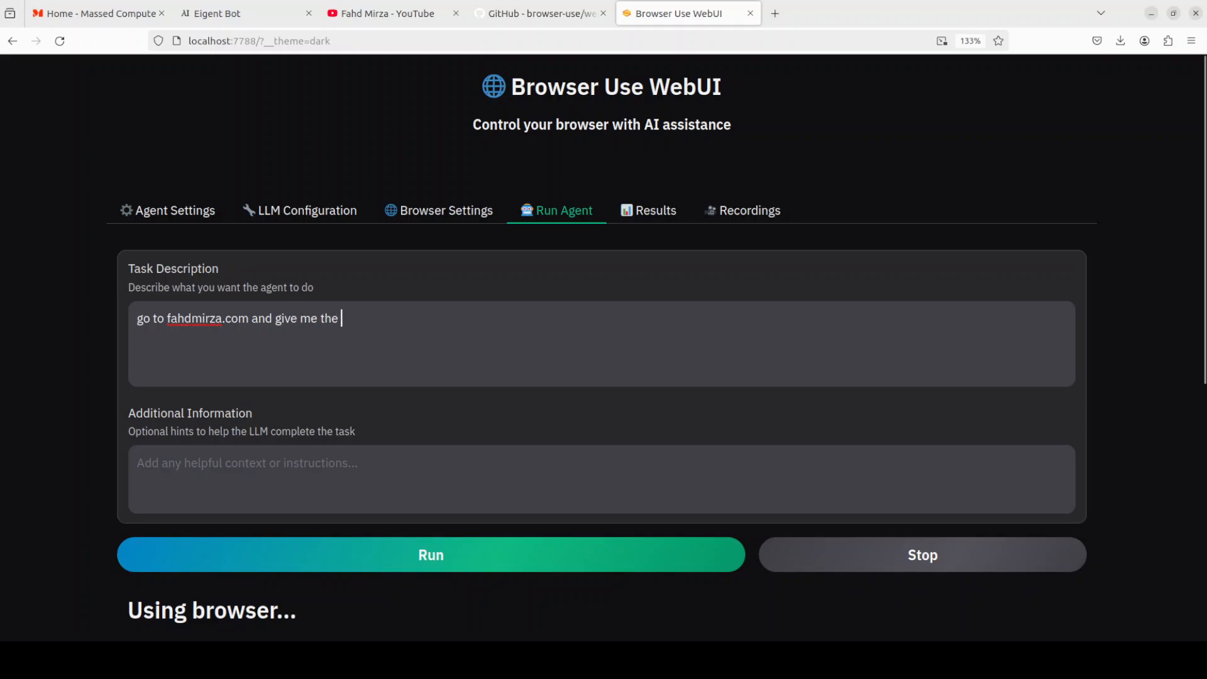
pyautogui.write('title of the bl')
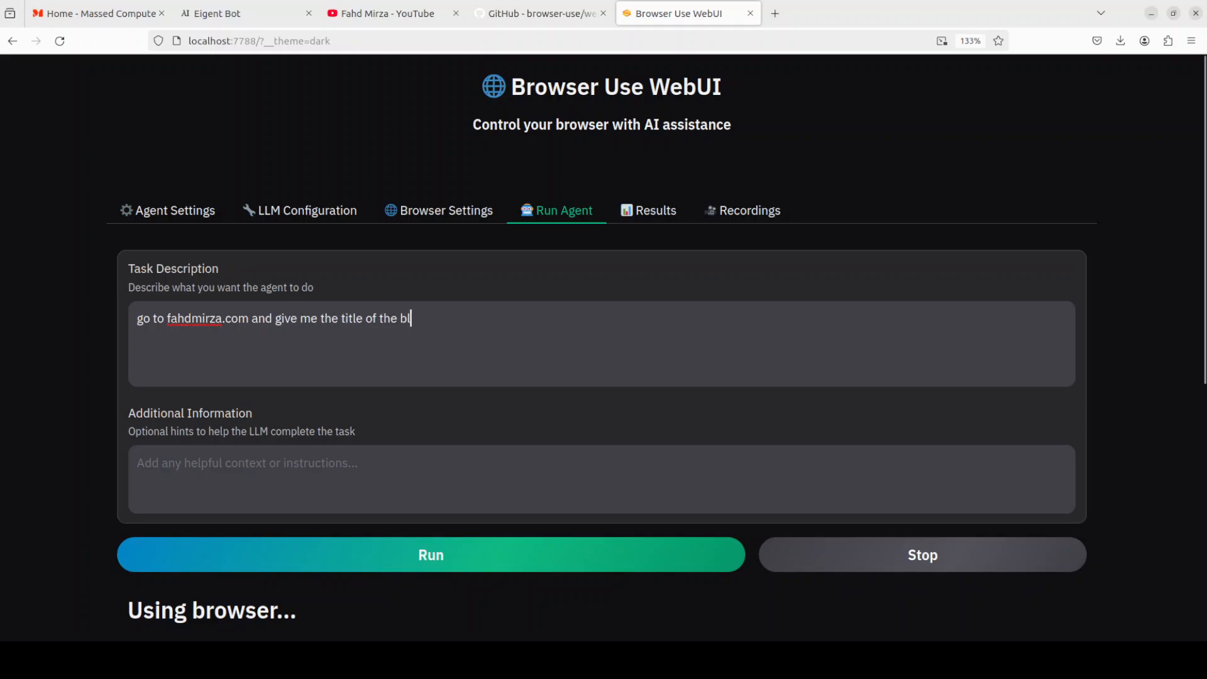
pyautogui.write('og')
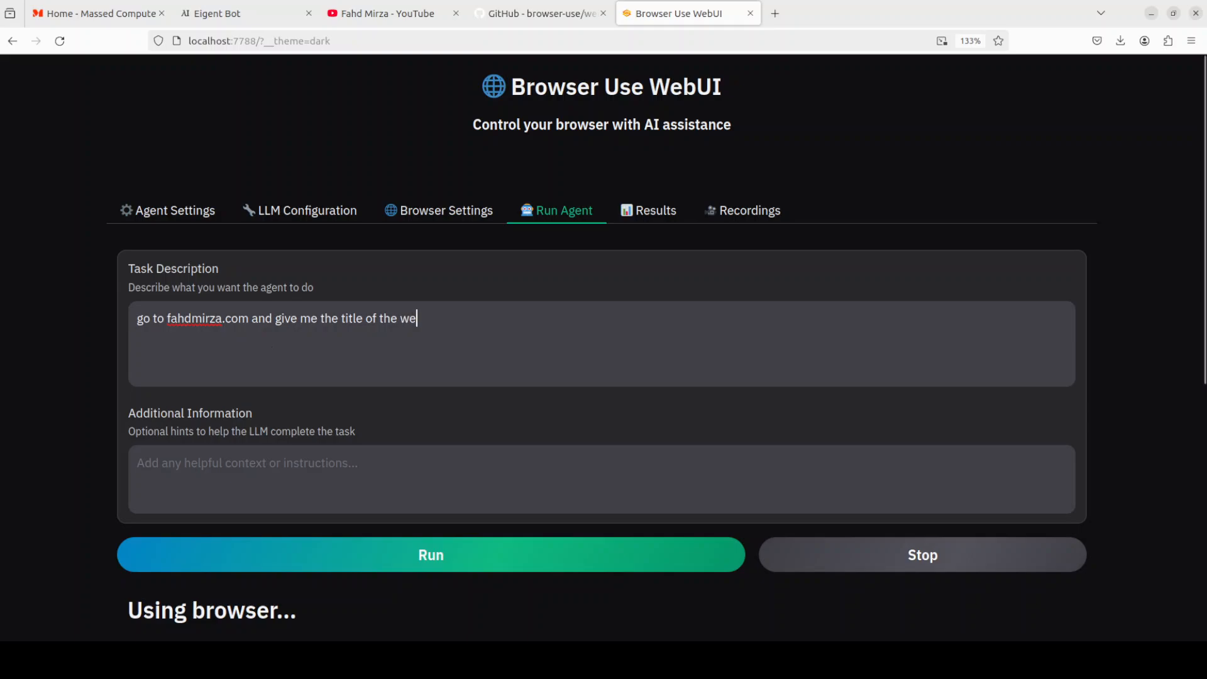
pyautogui.write('bsite')
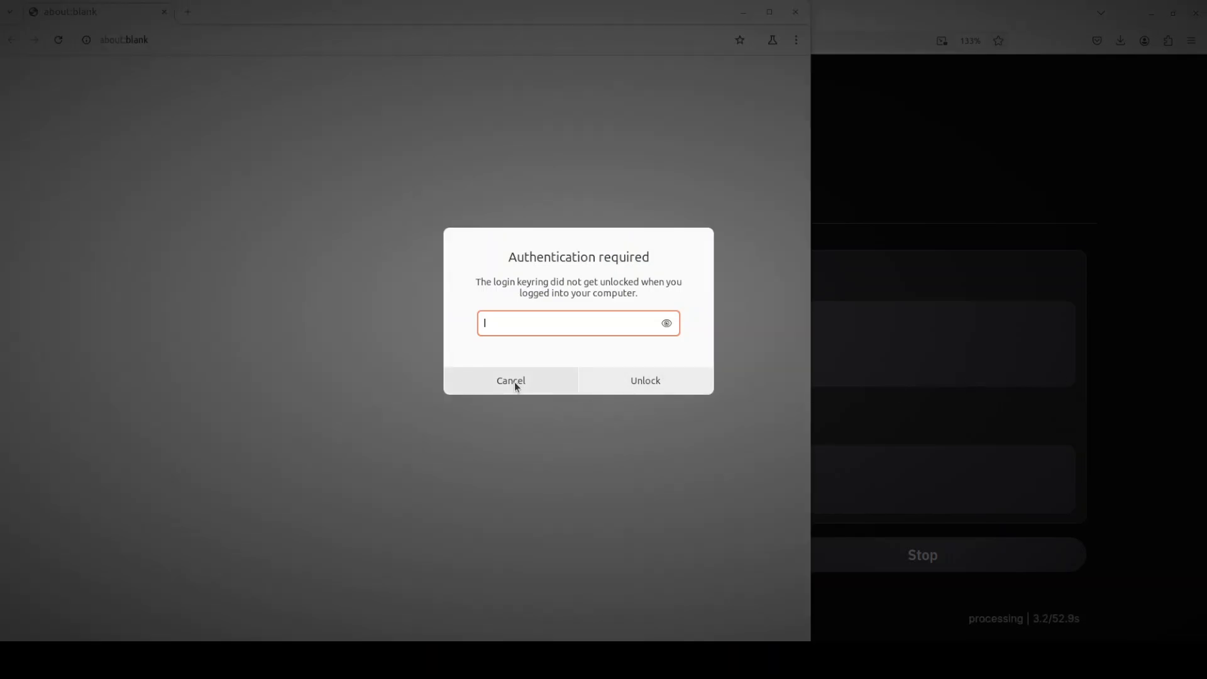
# Cancel the keyring Authentication required dialog and return to the WebUI window.
pyautogui.click(511, 380)
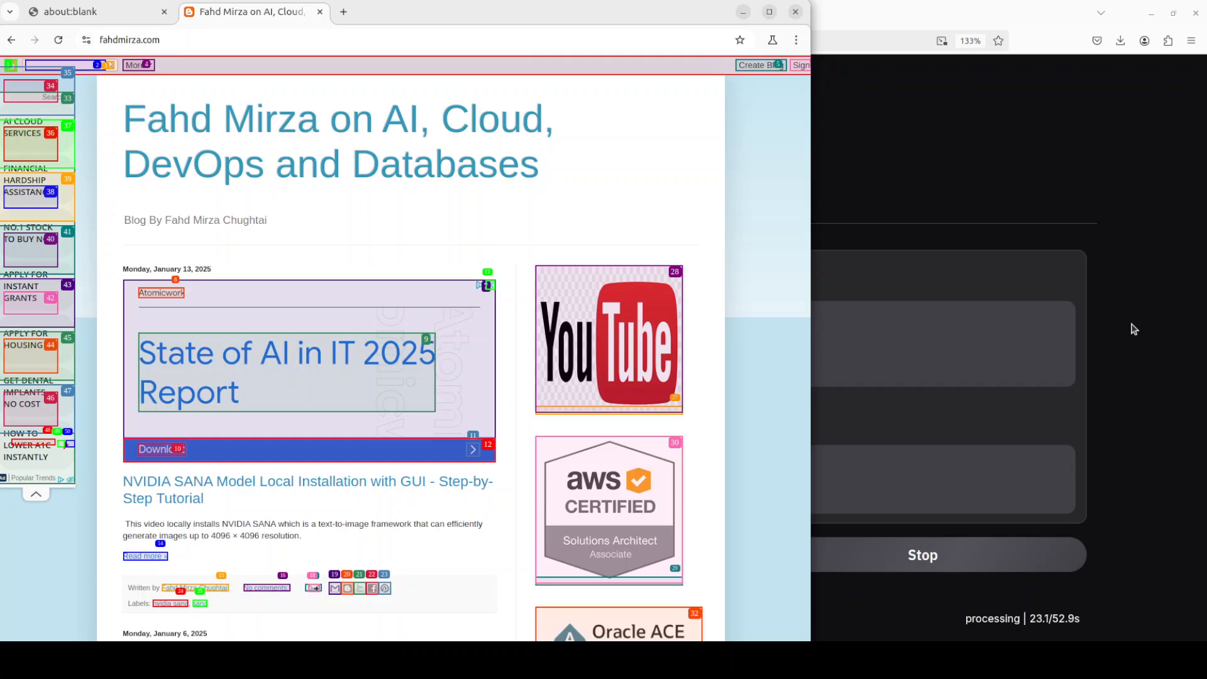
pyautogui.click(680, 13)
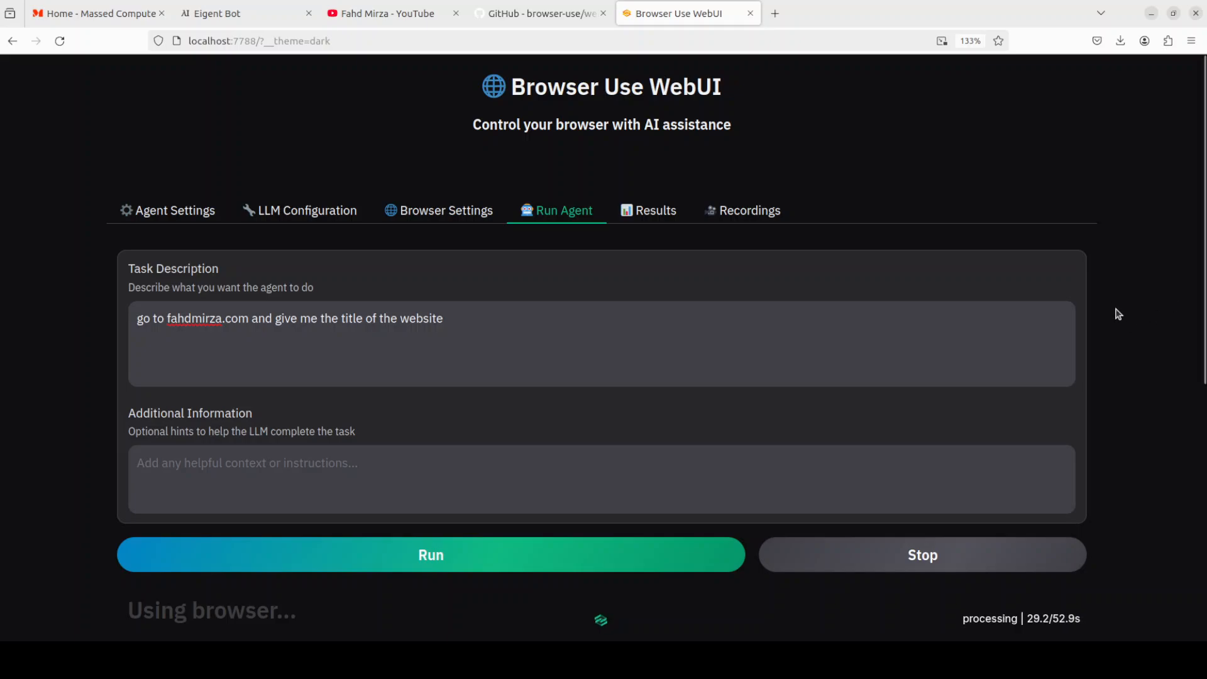
# Review the Results page: final answer 'Fahd Mirza on AI, Cloud, DevOps and Databases', model actions and trace file.
pyautogui.scroll(-3)
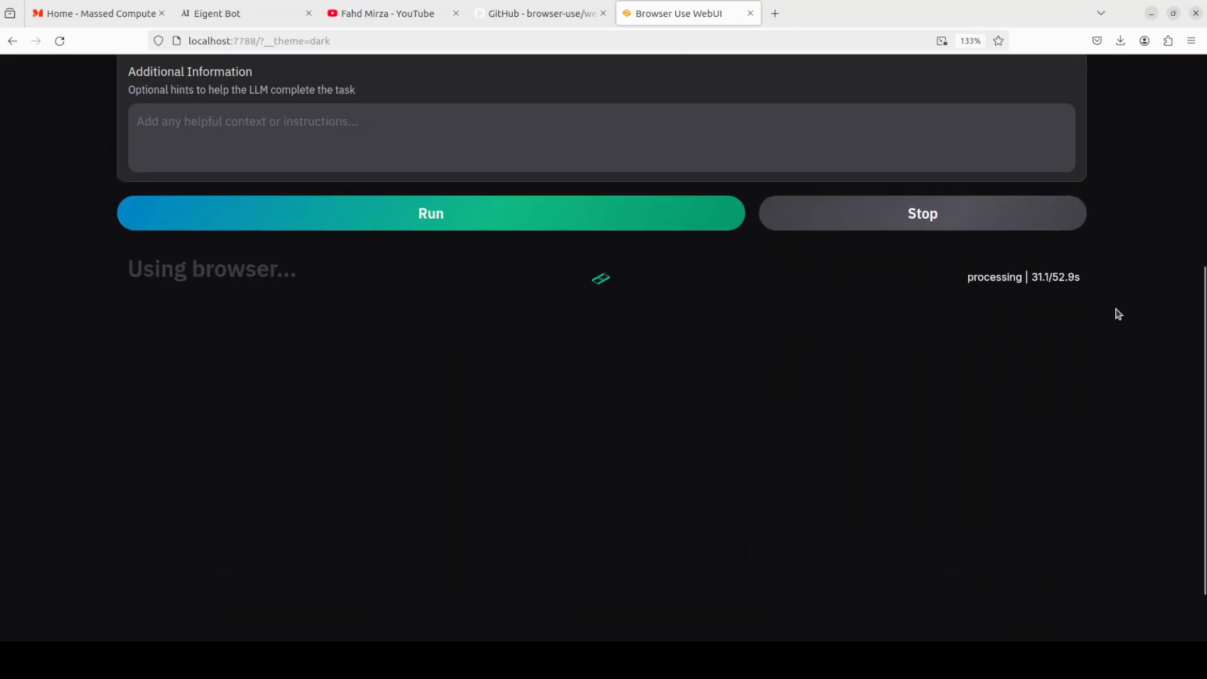
pyautogui.scroll(3)
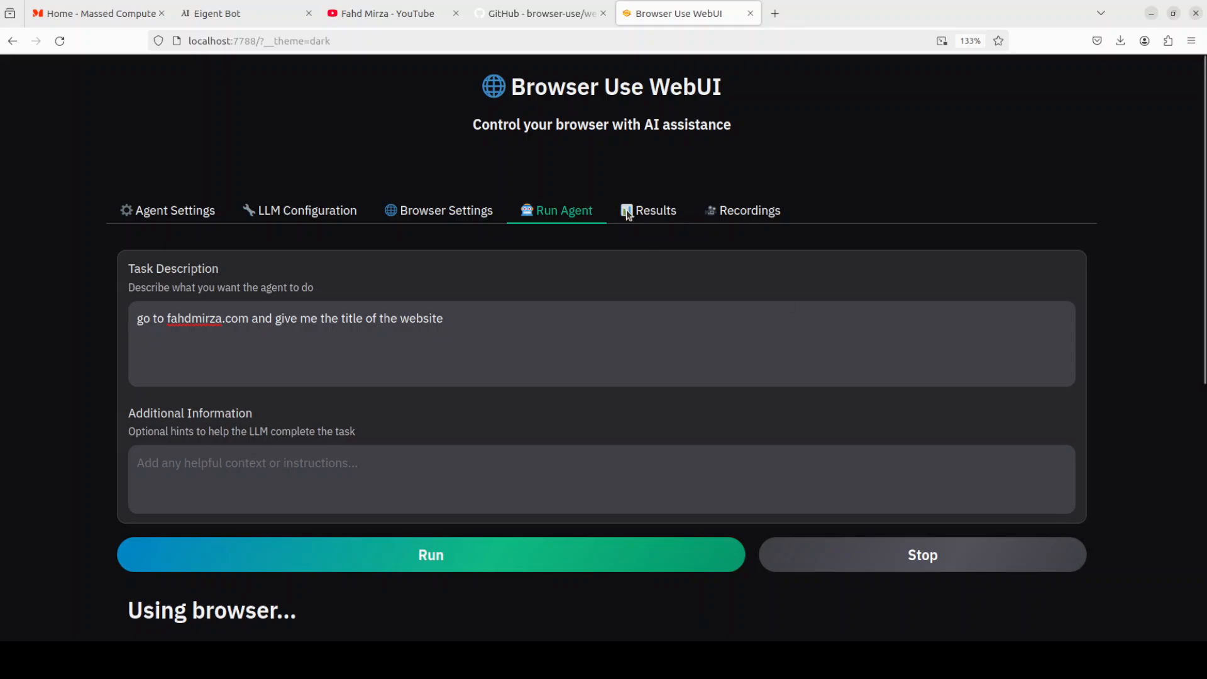
pyautogui.click(657, 210)
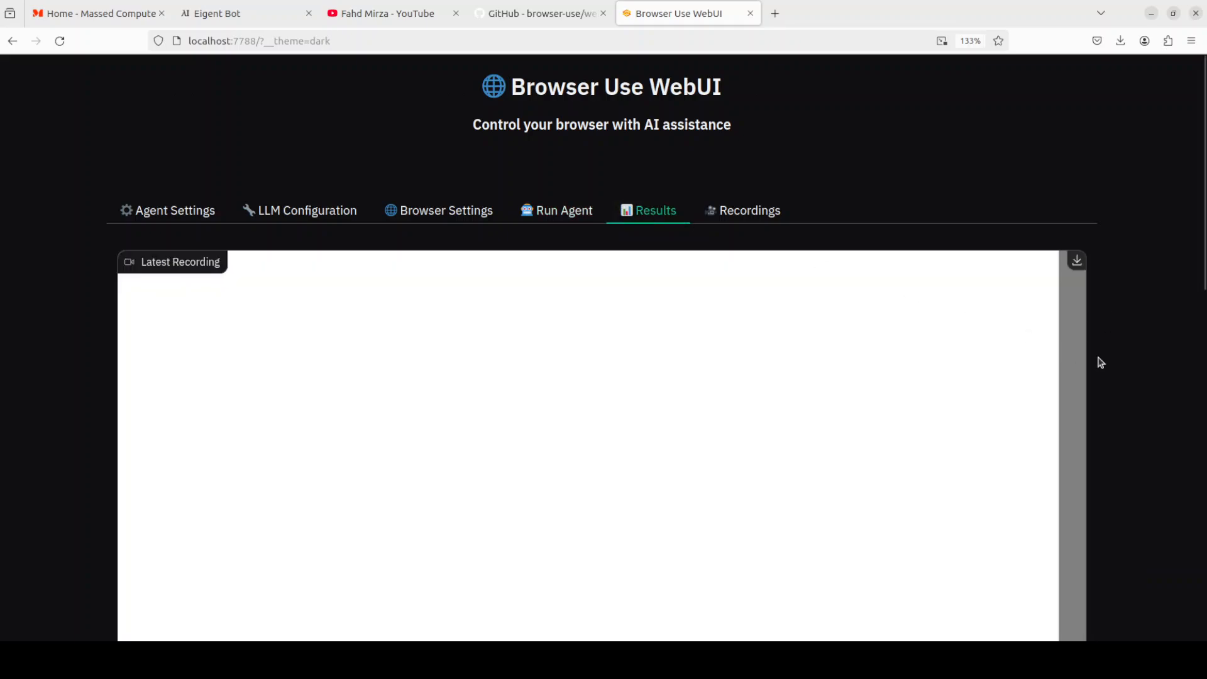
pyautogui.scroll(-3)
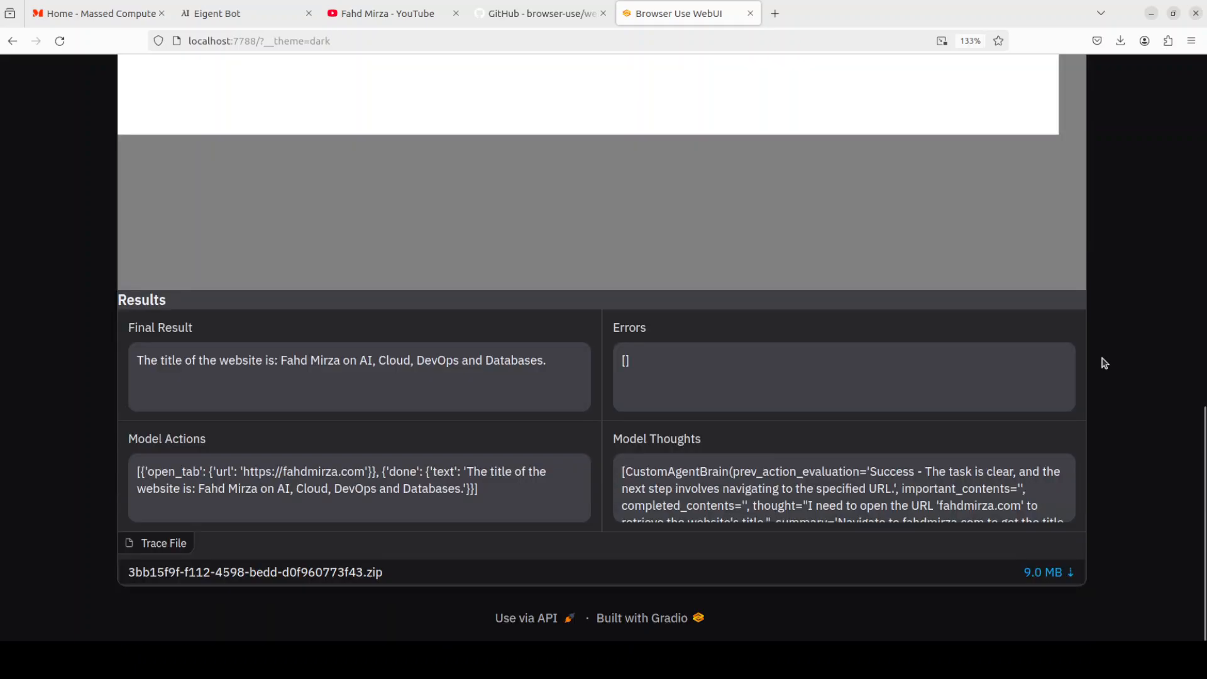
pyautogui.moveTo(137, 365)
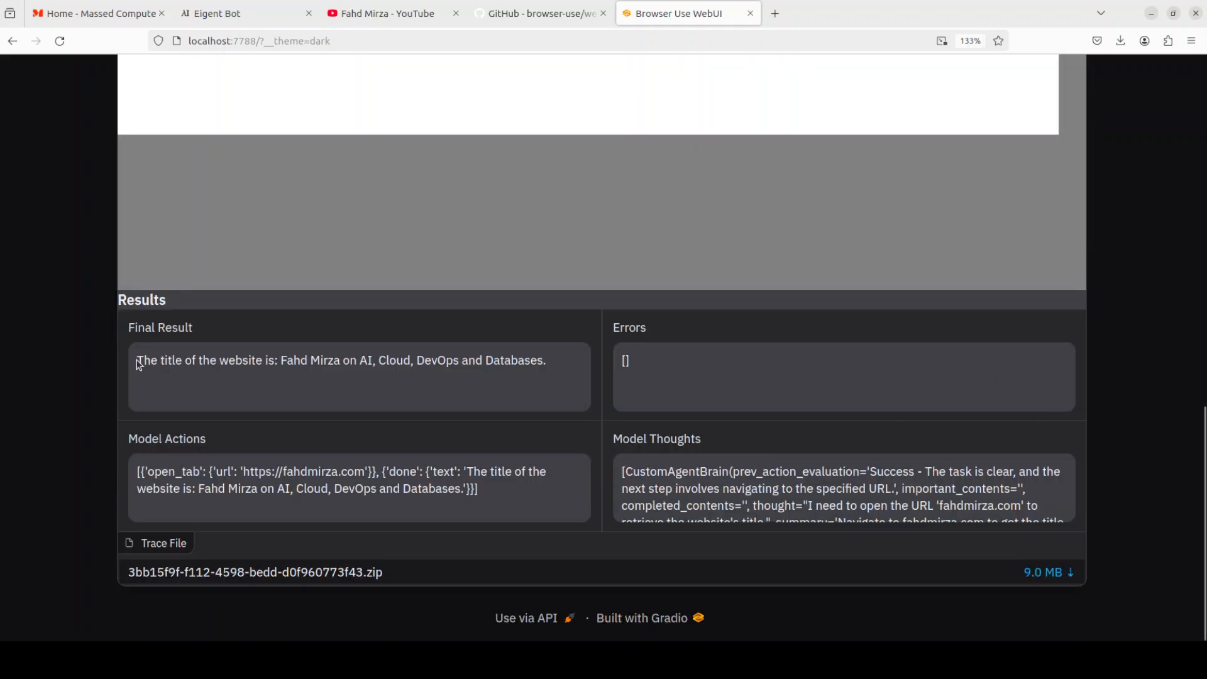
pyautogui.tripleClick(338, 360)
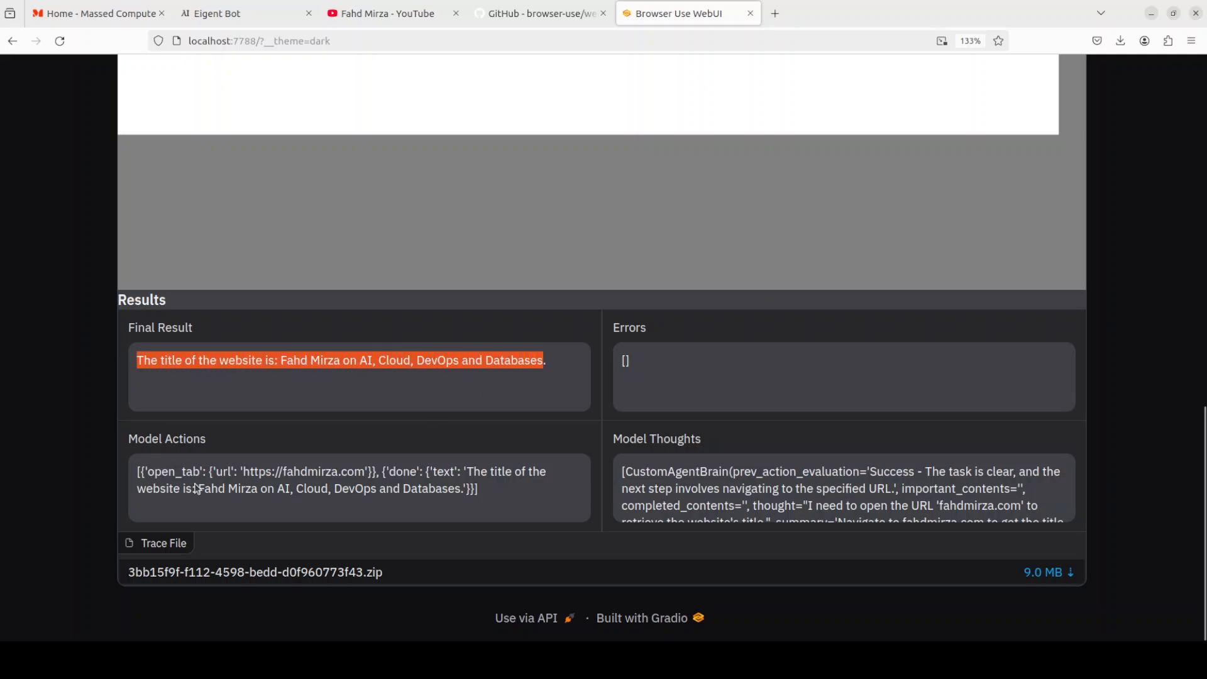
pyautogui.scroll(-3)
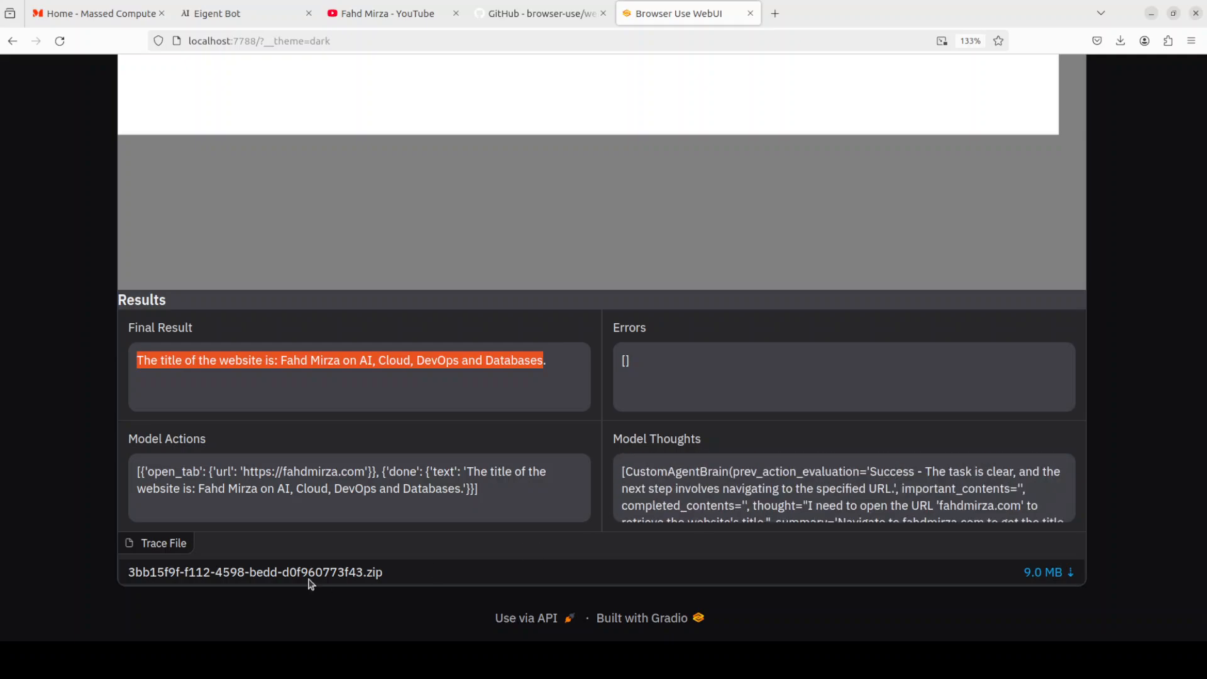
pyautogui.moveTo(397, 582)
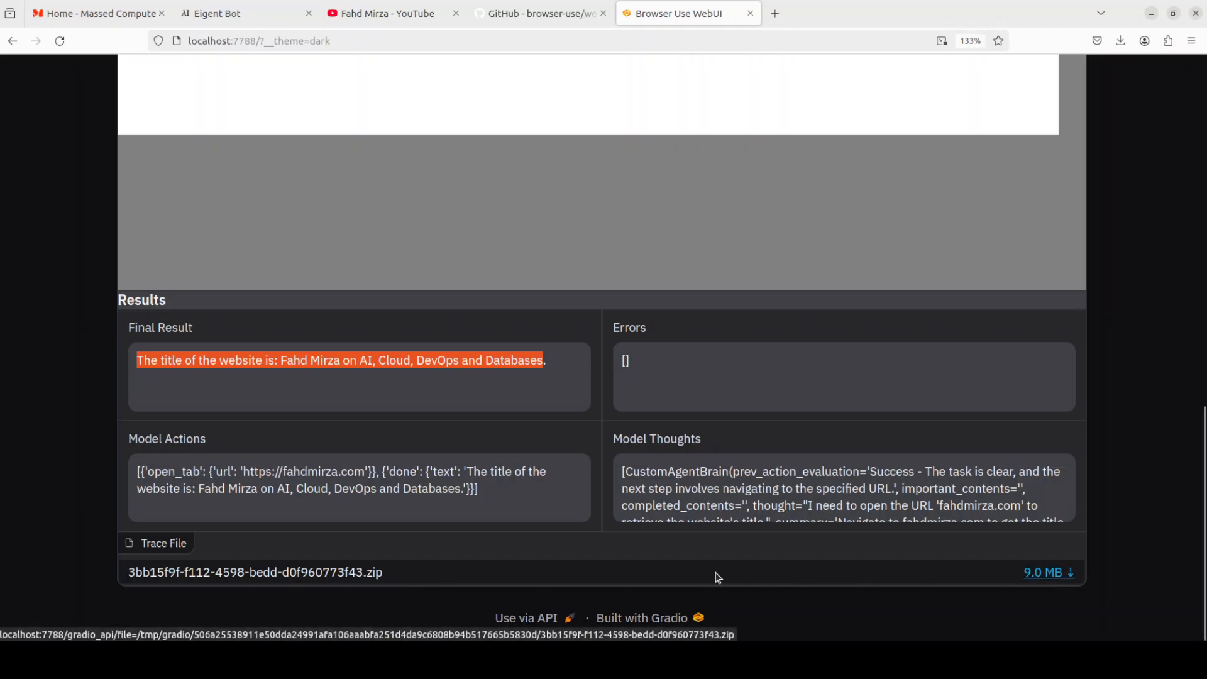
pyautogui.scroll(3)
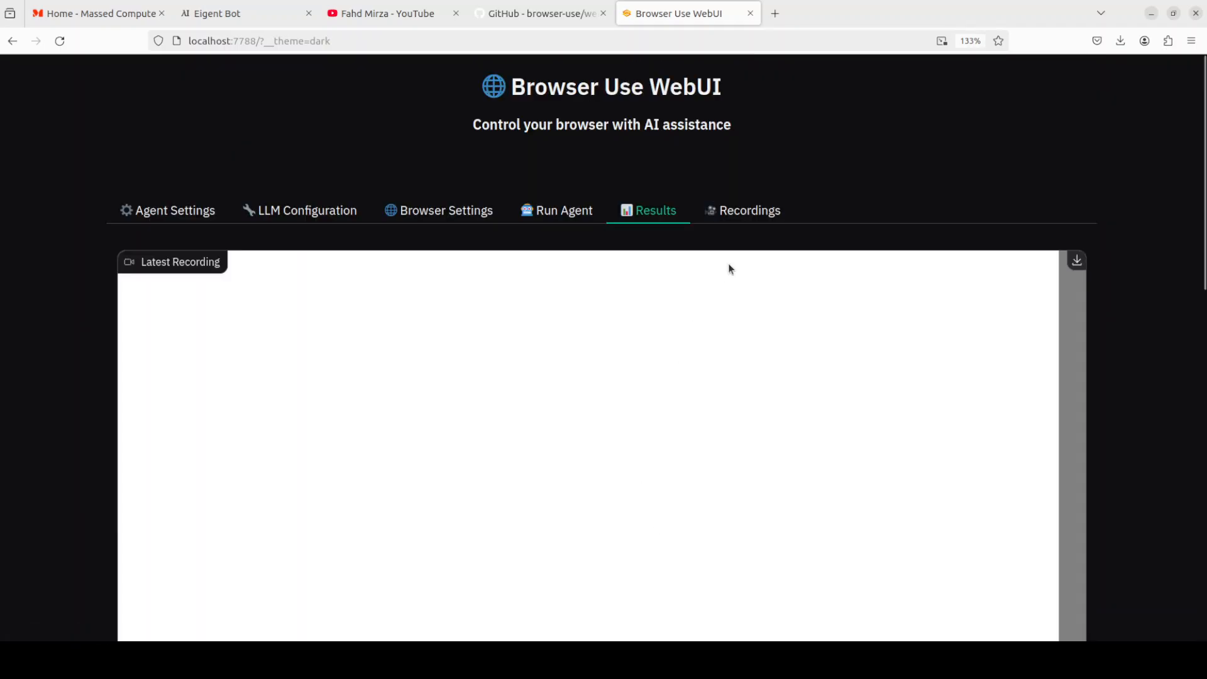
# Refresh the Recordings page so it lists the three saved webm agent recordings.
pyautogui.click(749, 210)
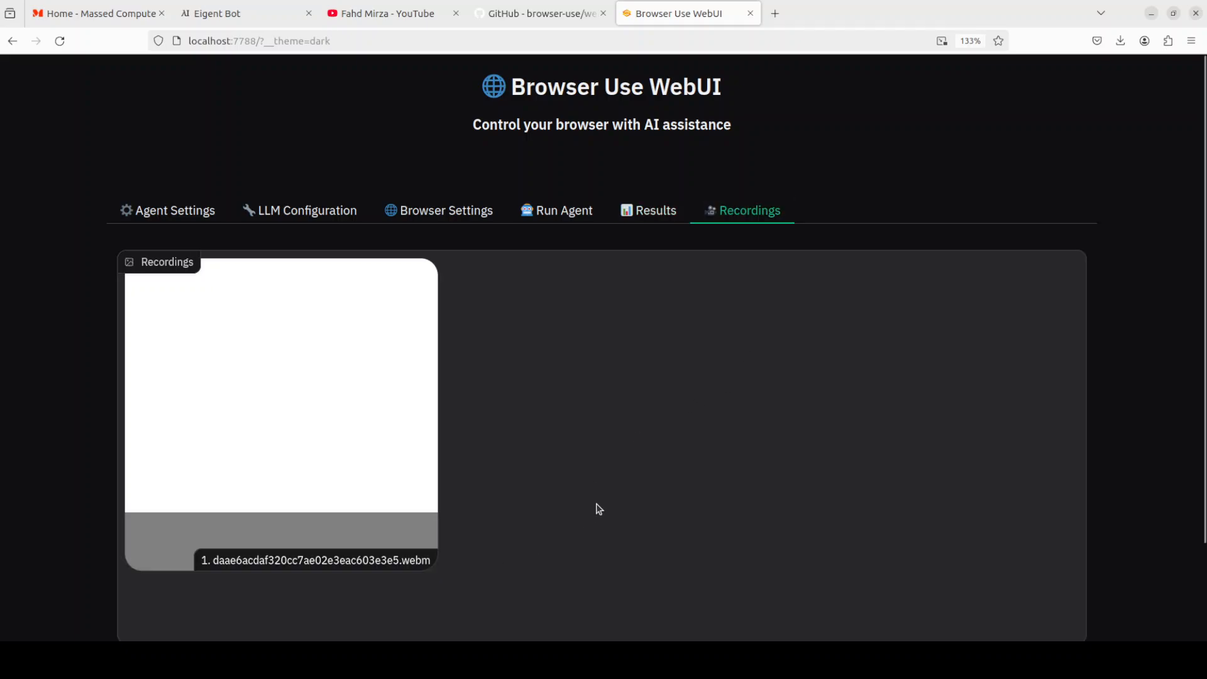
pyautogui.click(601, 568)
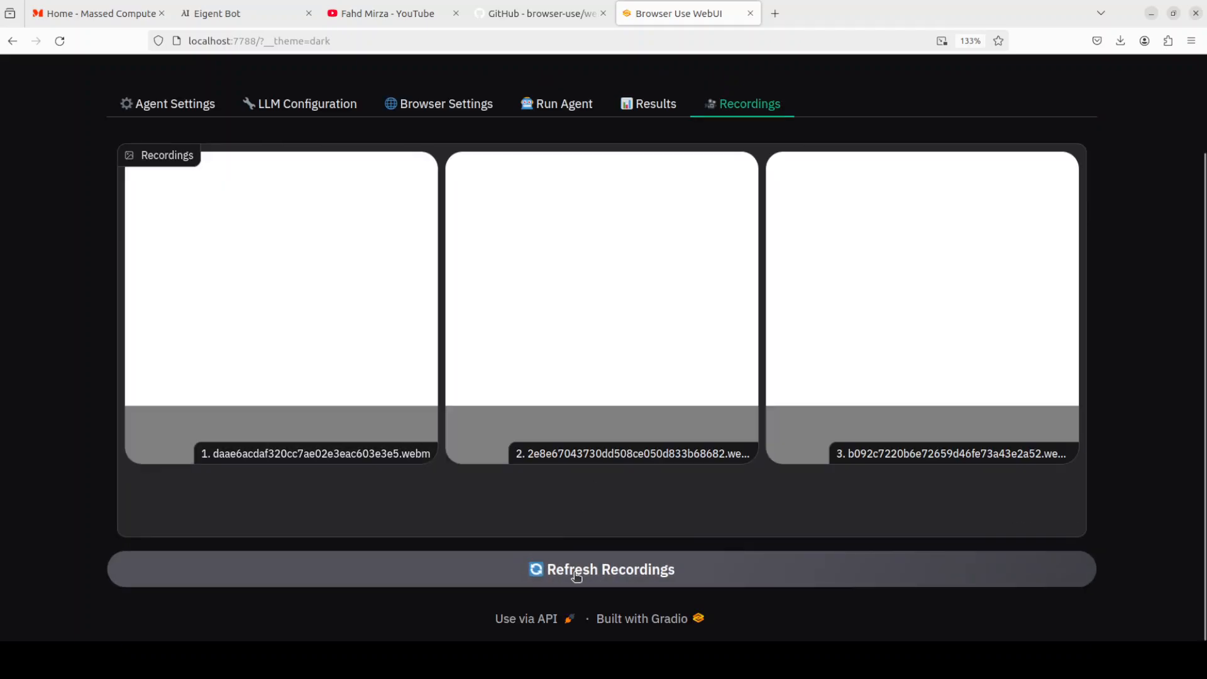
pyautogui.click(921, 285)
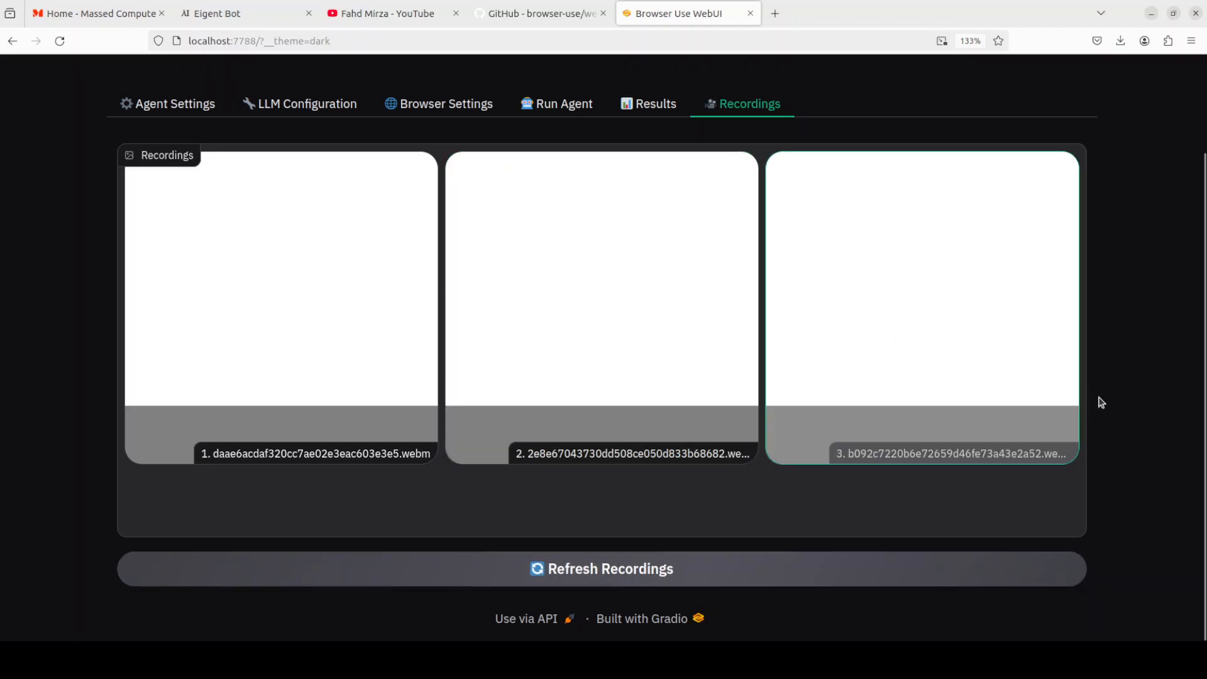
pyautogui.scroll(3)
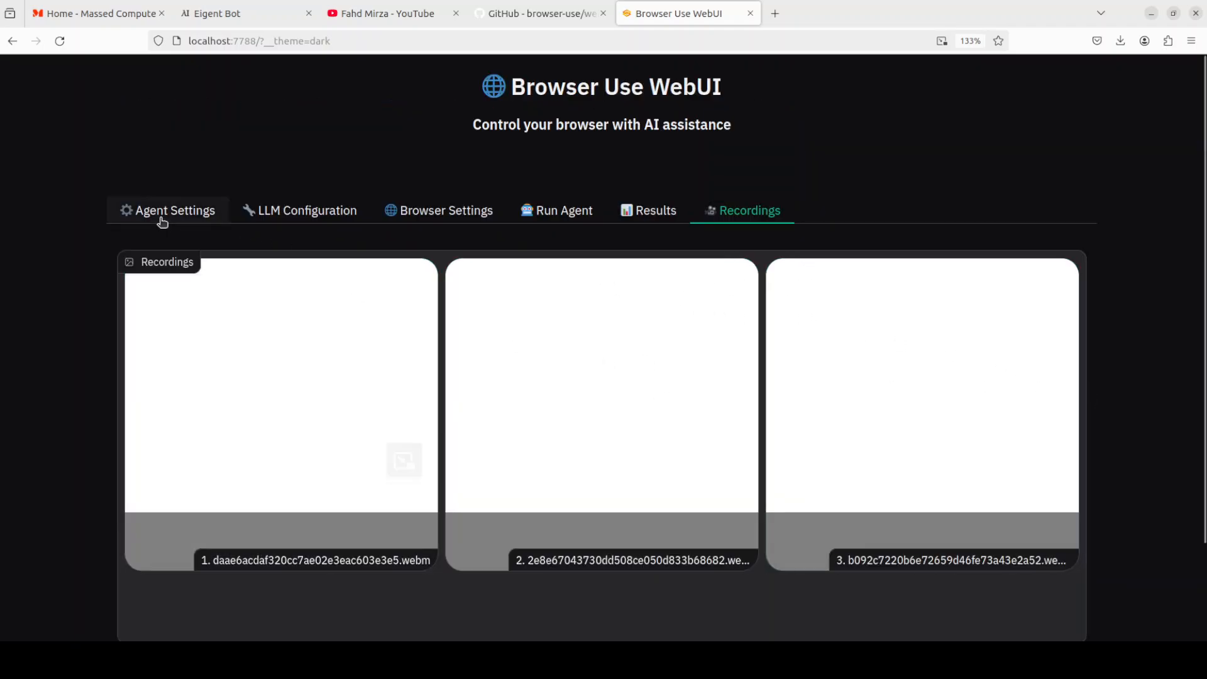
pyautogui.click(563, 210)
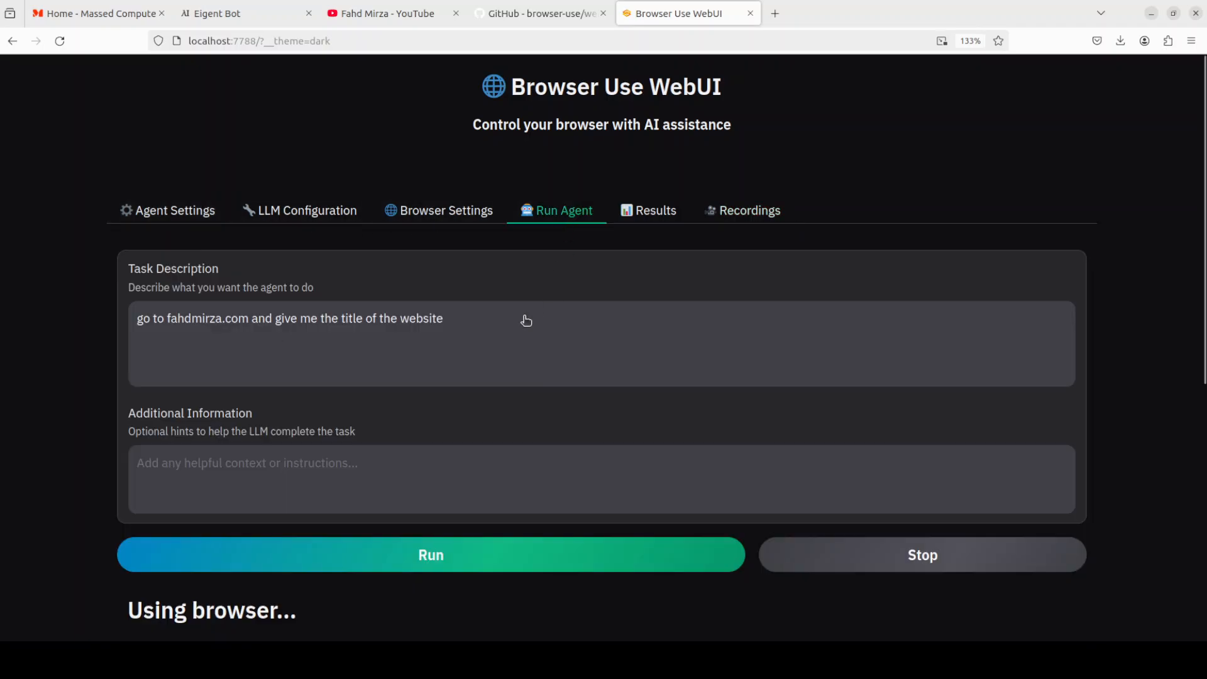
pyautogui.moveTo(526, 321)
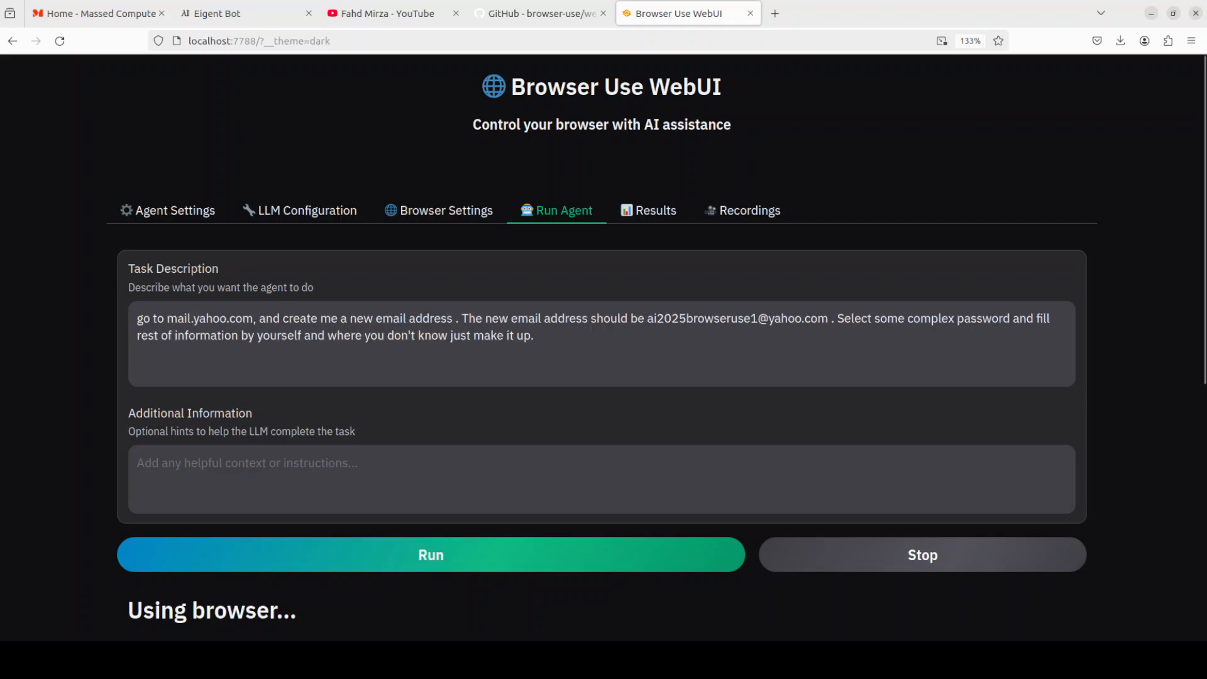
pyautogui.click(539, 334)
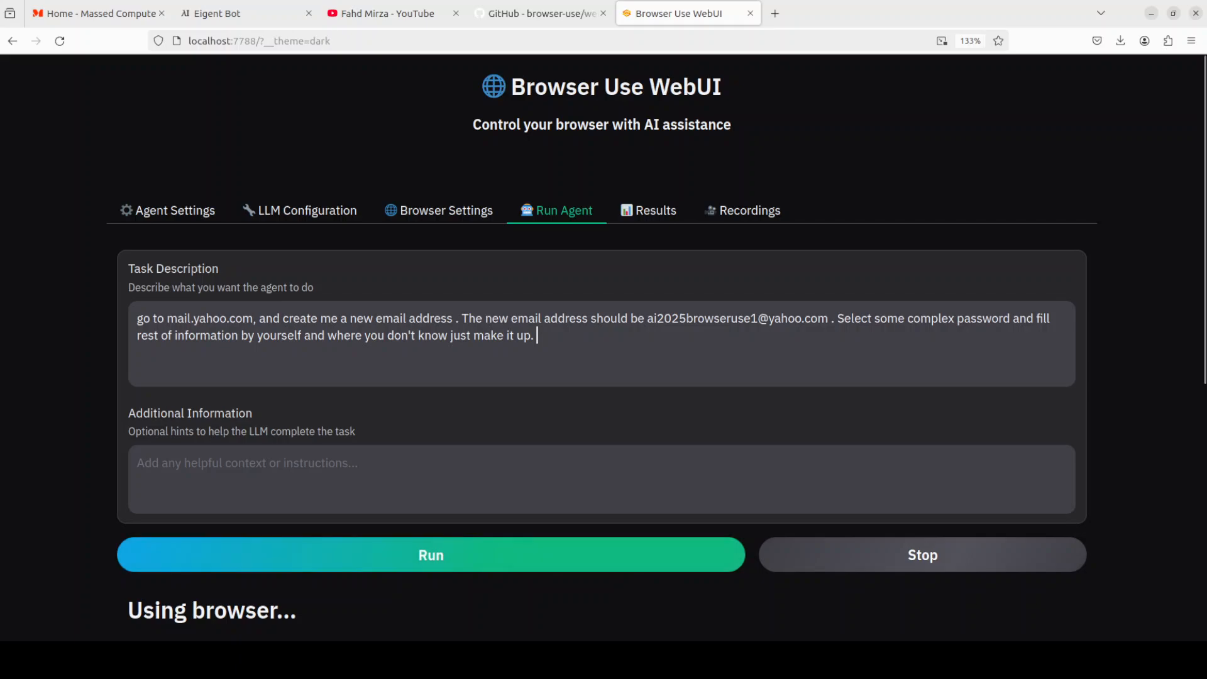
# Run the Yahoo signup task and cancel the keyring Authentication required dialog.
pyautogui.click(430, 555)
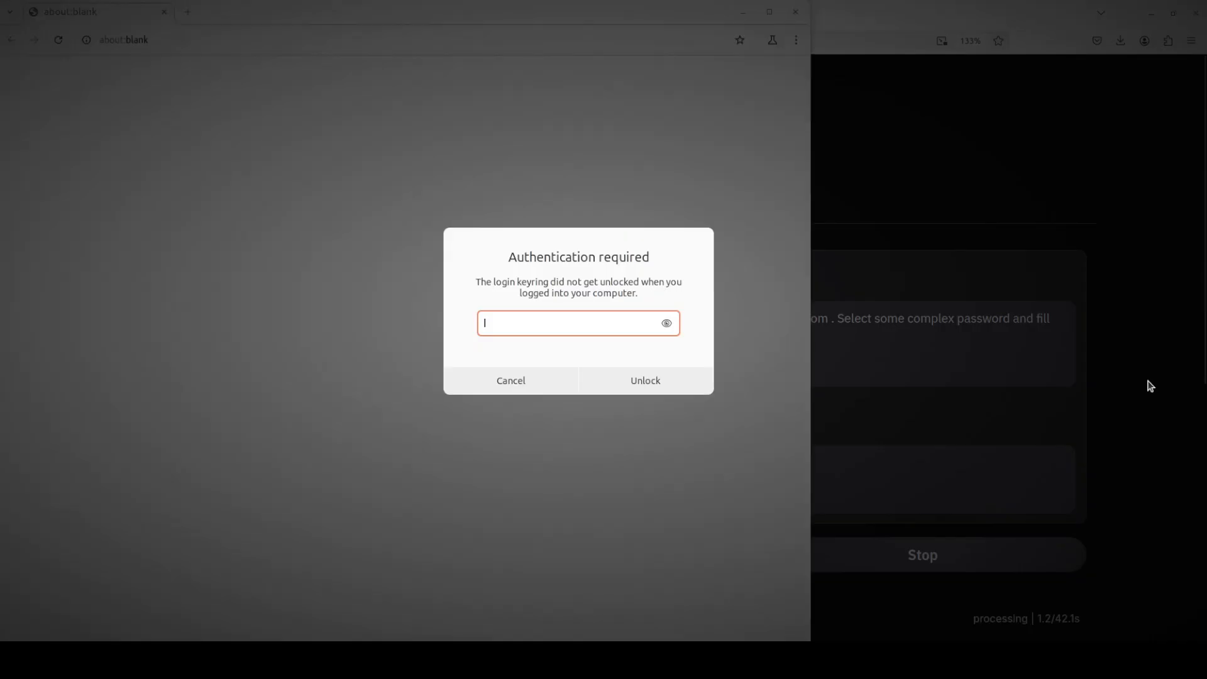
pyautogui.click(511, 380)
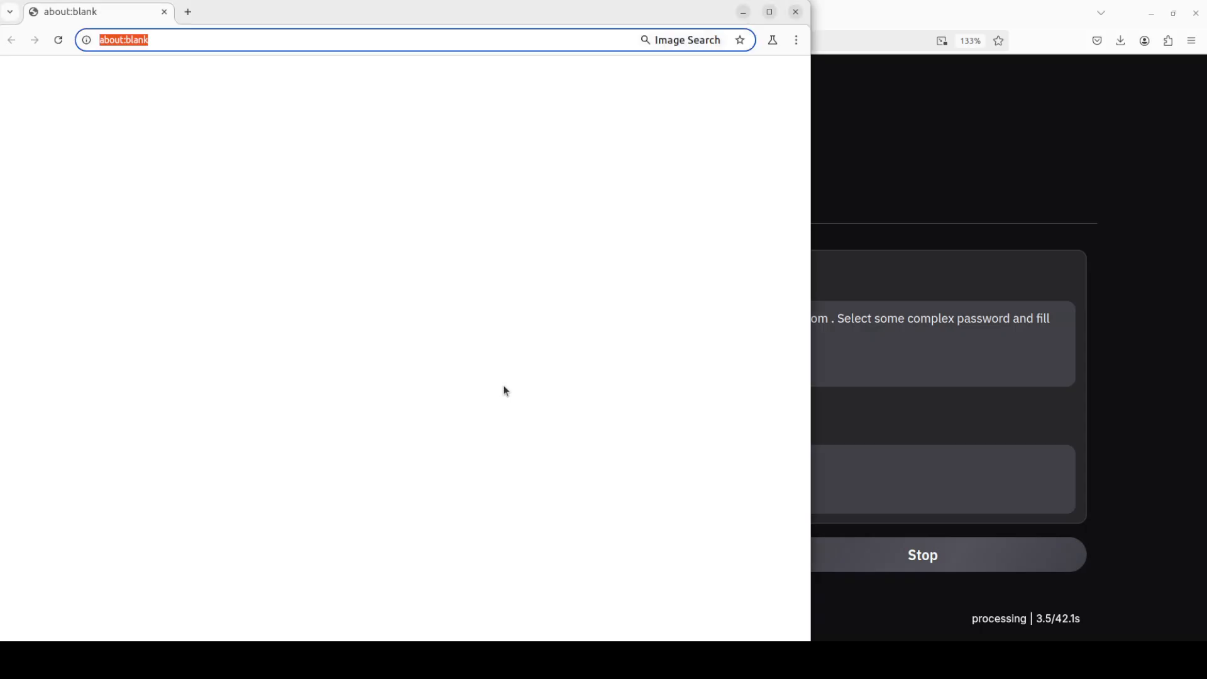
pyautogui.moveTo(1155, 446)
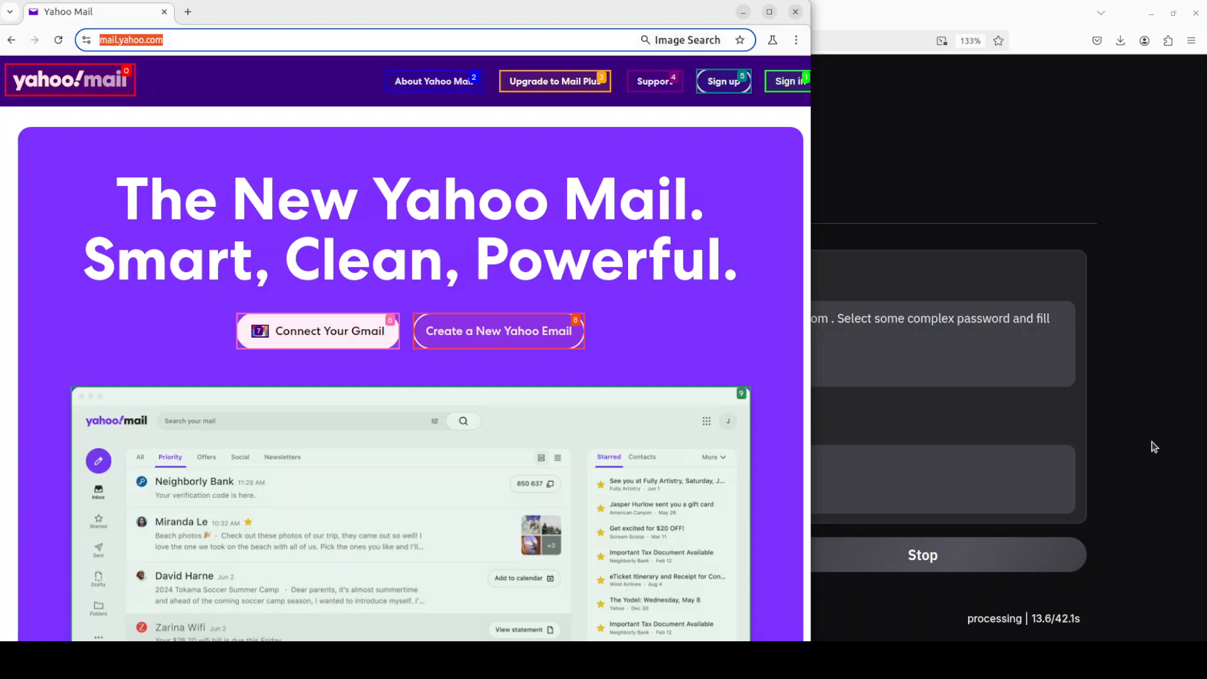
# Agent fills Yahoo signup with AIUser Browser, ai2025browseruser, January 1995 birth date, and submits.
pyautogui.click(498, 331)
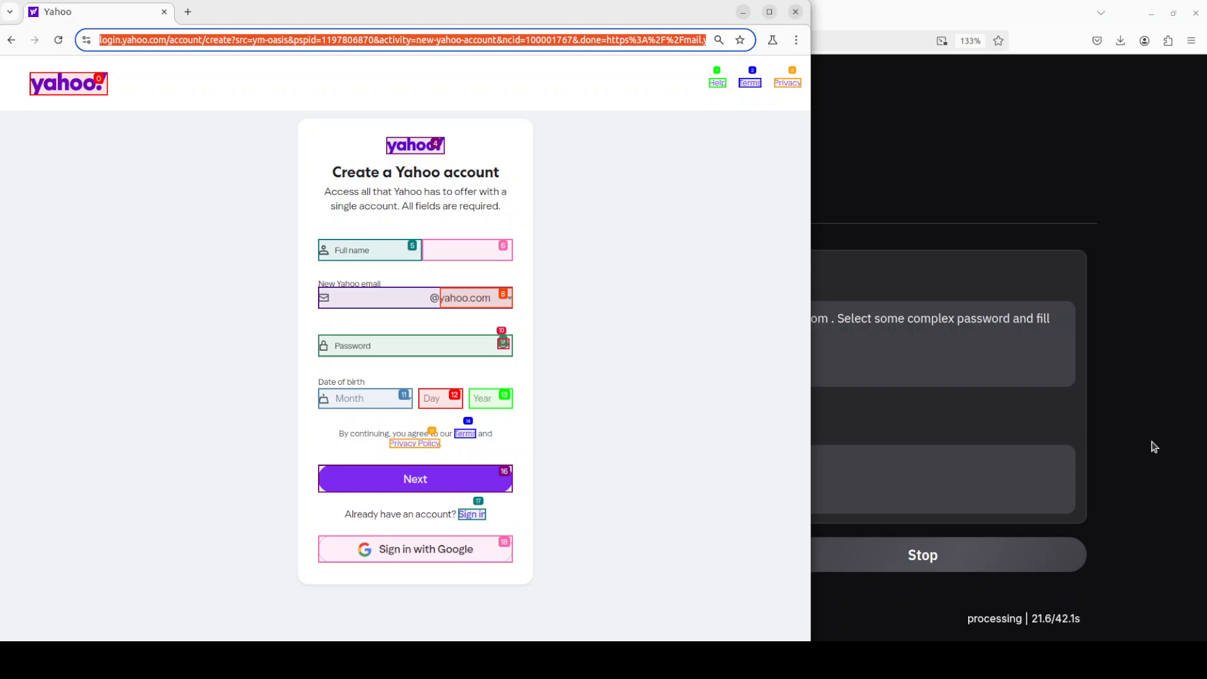
pyautogui.write('AIUser')
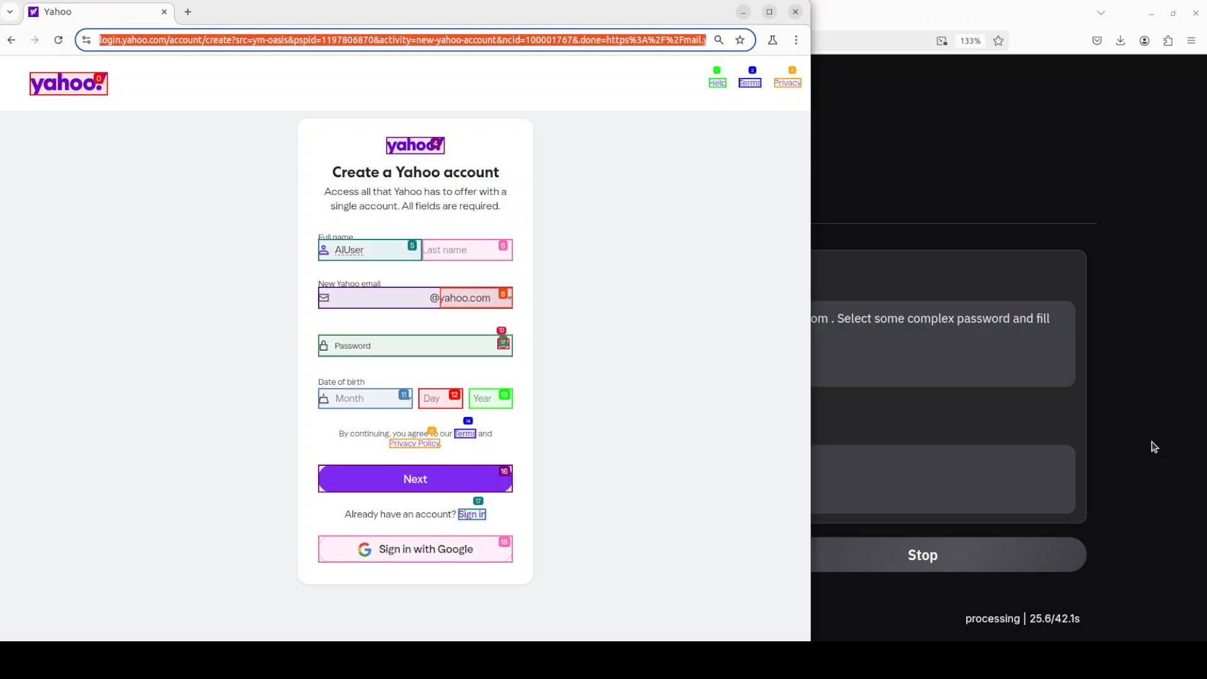
pyautogui.write('Browser')
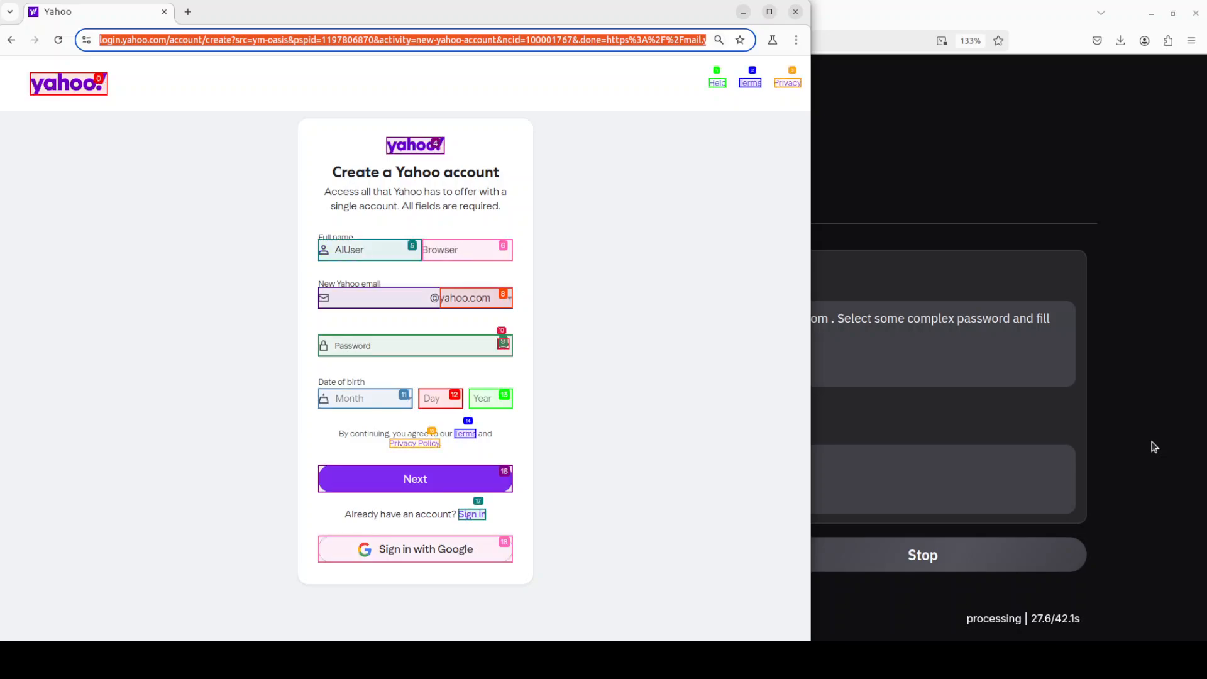
pyautogui.write('ai2025browseruser')
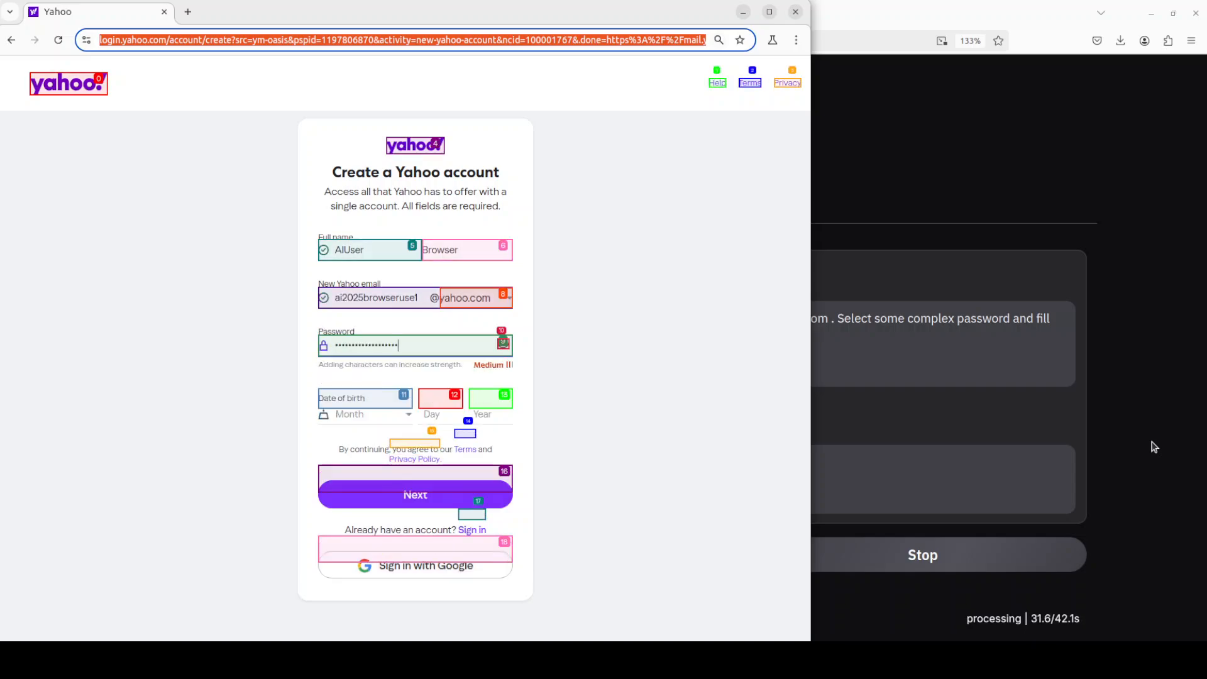
pyautogui.click(364, 413)
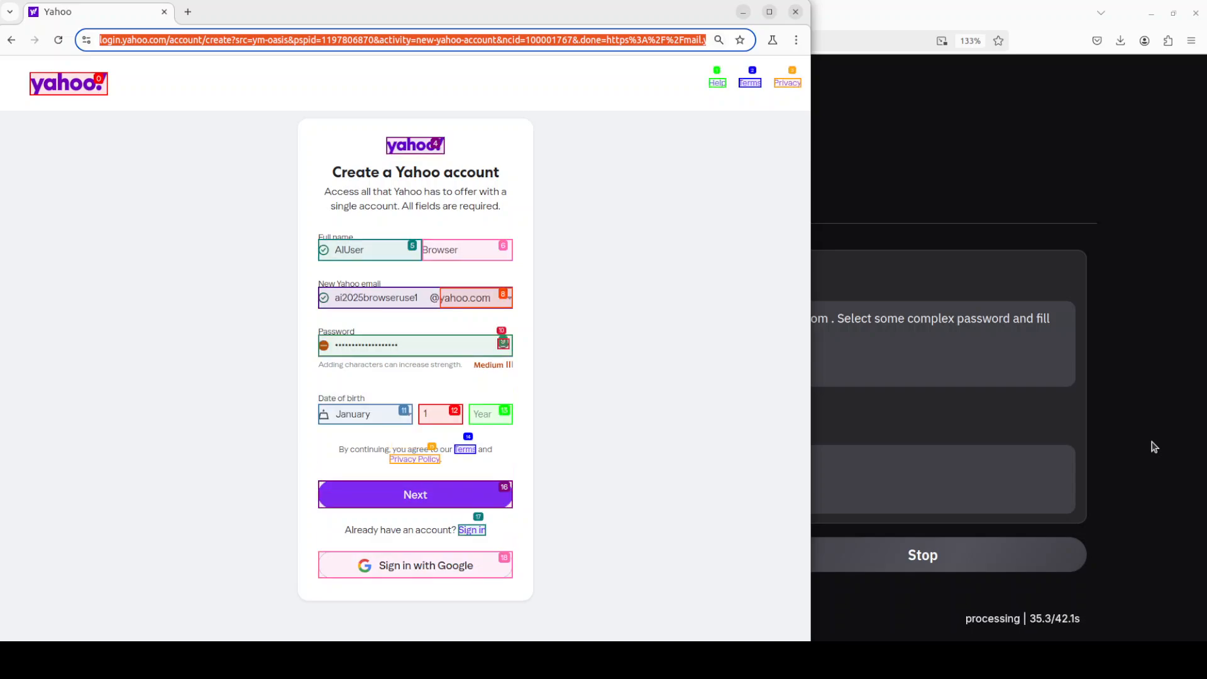
pyautogui.write('1995')
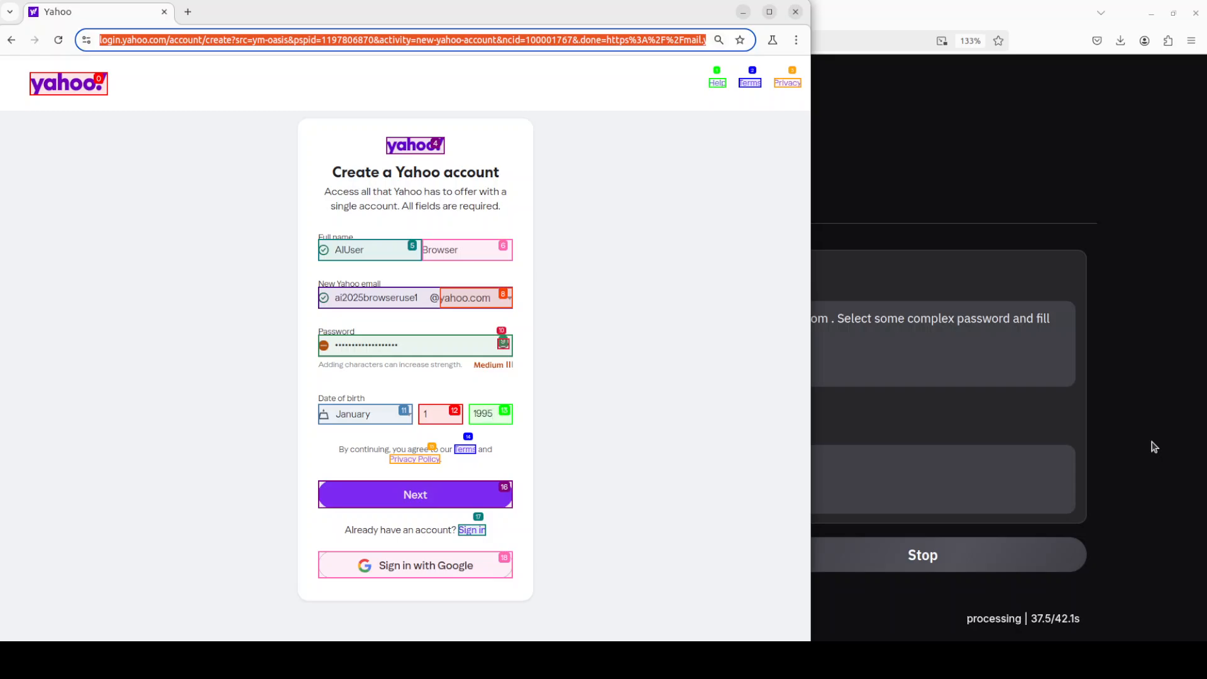
pyautogui.click(413, 494)
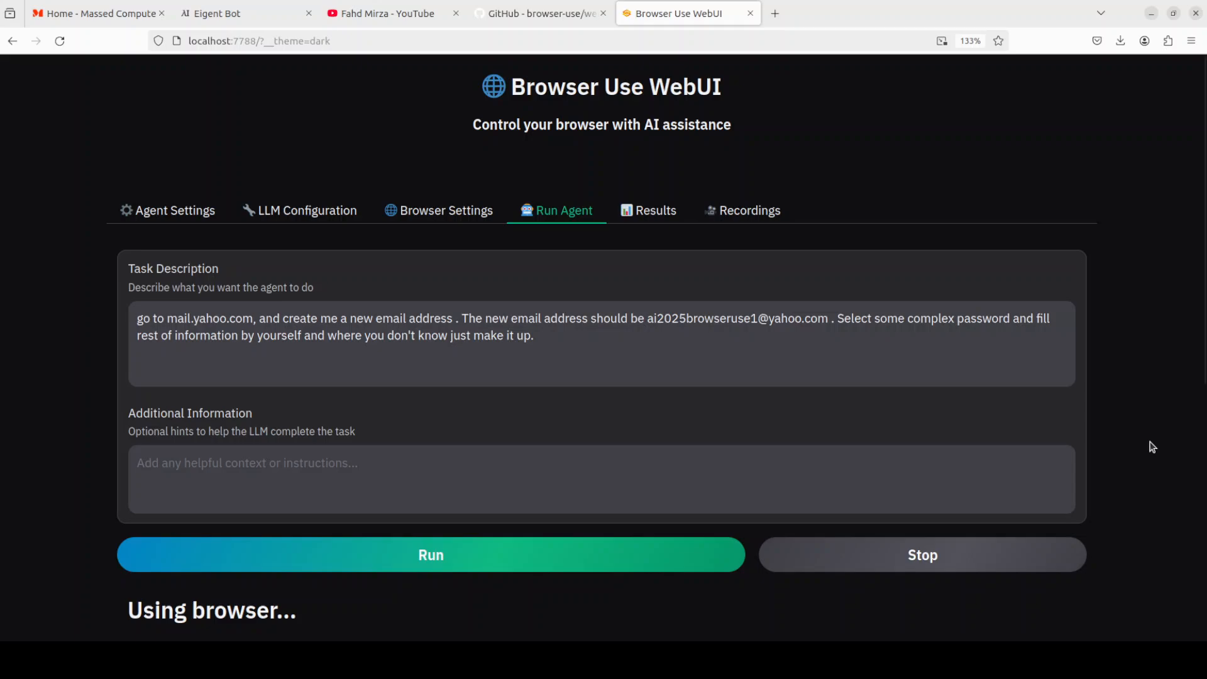
# Read the Yahoo run's Final Result reporting phone verification is required.
pyautogui.click(655, 210)
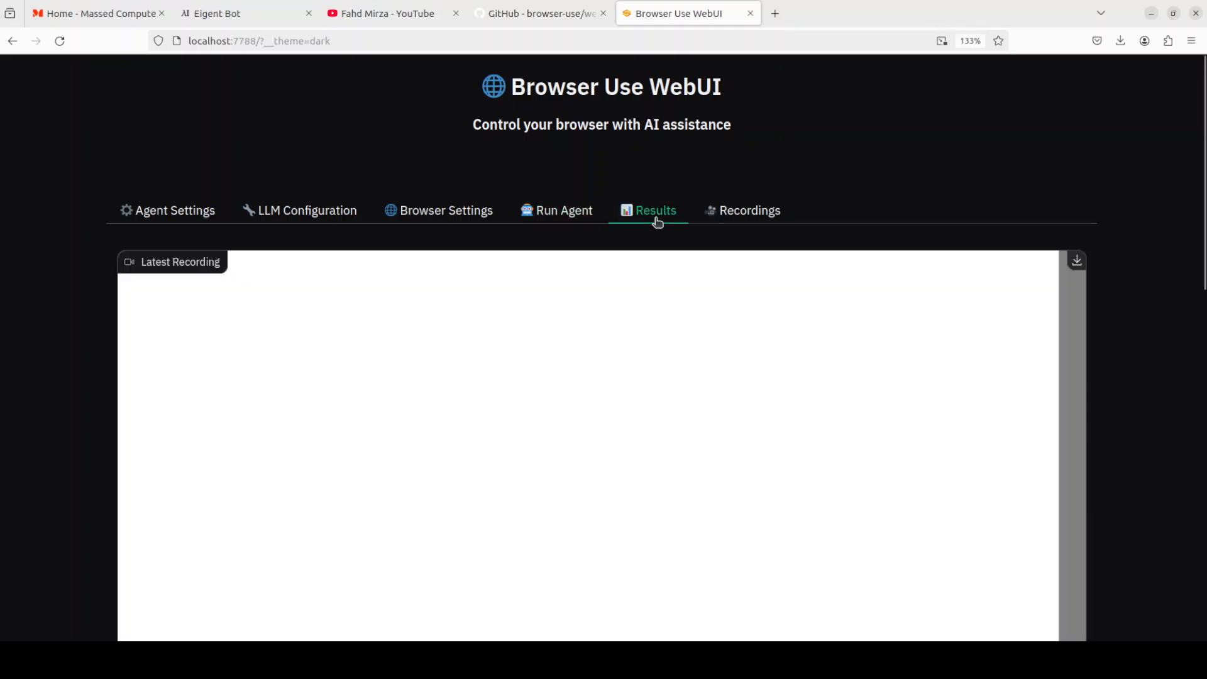
pyautogui.scroll(-3)
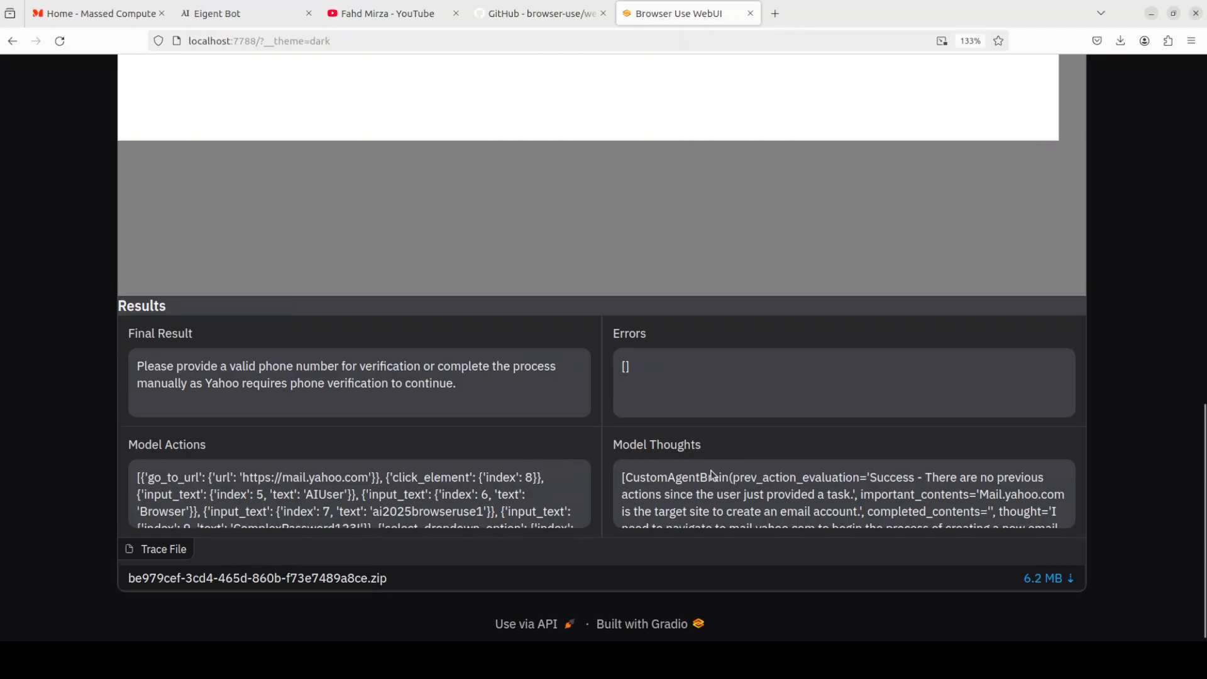
pyautogui.scroll(3)
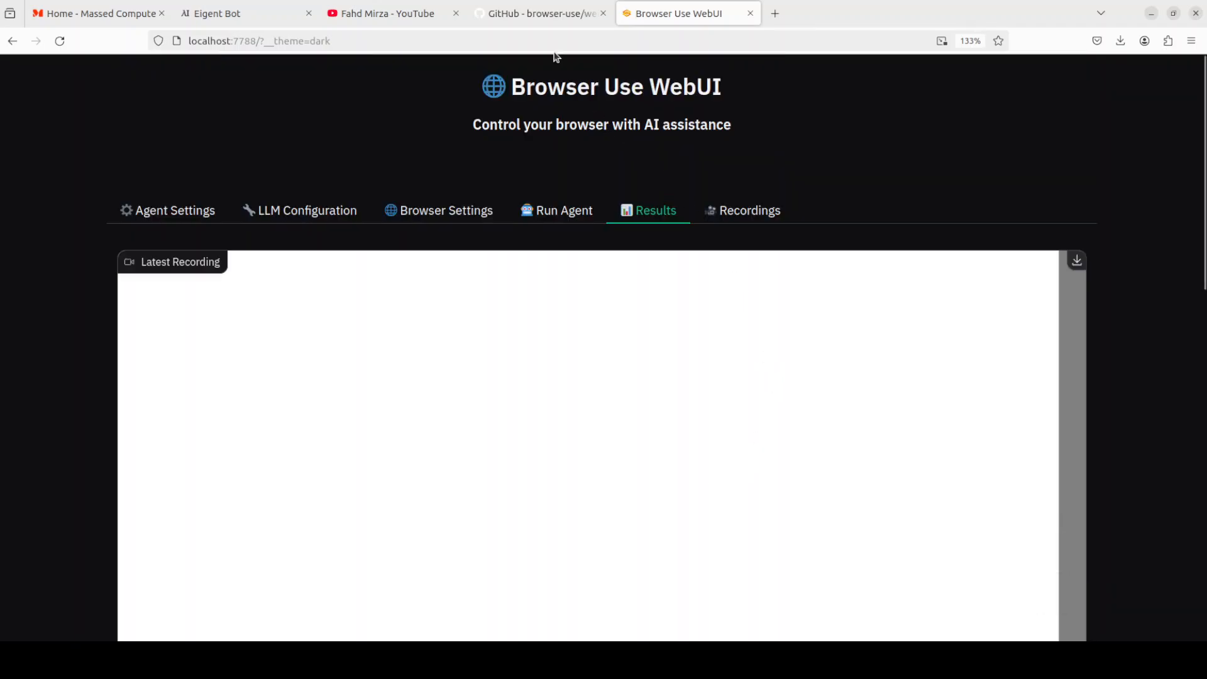
# Switch to the GitHub project tab, then the YouTube channel page.
pyautogui.click(539, 12)
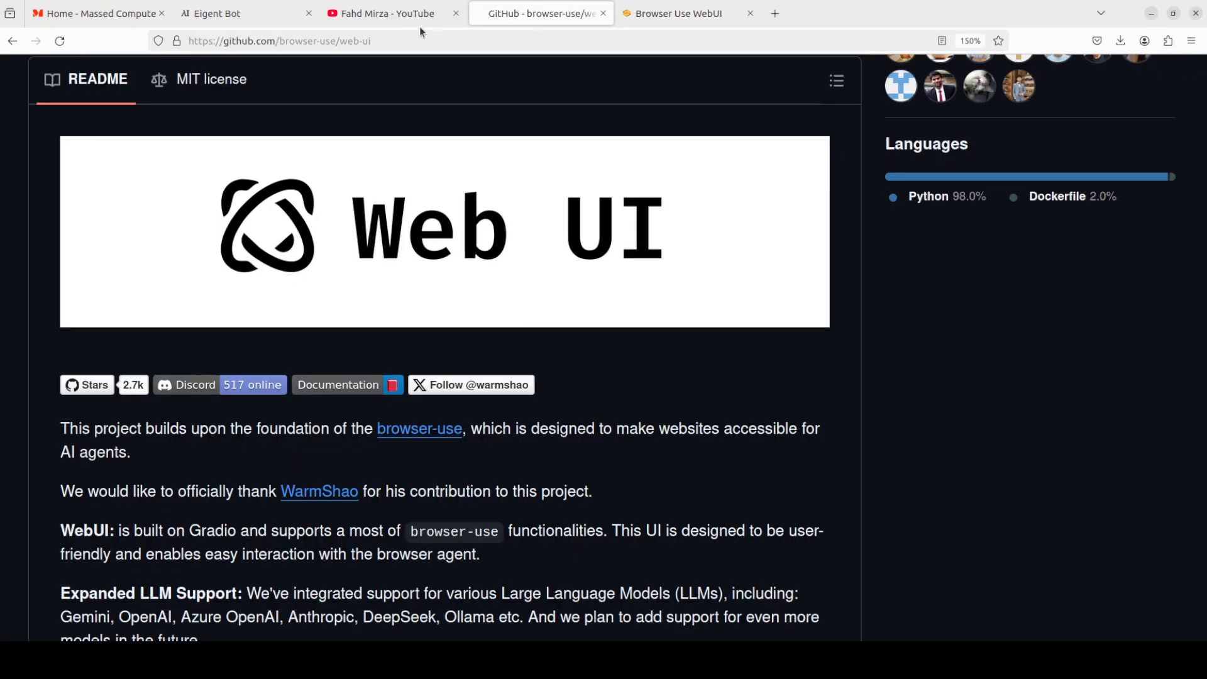
pyautogui.click(389, 12)
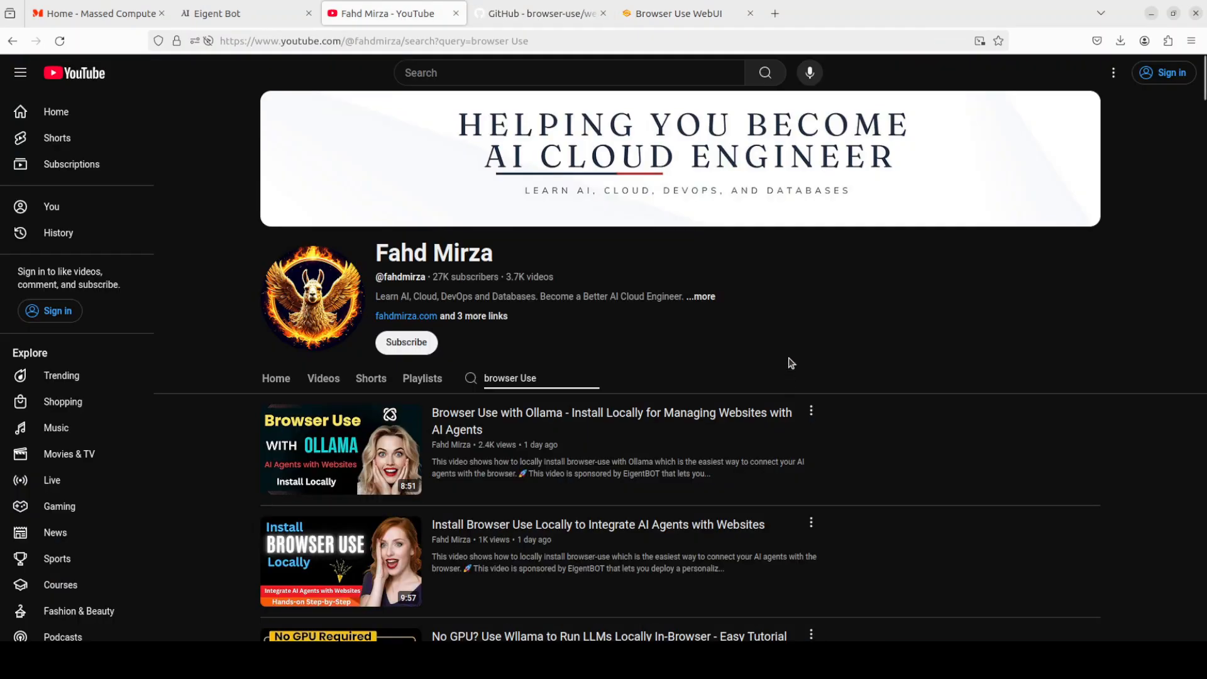